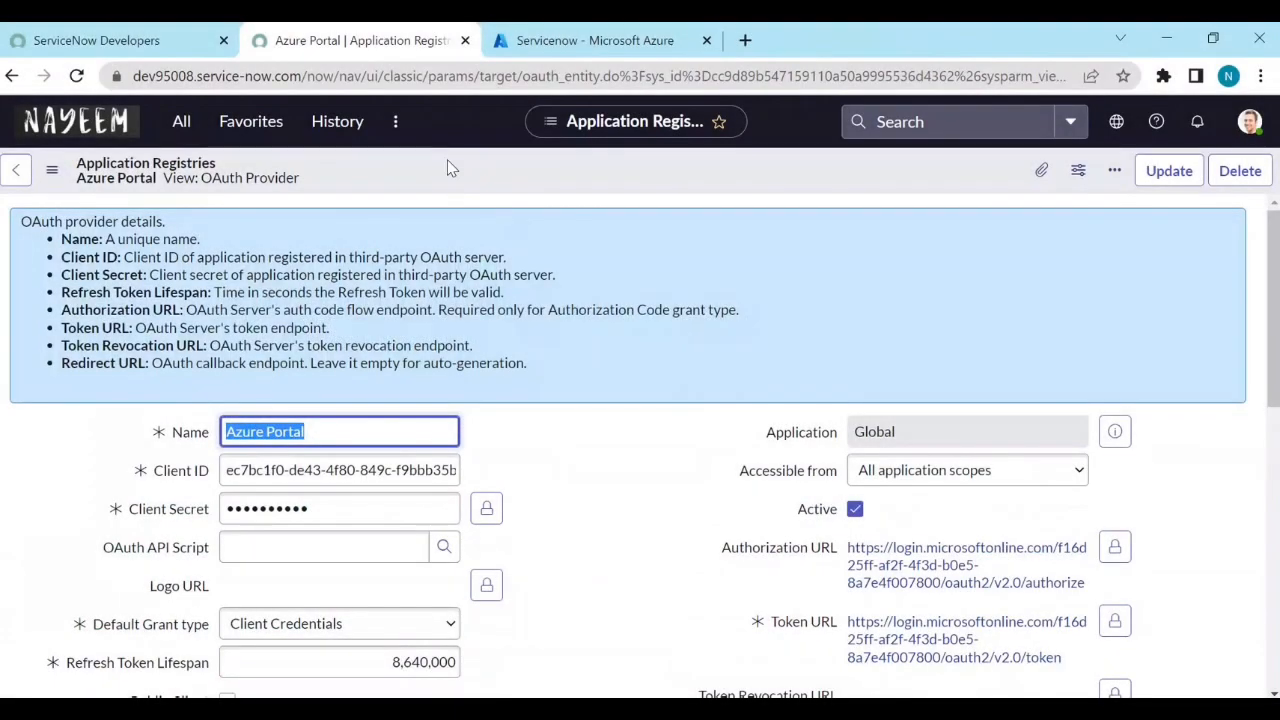
{"action": "mouse_move", "coordinate": [441, 219]}
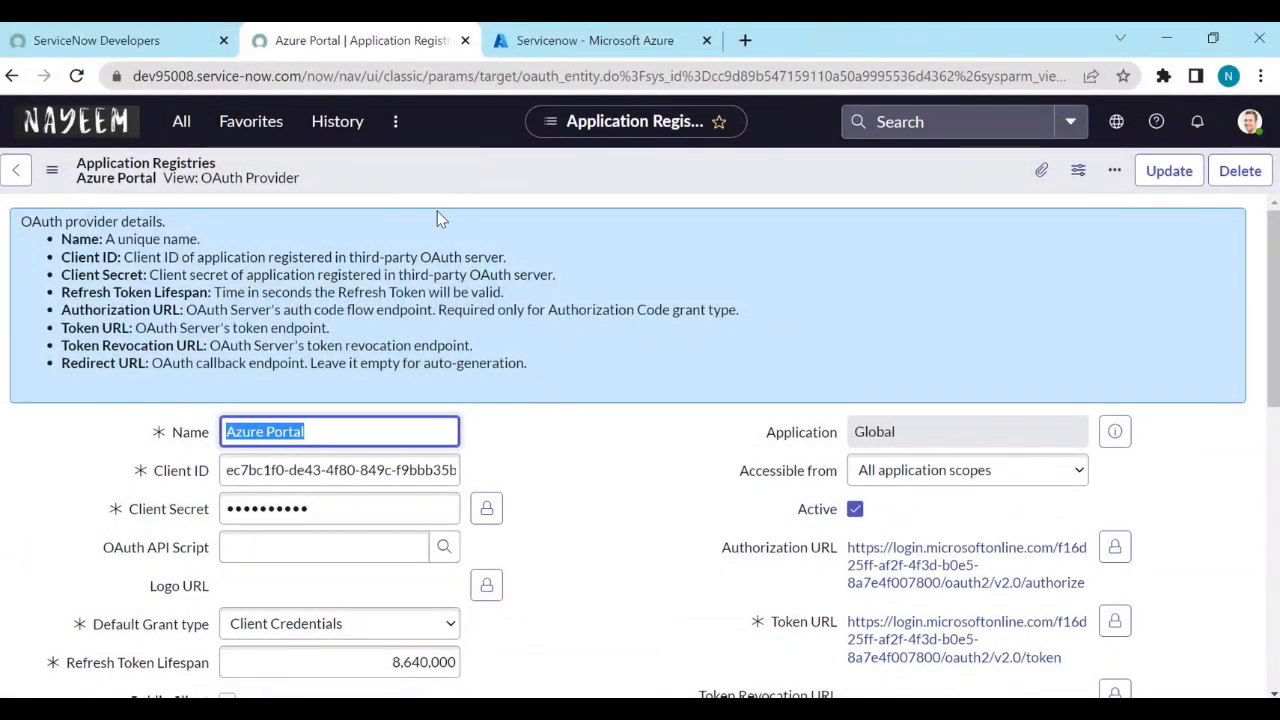
{"action": "mouse_move", "coordinate": [199, 177]}
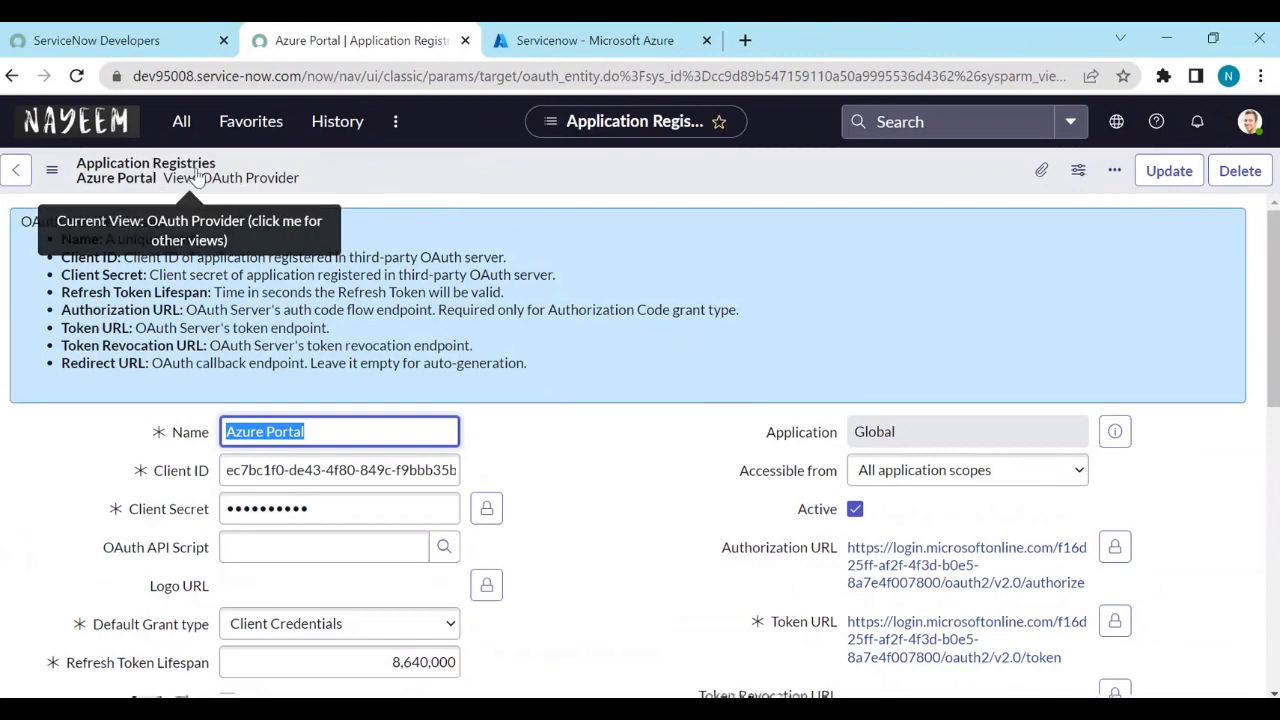
{"action": "mouse_move", "coordinate": [525, 475]}
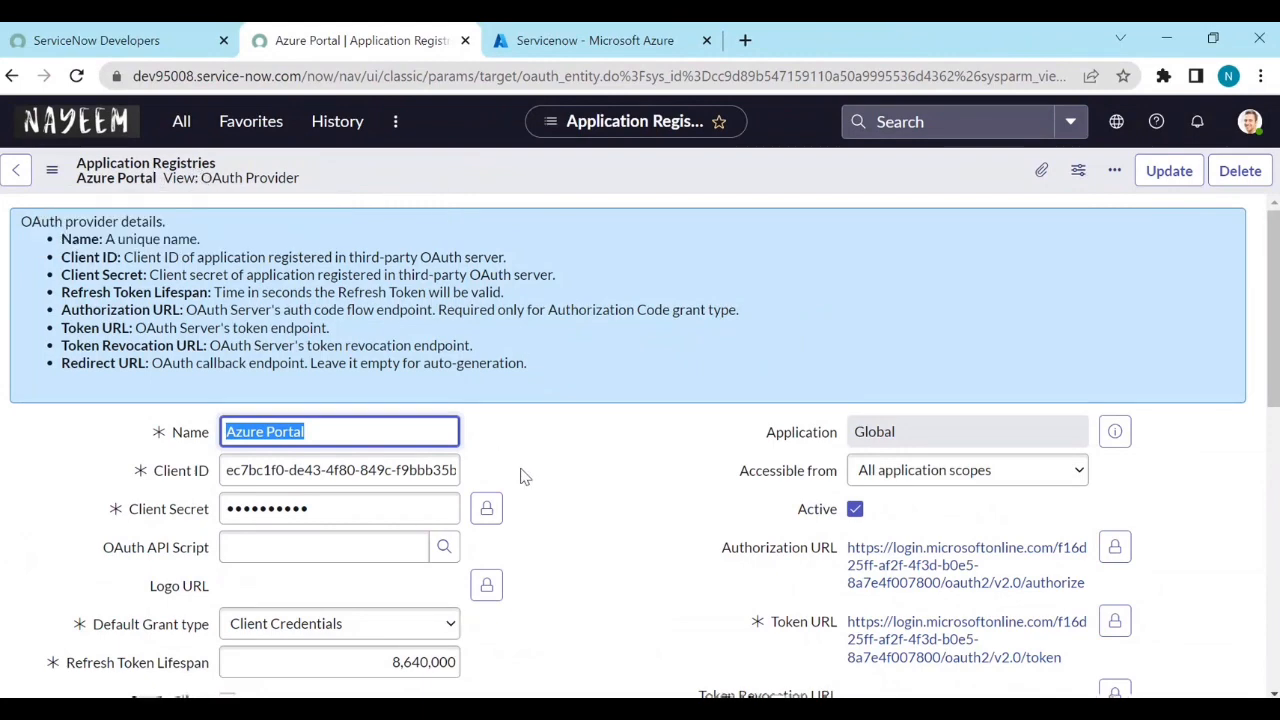
Step: Open the Graph API REST message in a new tab and request a fresh OAuth token
{"action": "scroll", "scroll_direction": "down", "scroll_amount": 3}
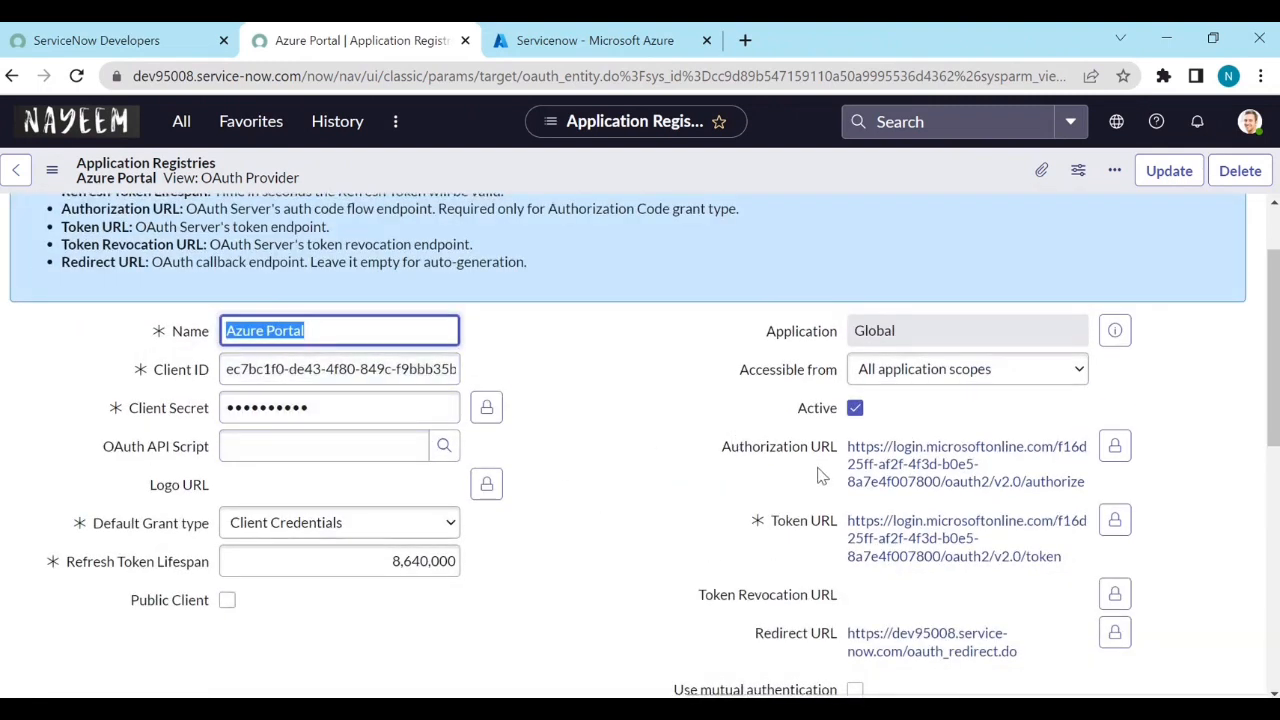
{"action": "mouse_move", "coordinate": [752, 552]}
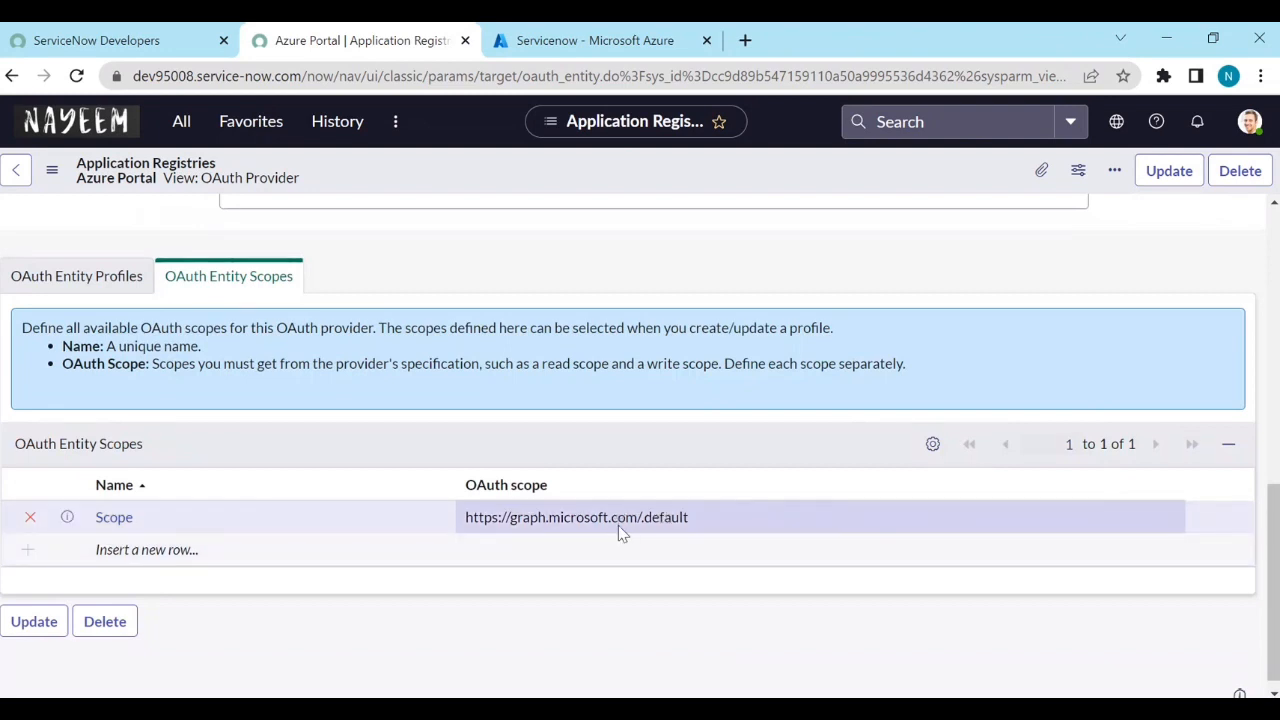
{"action": "left_click", "coordinate": [181, 121]}
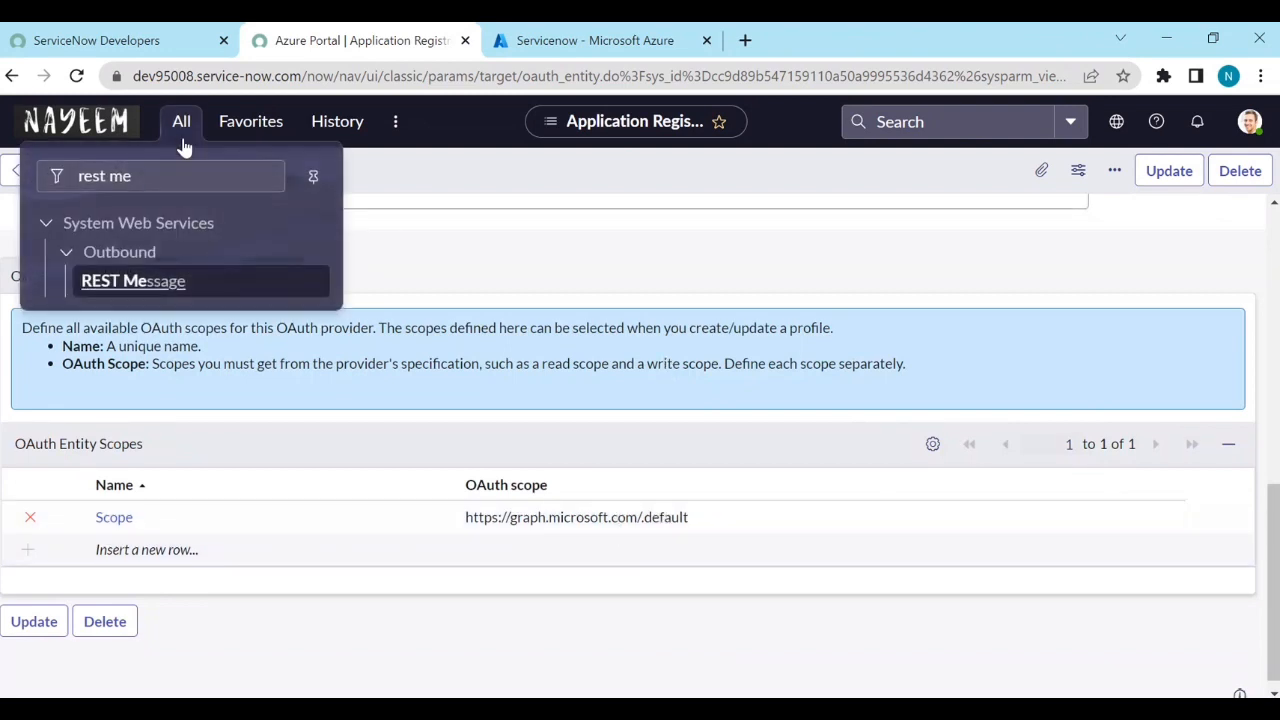
{"action": "left_click", "coordinate": [133, 280]}
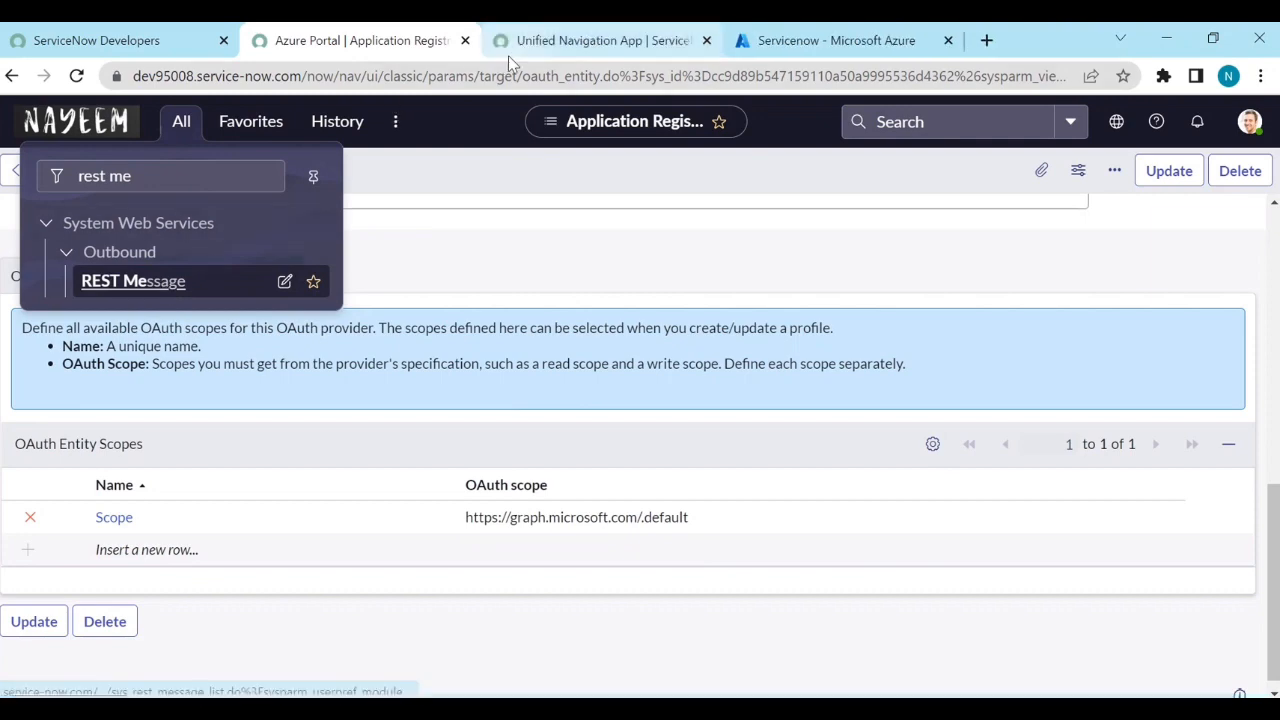
{"action": "left_click", "coordinate": [133, 281]}
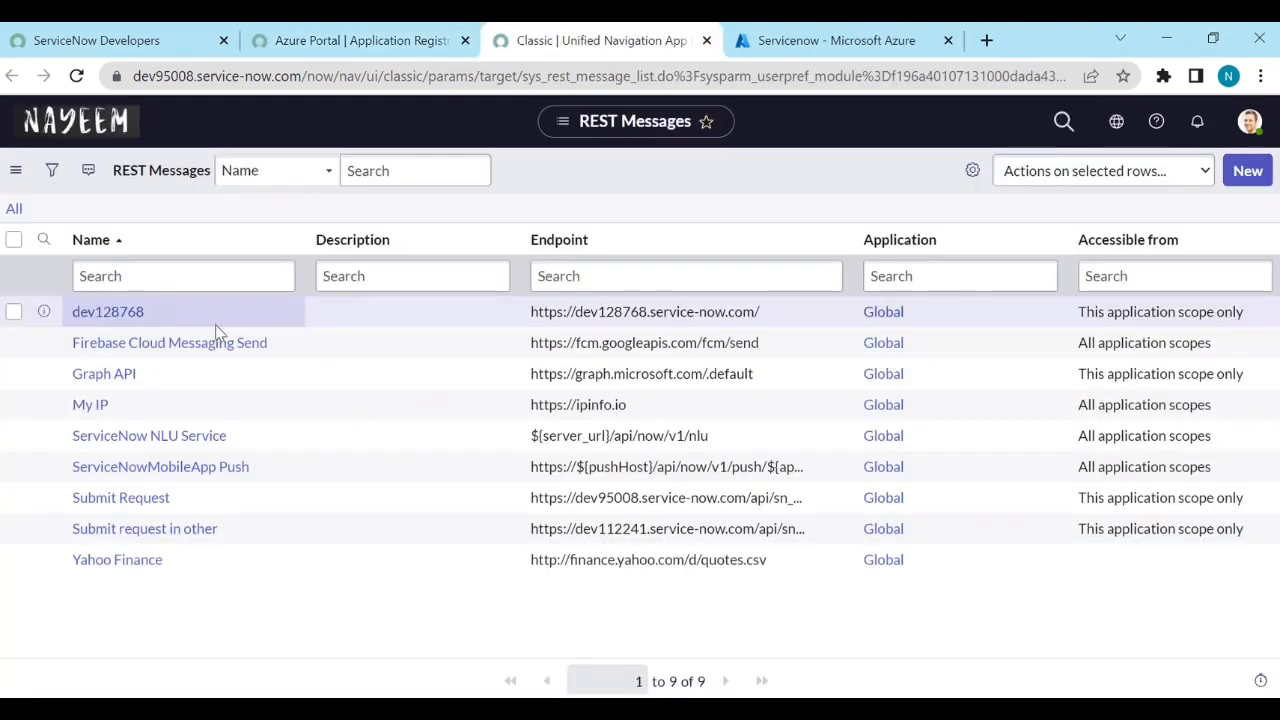
{"action": "left_click", "coordinate": [104, 373]}
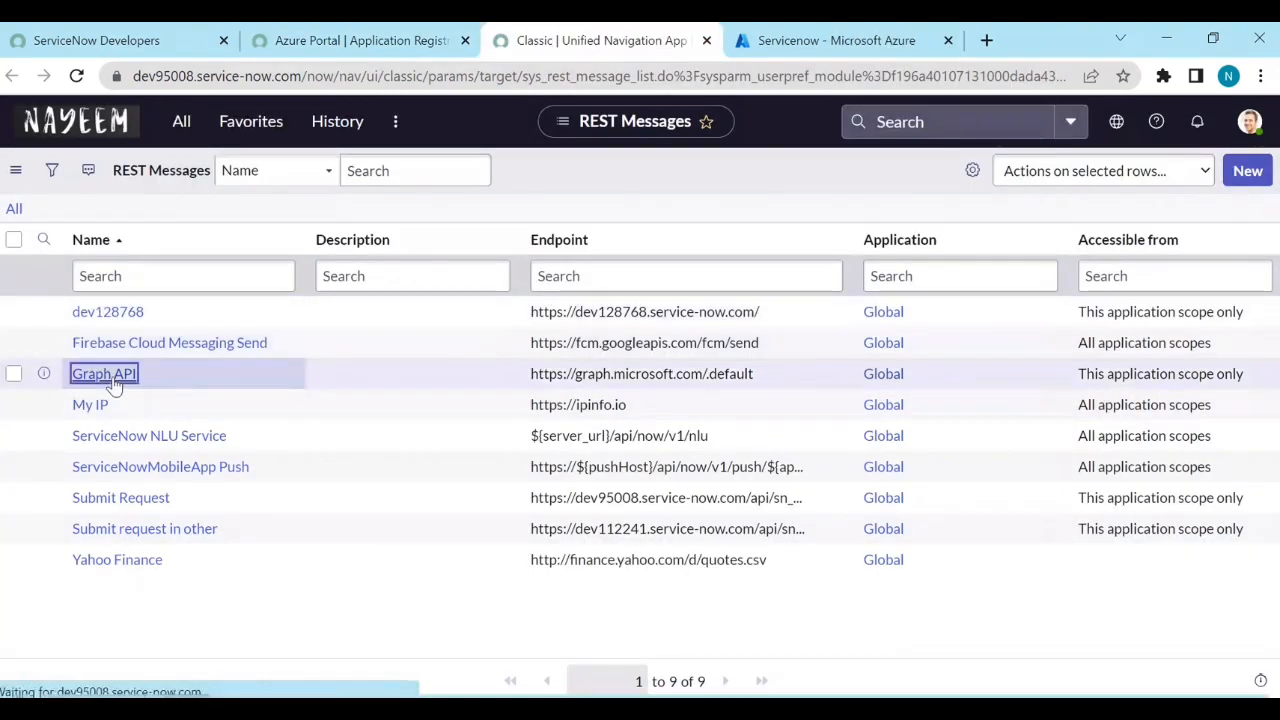
{"action": "left_click", "coordinate": [104, 373]}
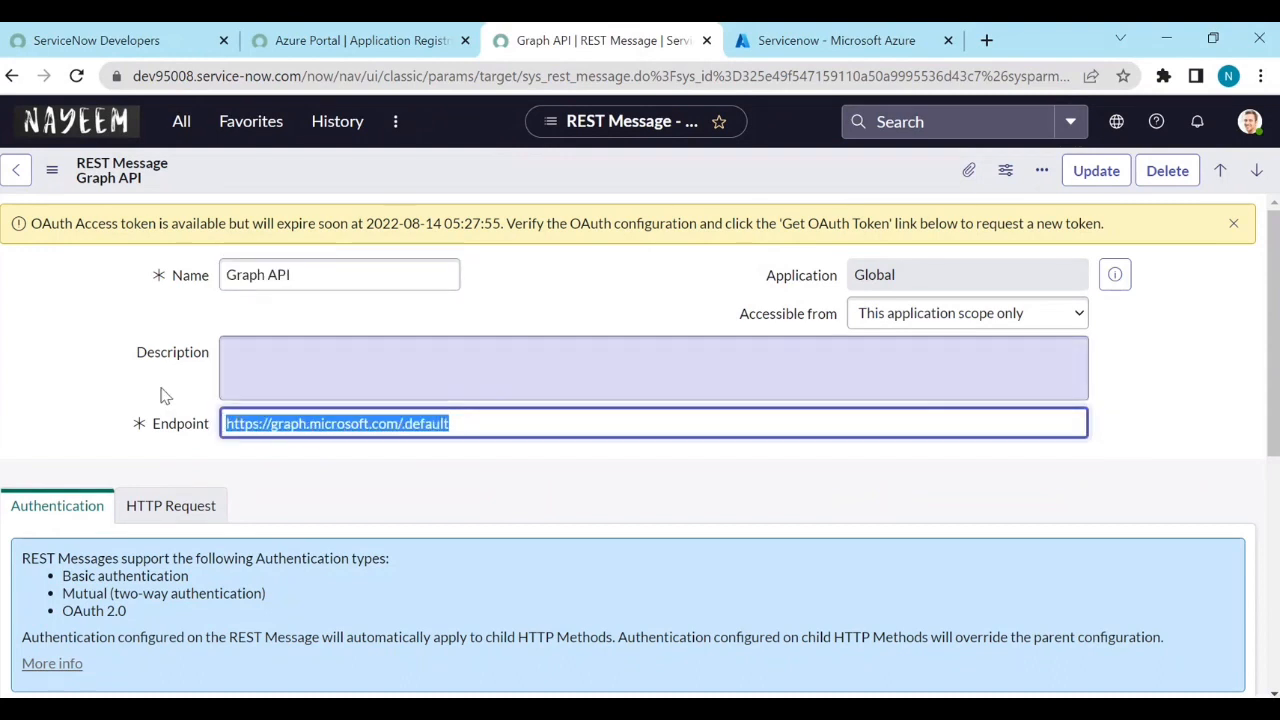
{"action": "scroll", "scroll_direction": "down", "scroll_amount": 3}
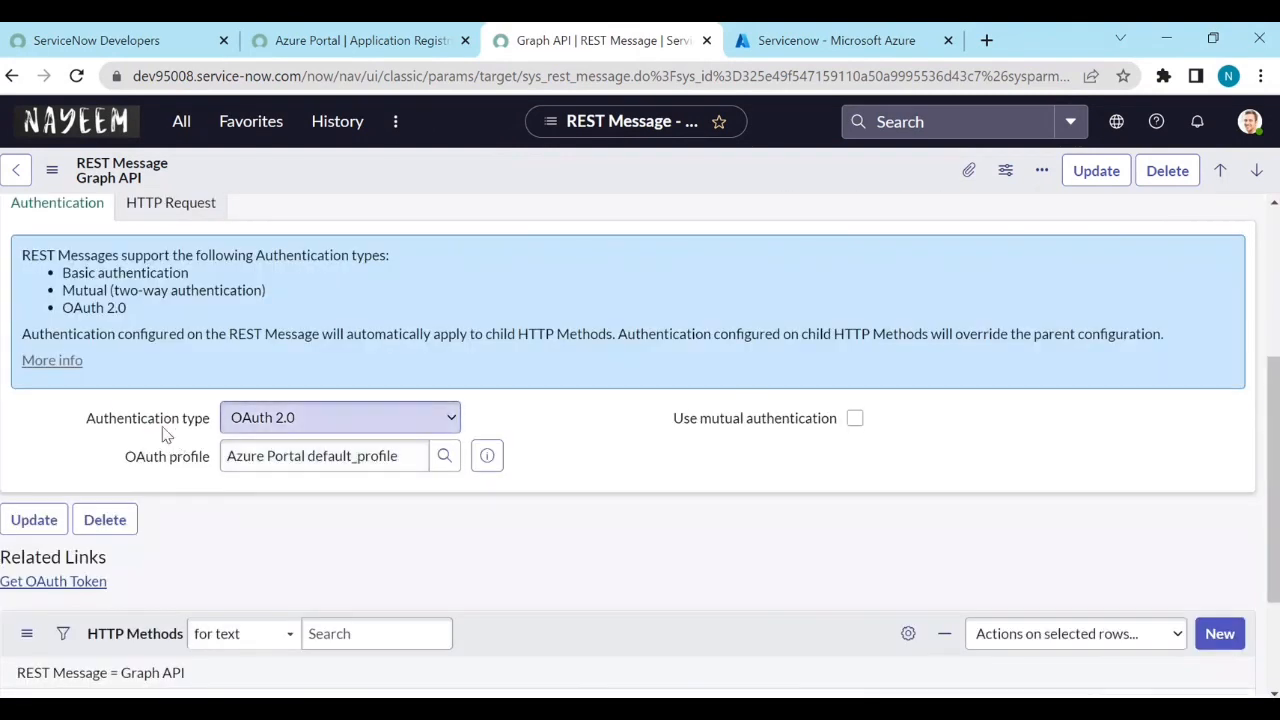
{"action": "mouse_move", "coordinate": [318, 443]}
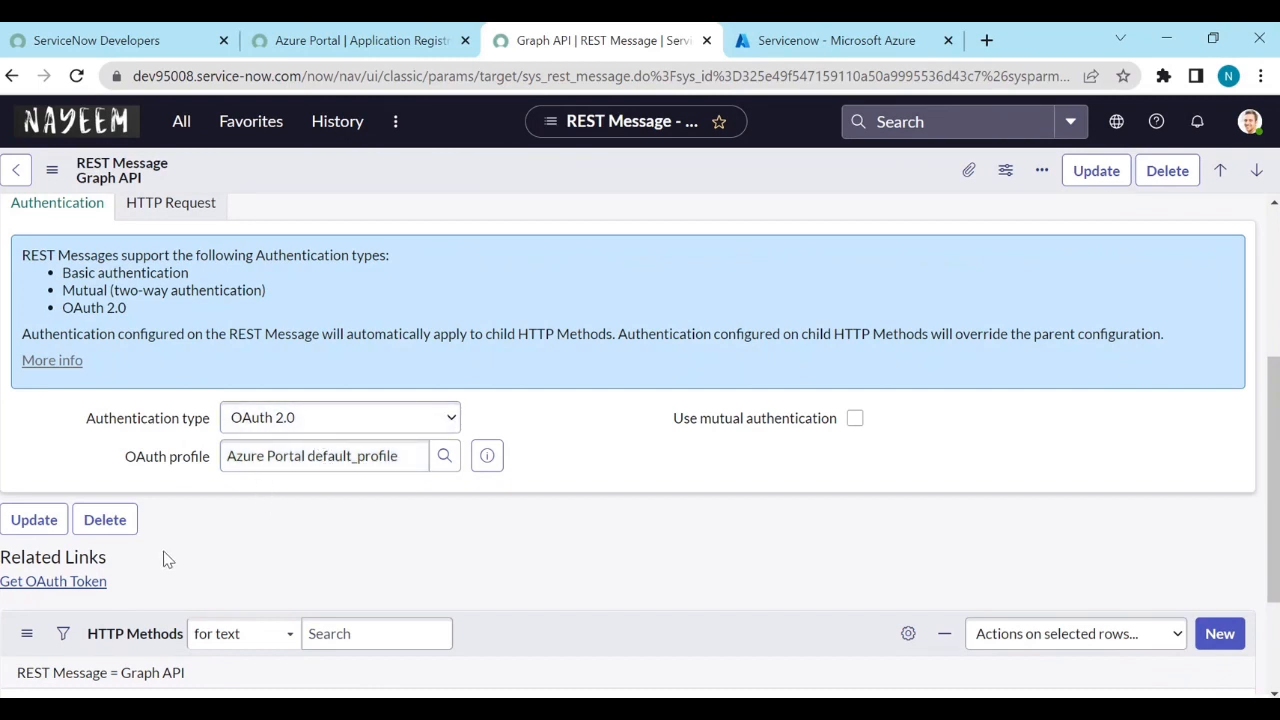
{"action": "mouse_move", "coordinate": [82, 585]}
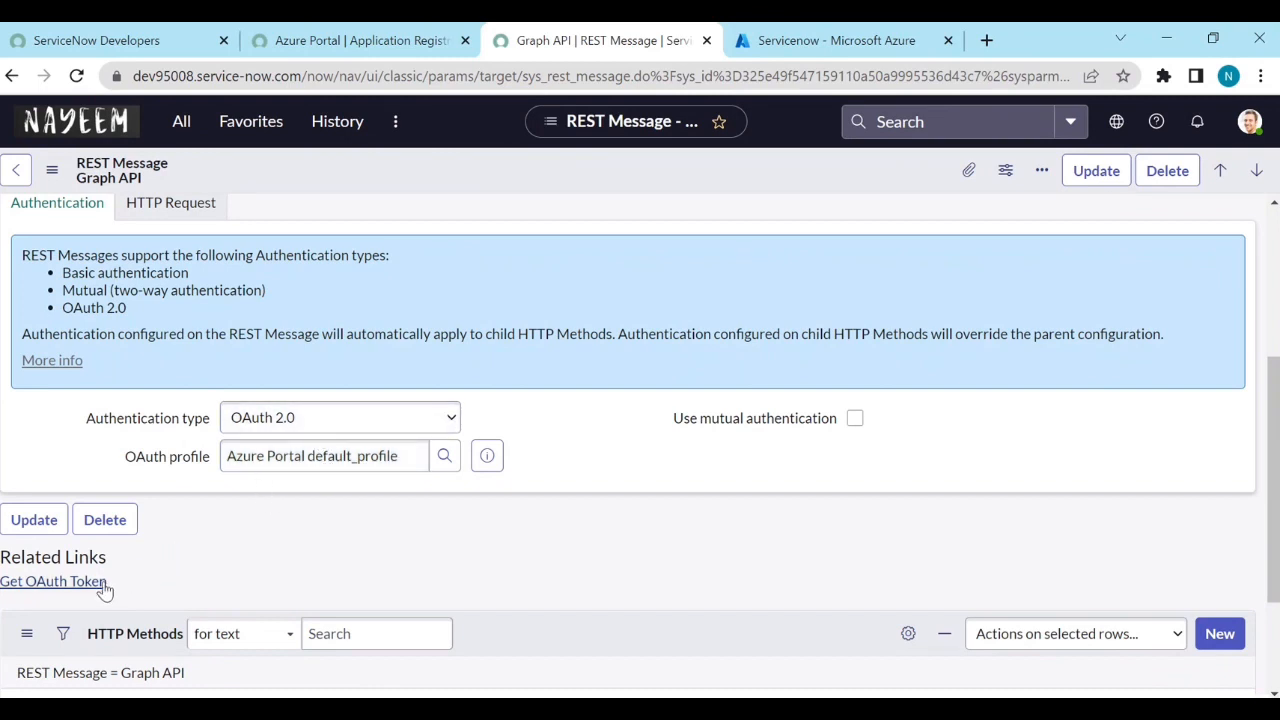
{"action": "mouse_move", "coordinate": [78, 589]}
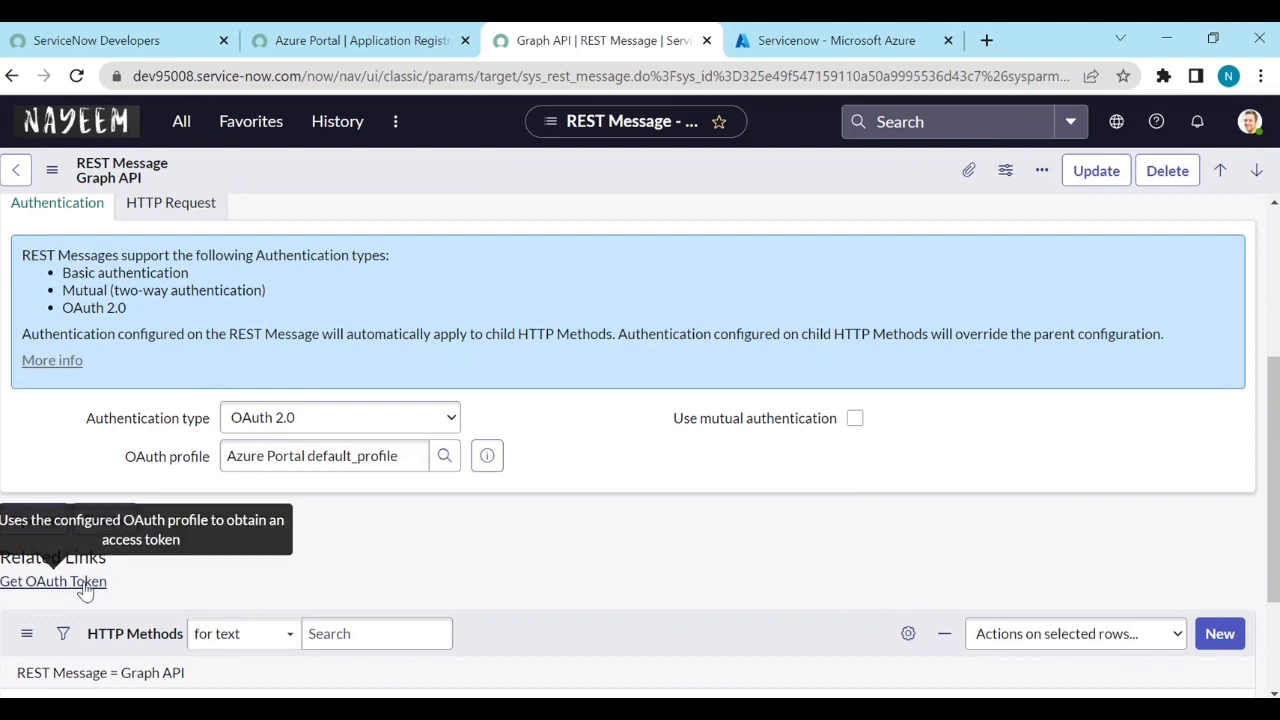
{"action": "left_click", "coordinate": [50, 581]}
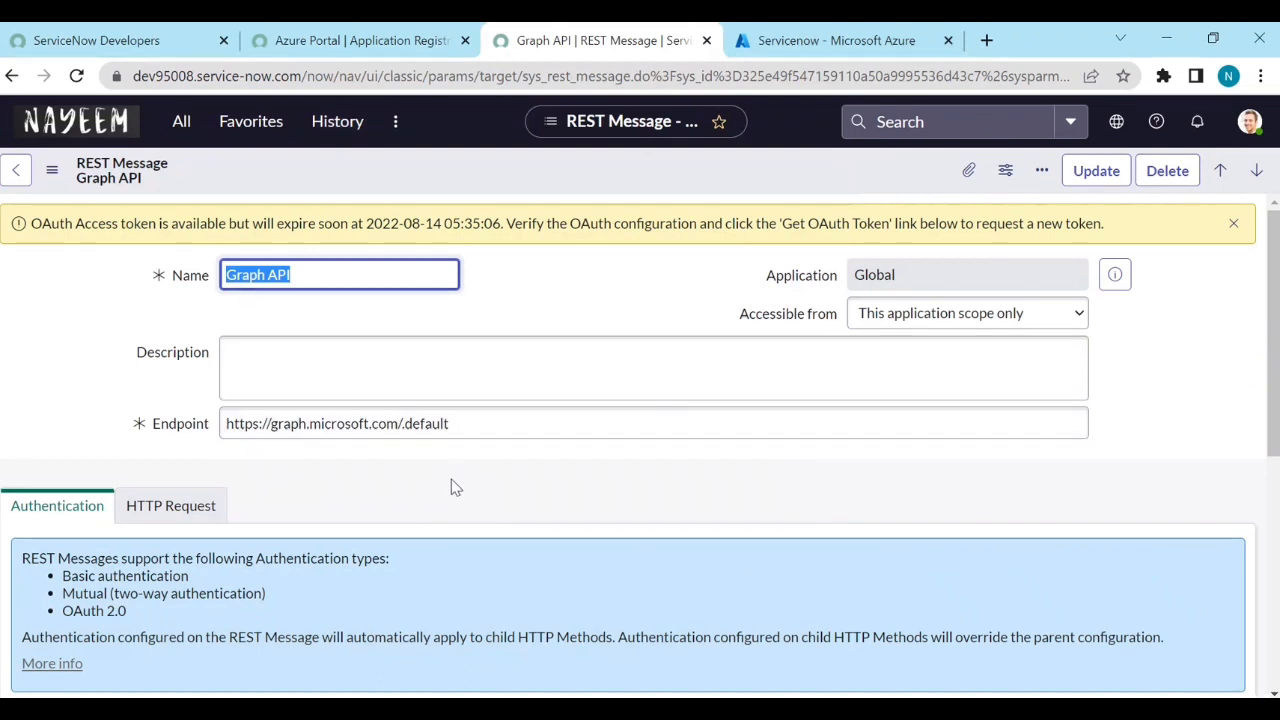
Step: Rename the Default GET method to 'Get Users', set the v1.0/users endpoint, and update
{"action": "scroll", "scroll_direction": "down", "scroll_amount": 3}
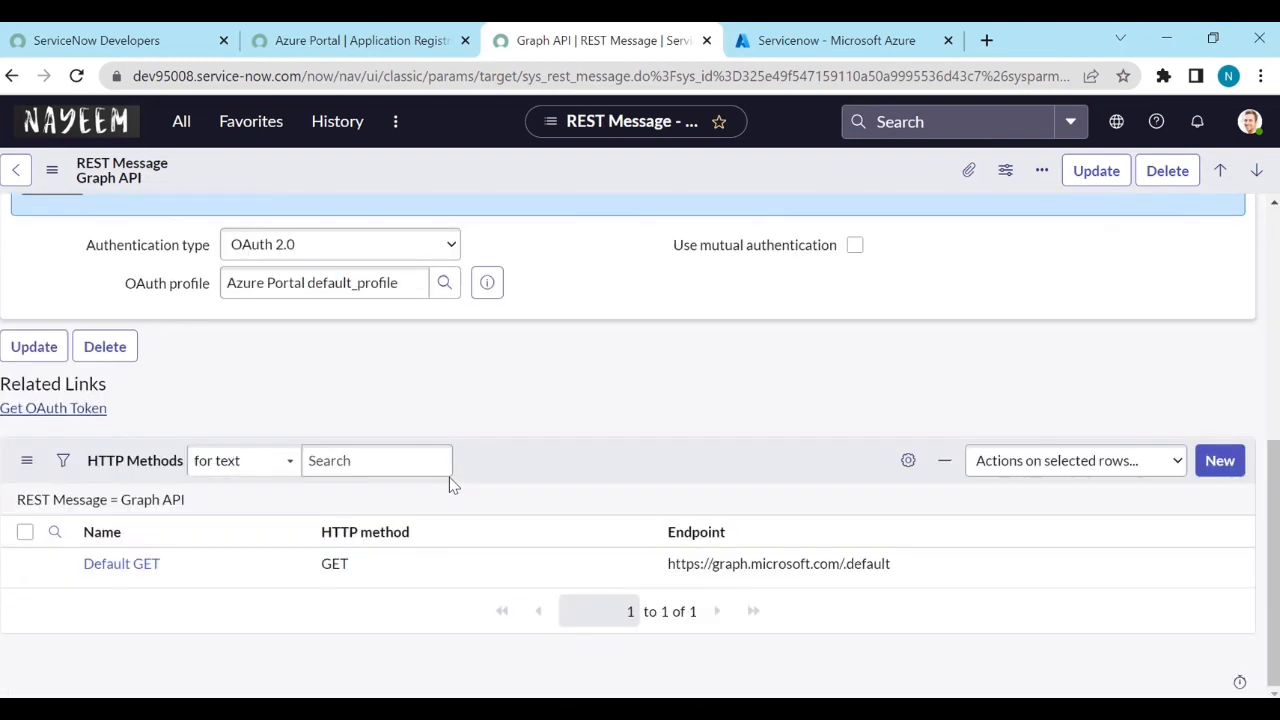
{"action": "mouse_move", "coordinate": [121, 565]}
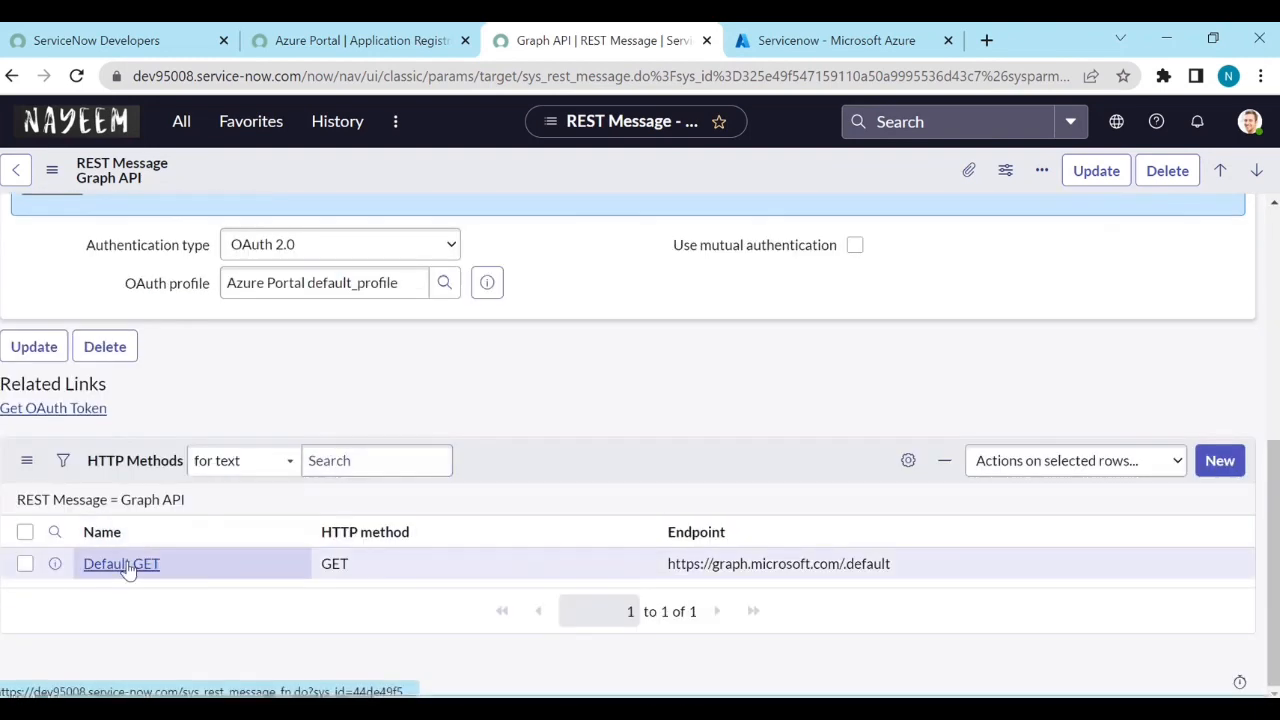
{"action": "left_click", "coordinate": [120, 563]}
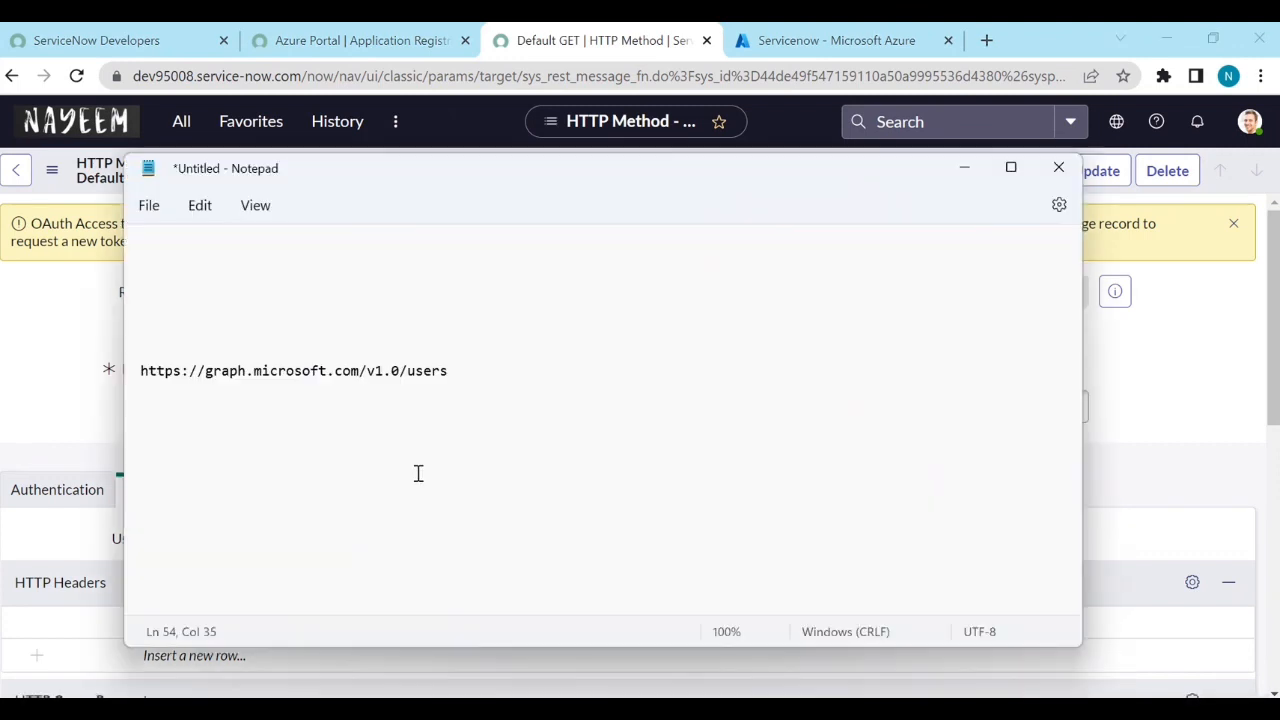
{"action": "left_click_drag", "start_coordinate": [362, 370], "coordinate": [448, 370]}
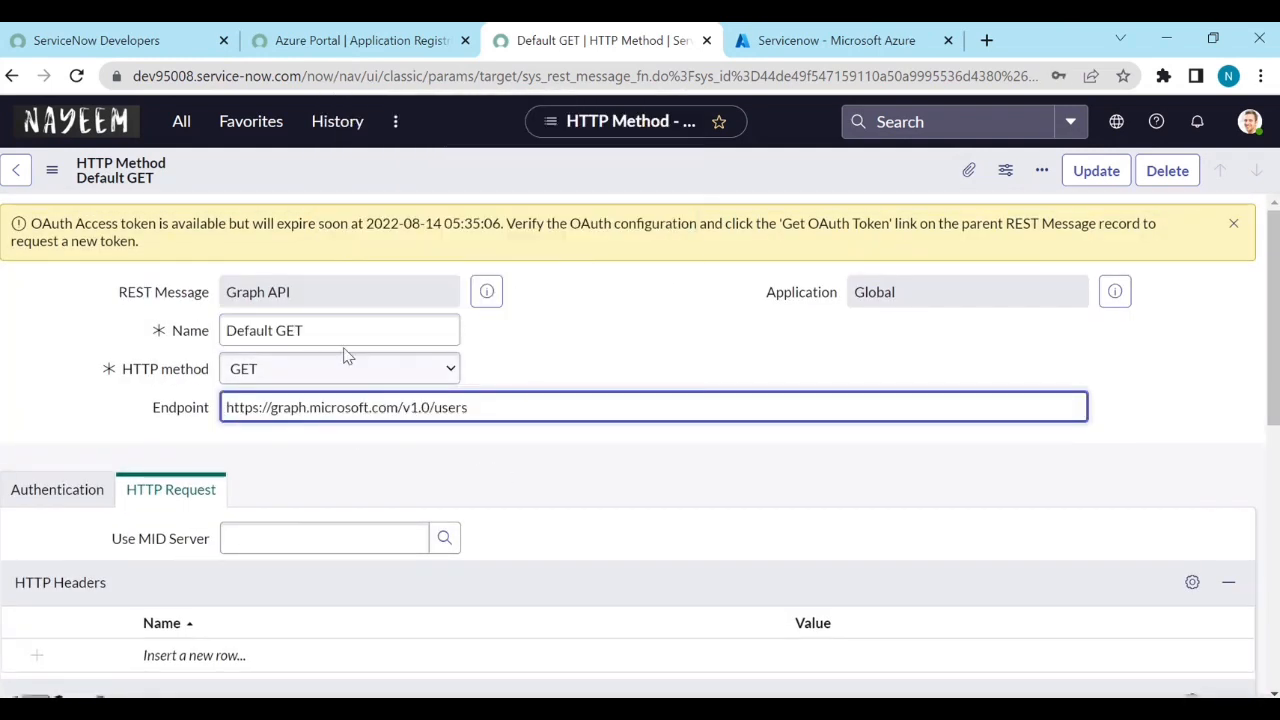
{"action": "type", "text": "G"}
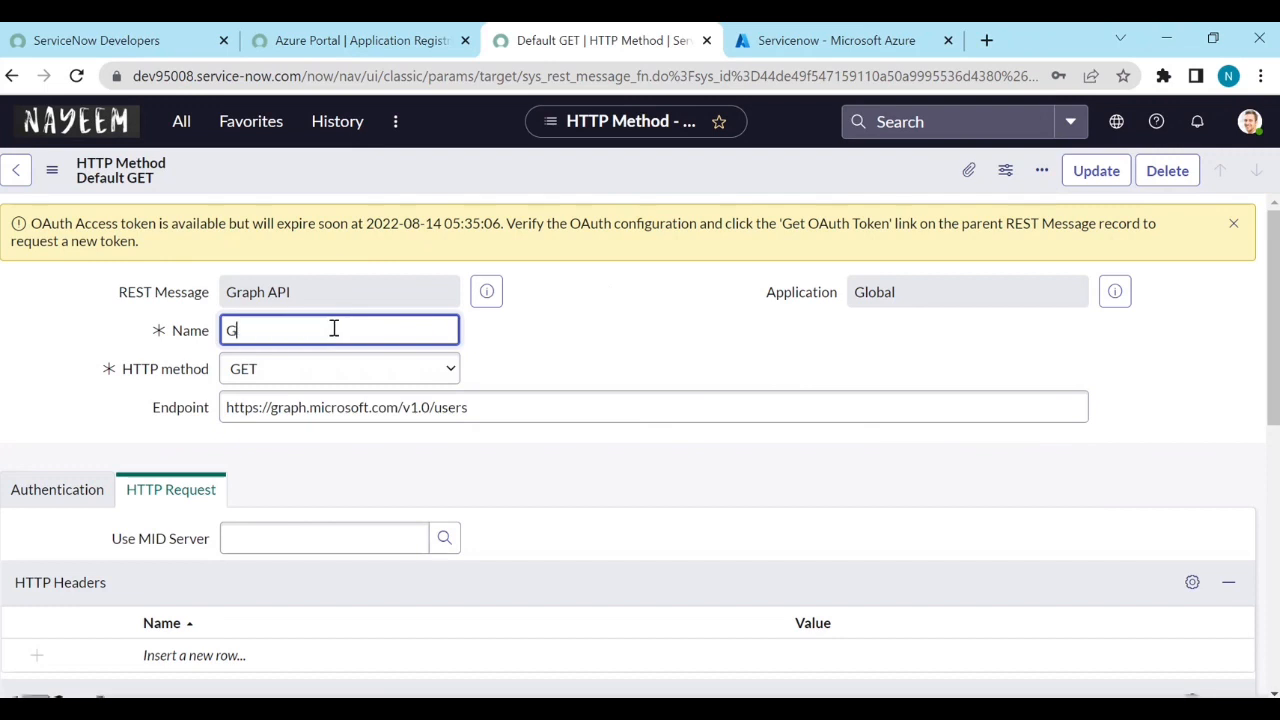
{"action": "type", "text": "et Users"}
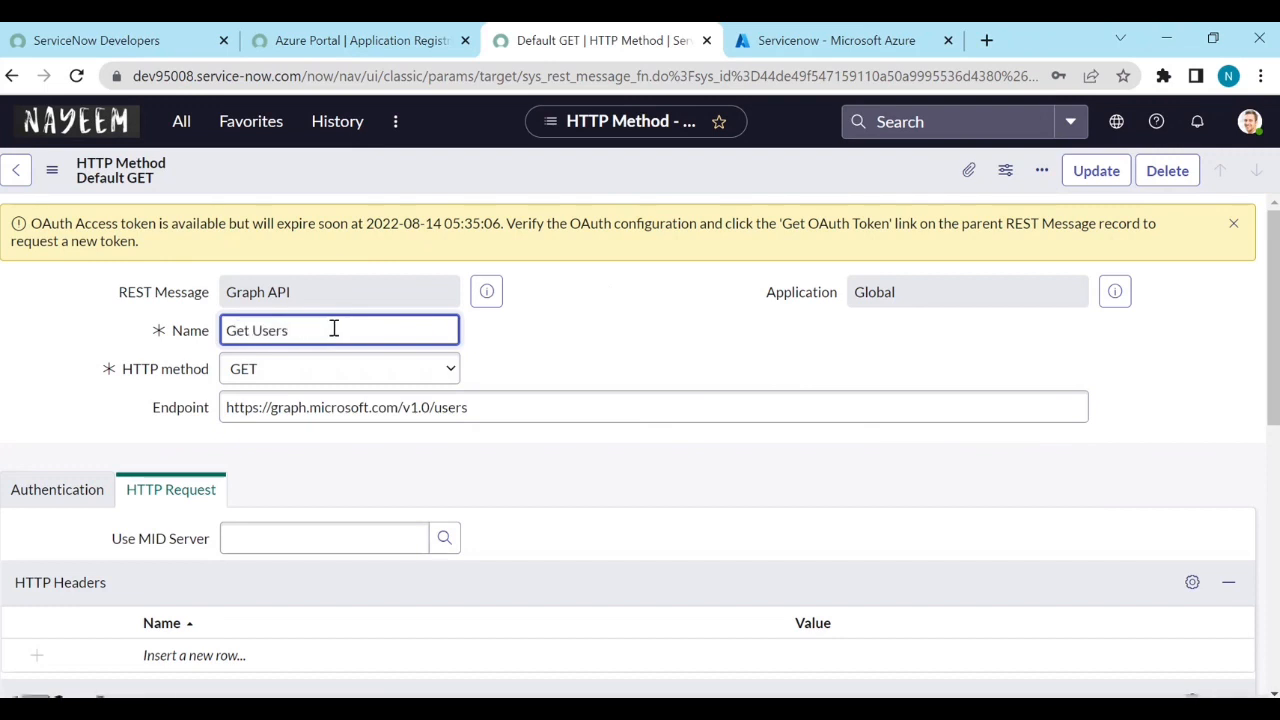
{"action": "left_click", "coordinate": [57, 287]}
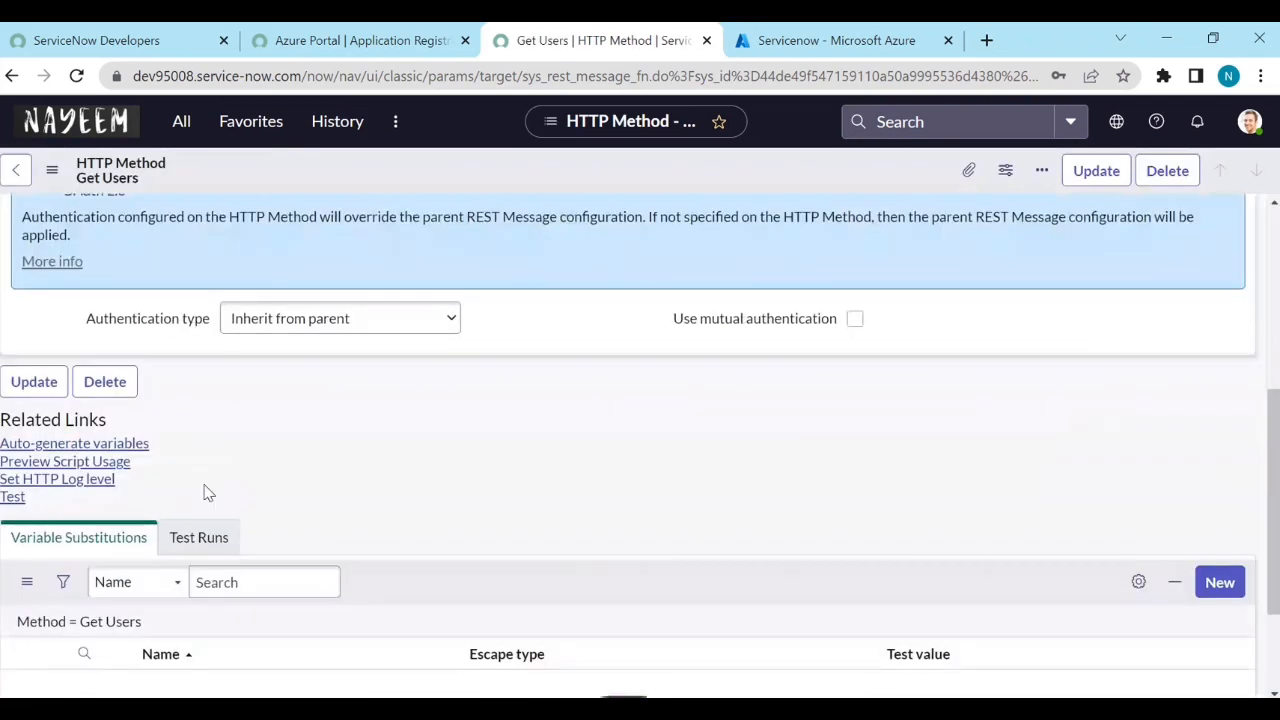
{"action": "mouse_move", "coordinate": [13, 497]}
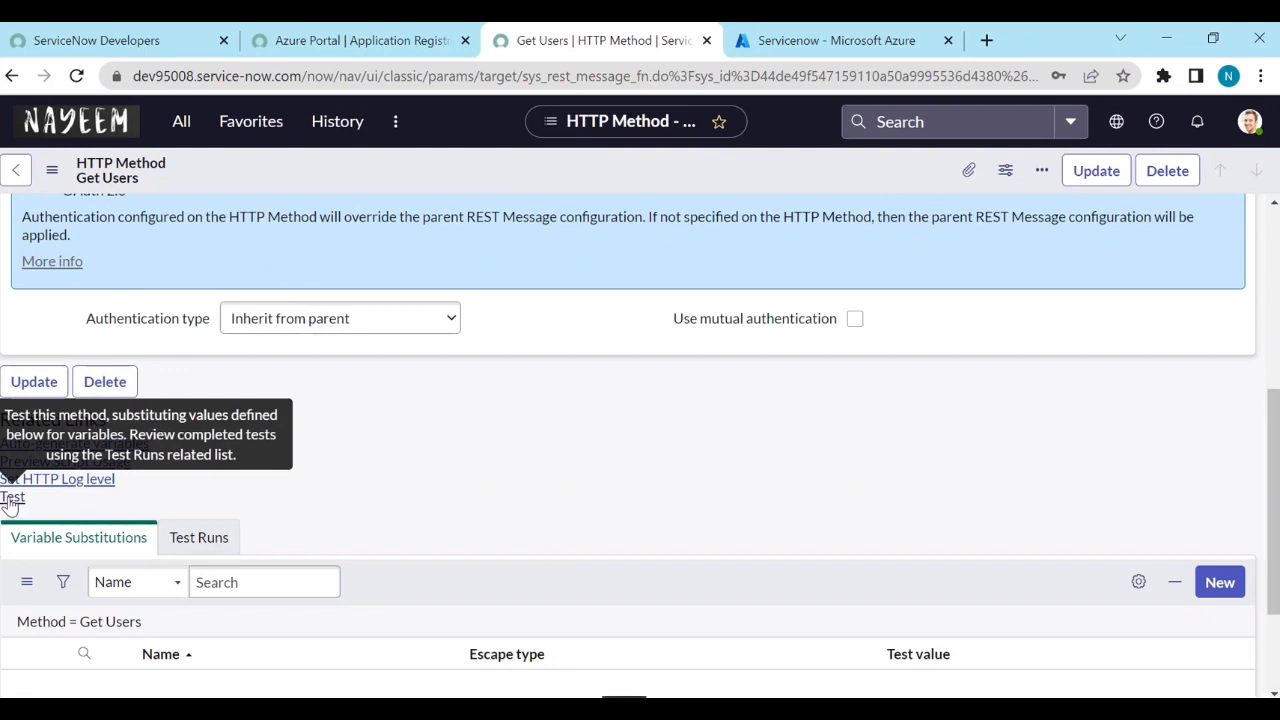
Step: Test the Get Users method and check for HTTP 200 with the users JSON
{"action": "left_click", "coordinate": [13, 497]}
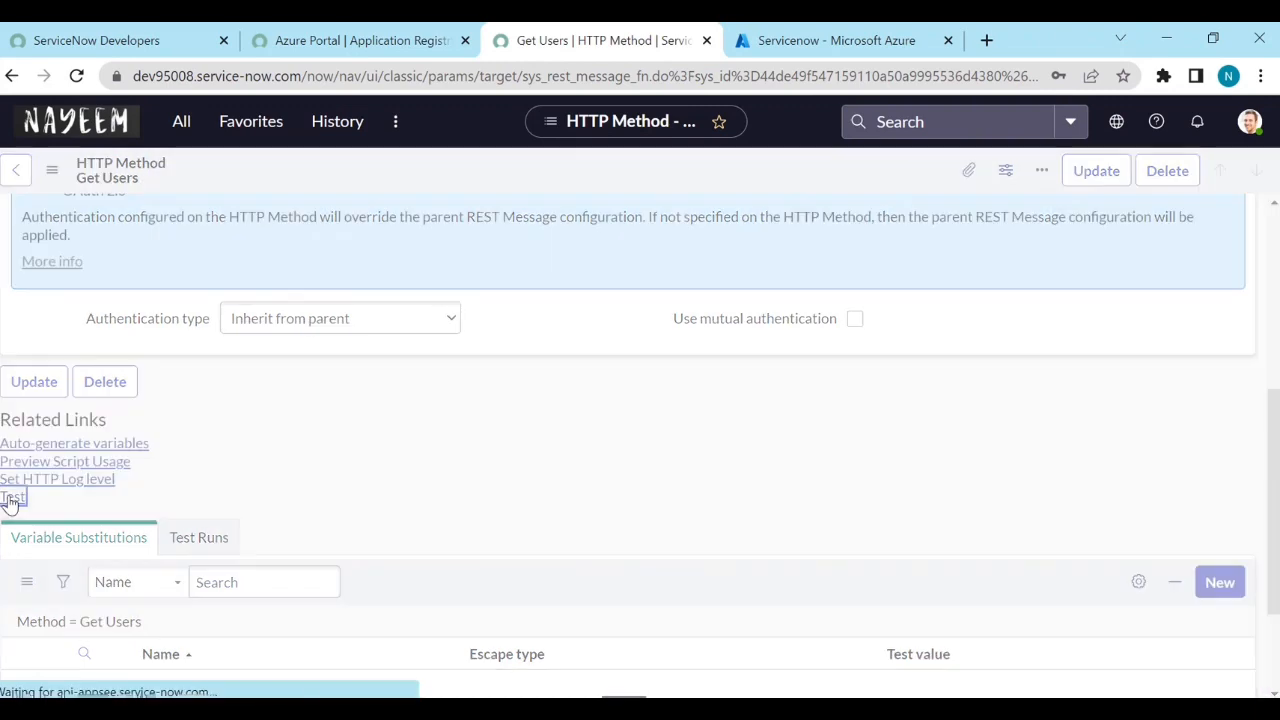
{"action": "left_click", "coordinate": [13, 498]}
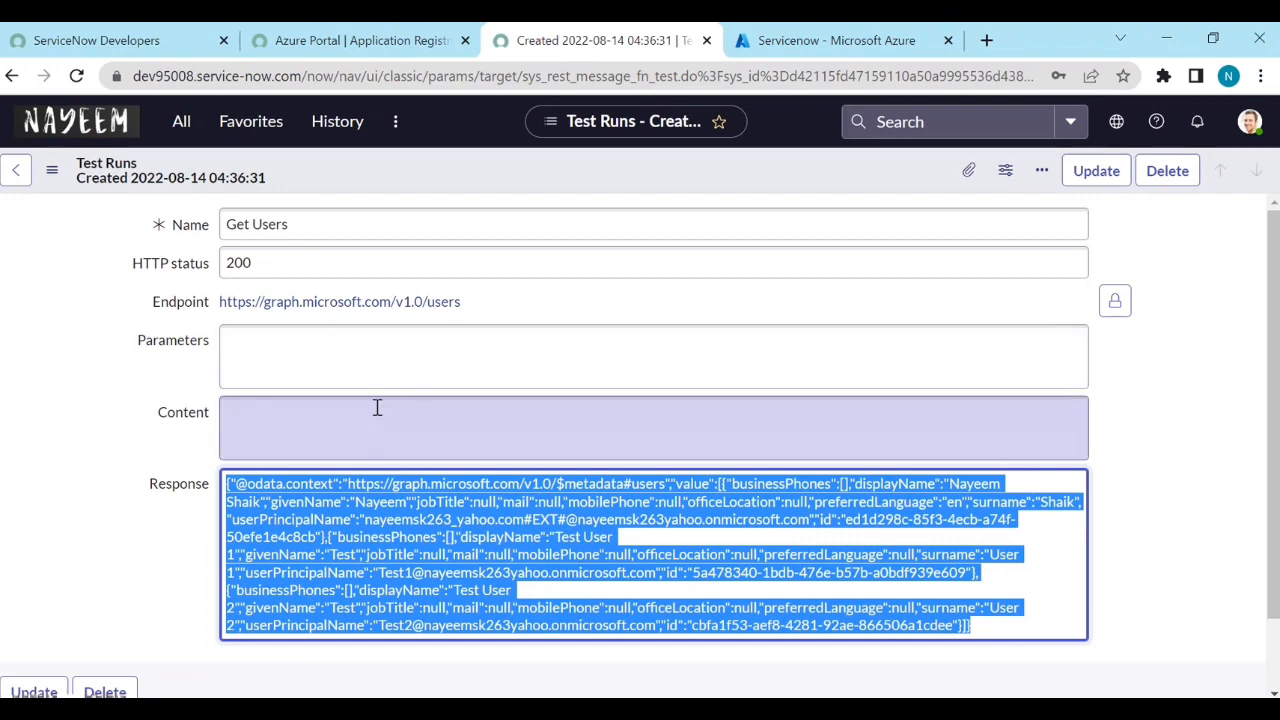
Step: Open the Scheduled Jobs list by filtering for 'sched jo'
{"action": "left_click", "coordinate": [181, 121]}
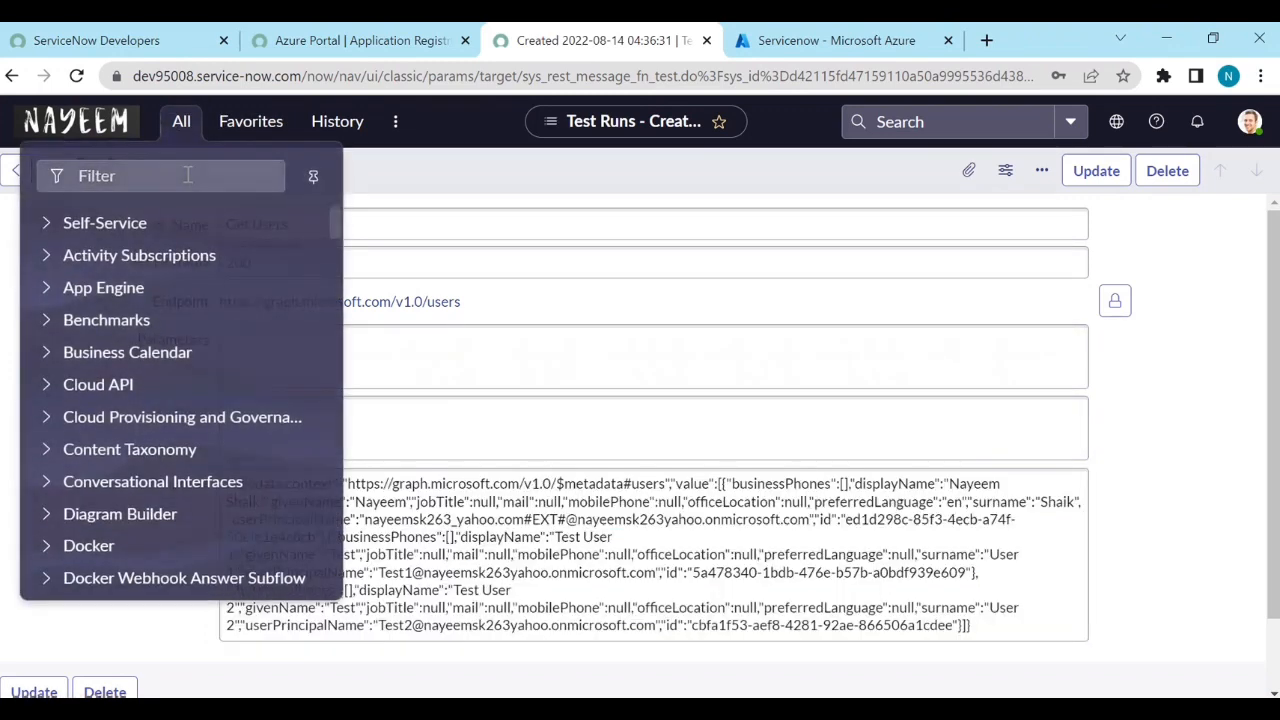
{"action": "type", "text": "scheduled"}
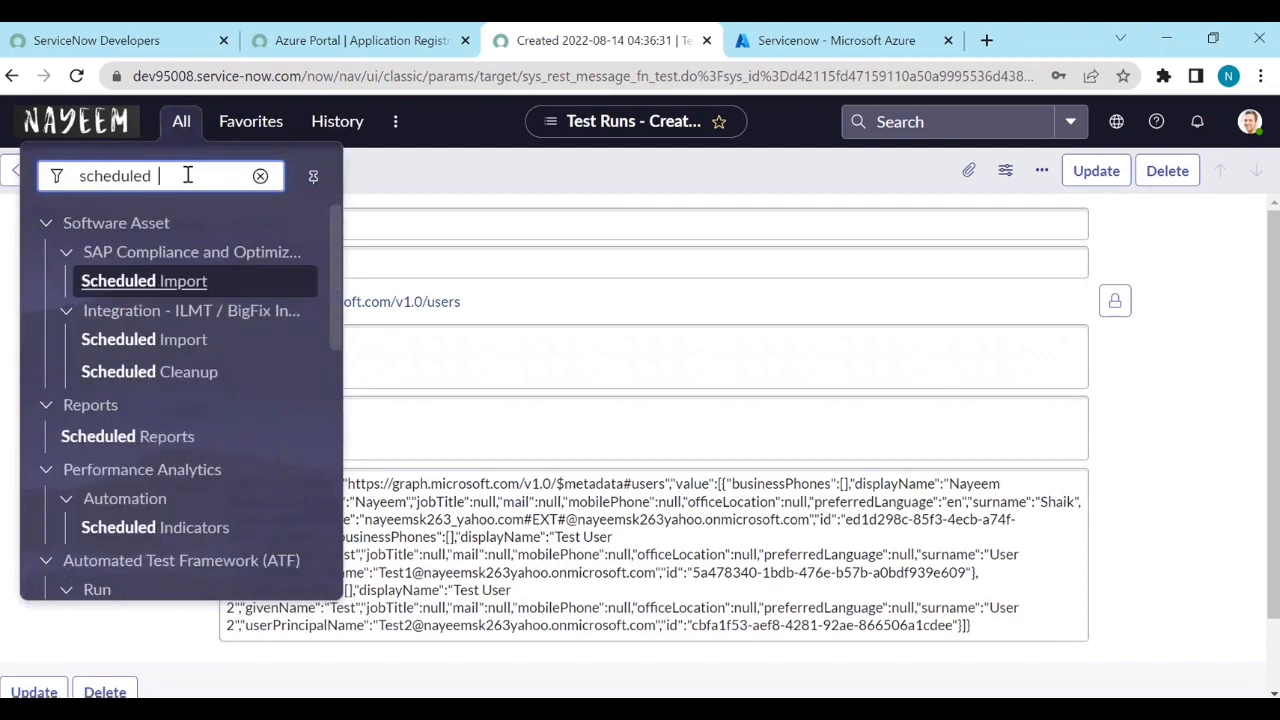
{"action": "type", "text": "jo"}
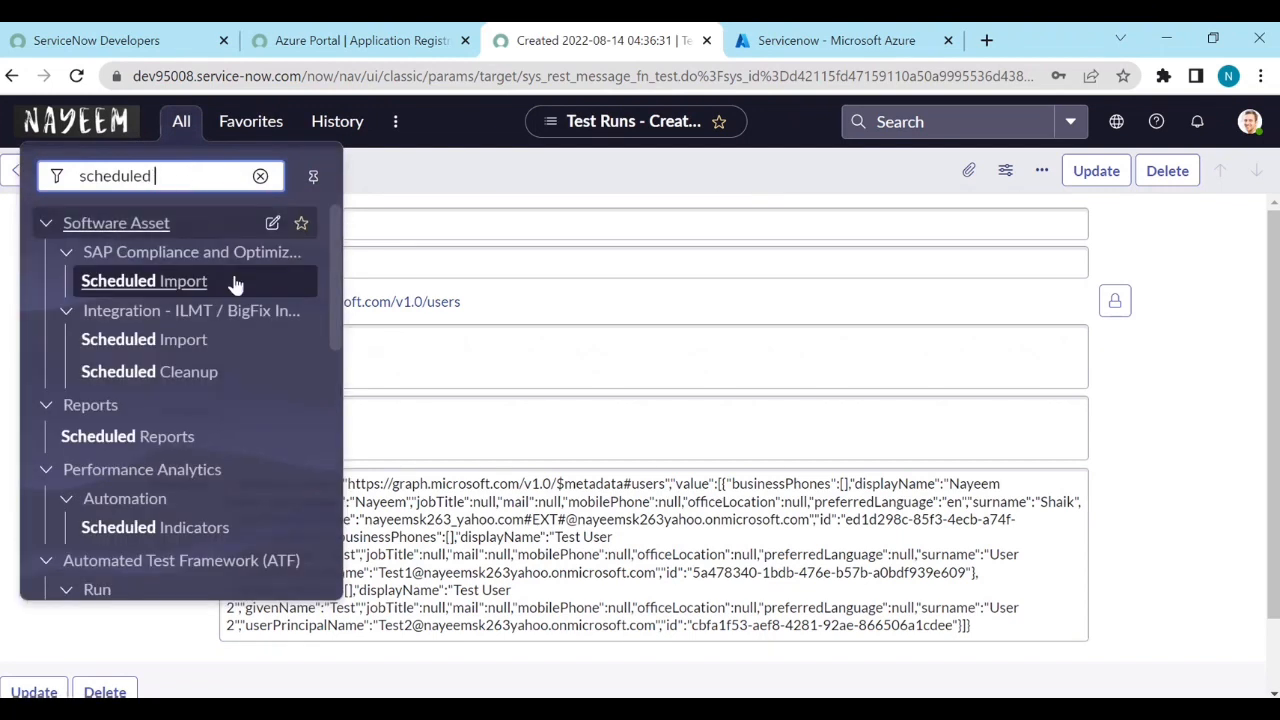
{"action": "scroll", "scroll_direction": "down", "scroll_amount": 3}
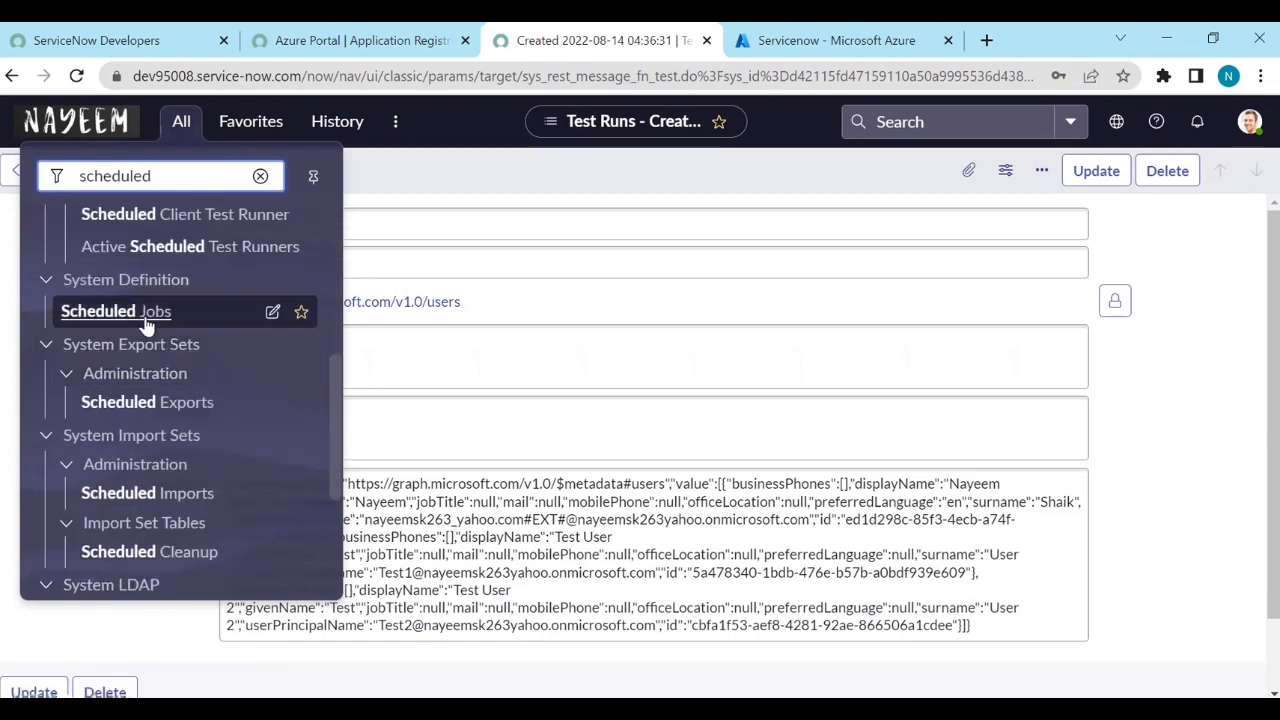
{"action": "left_click", "coordinate": [115, 311]}
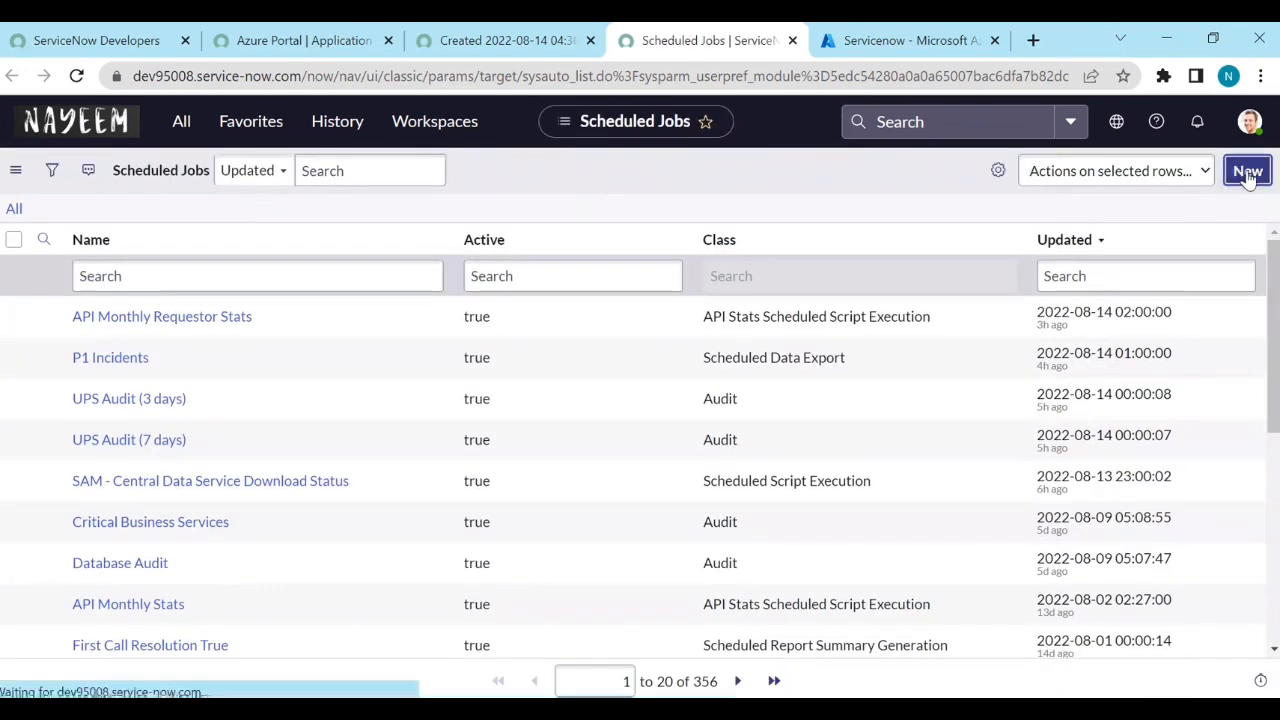
Step: Create a new scheduled job that automatically runs a script of your choosing
{"action": "left_click", "coordinate": [1248, 169]}
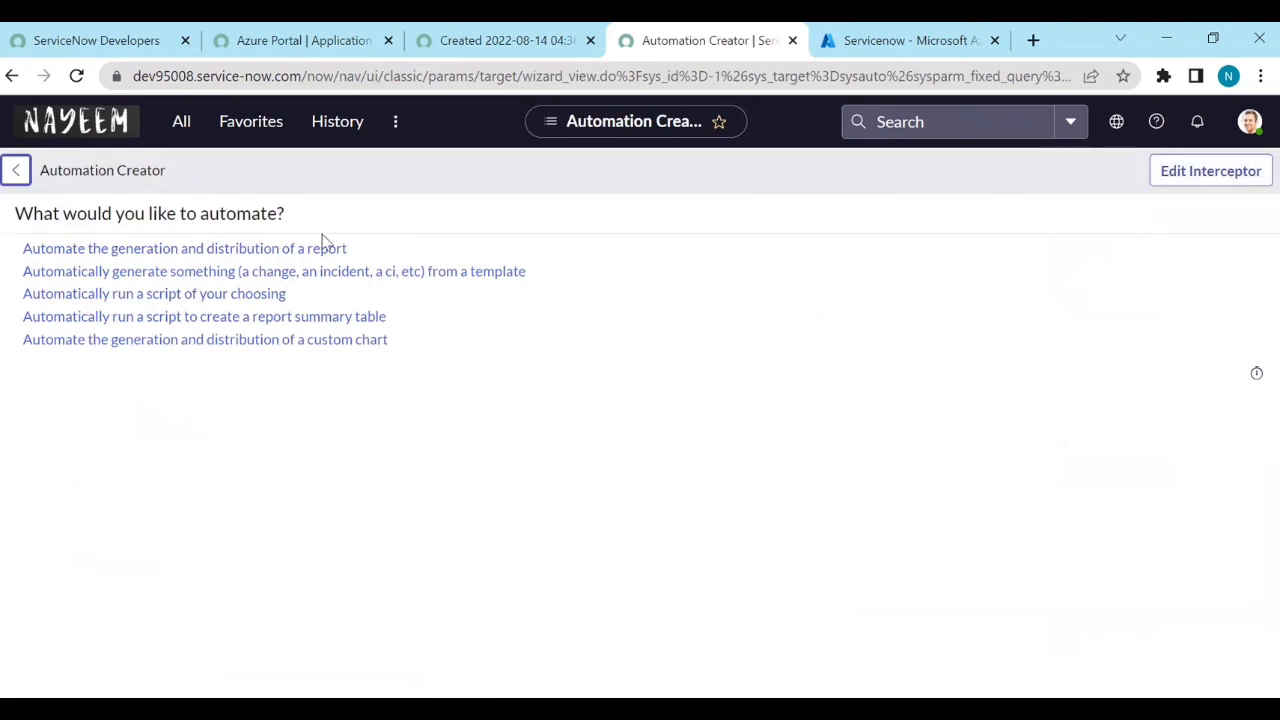
{"action": "mouse_move", "coordinate": [152, 300]}
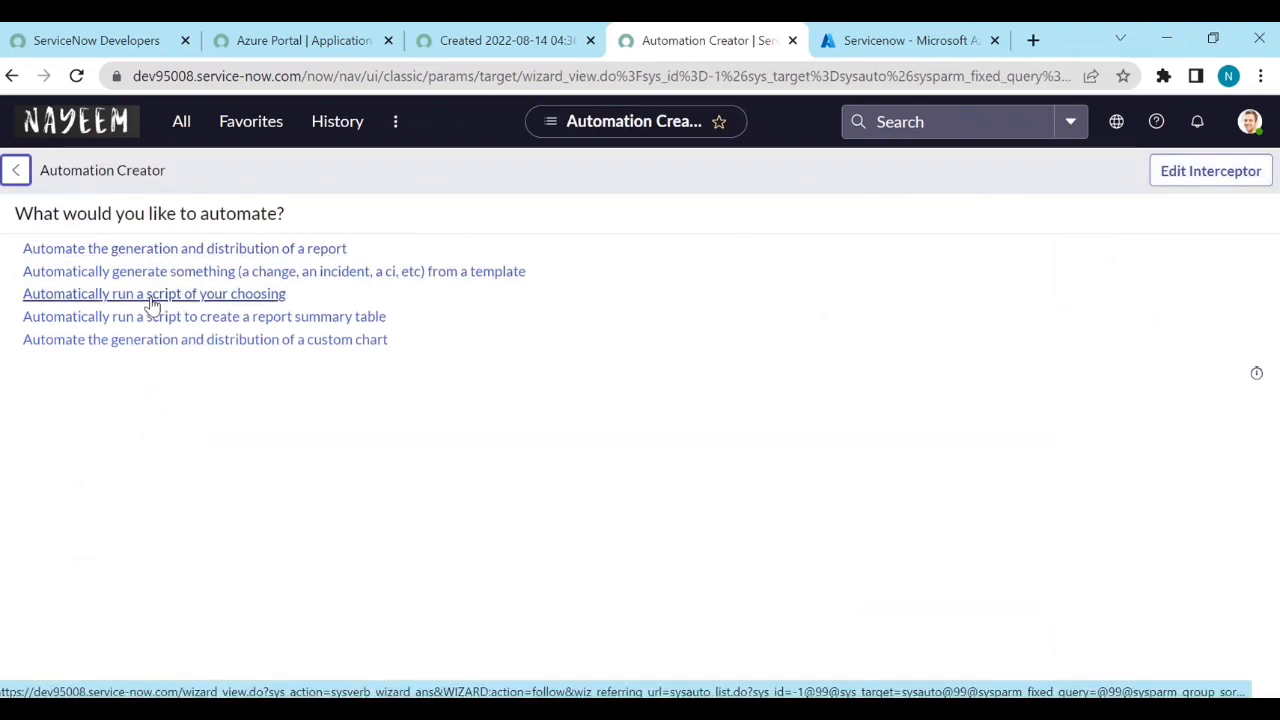
{"action": "left_click", "coordinate": [154, 293]}
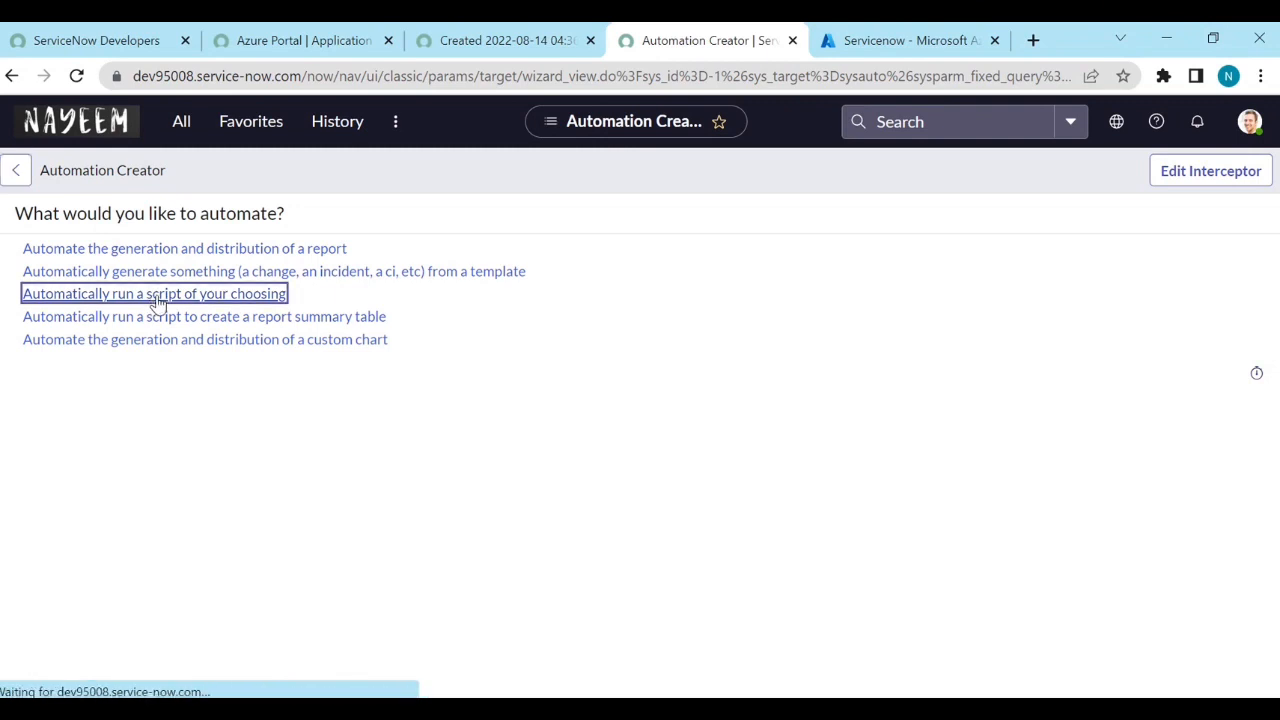
{"action": "left_click", "coordinate": [154, 293]}
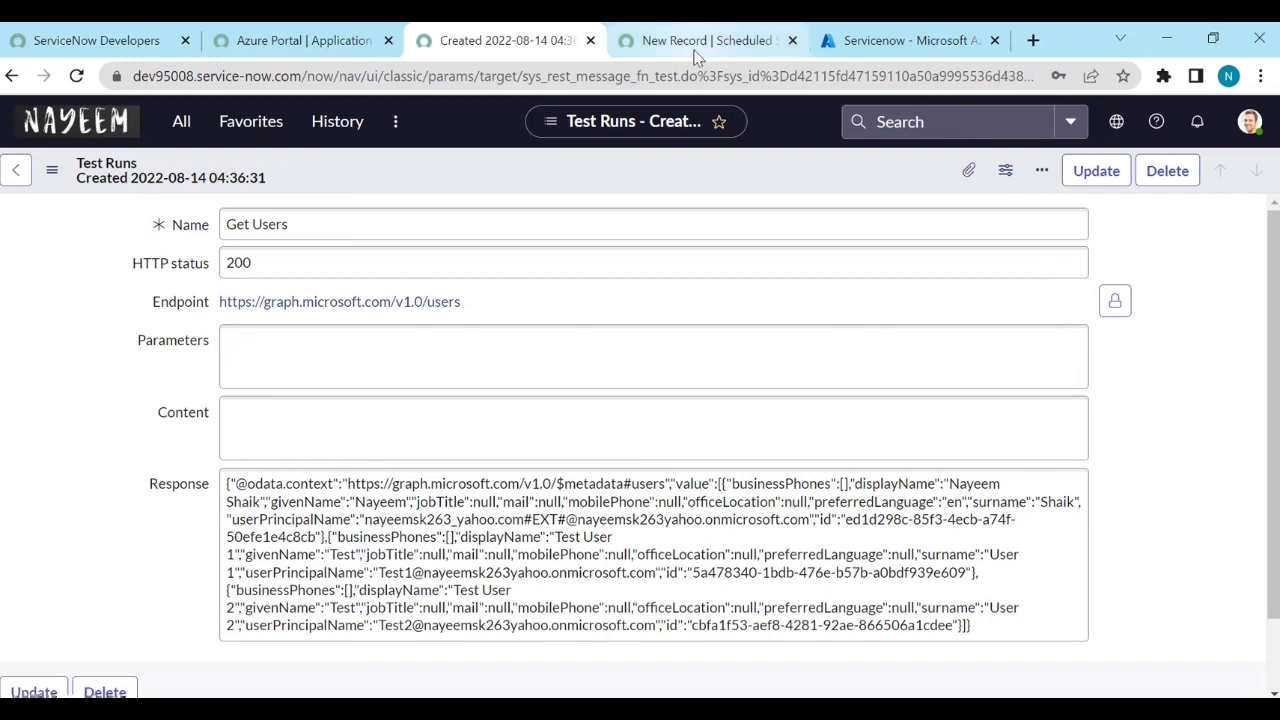
Step: Name the job 'Get Users from Azure portal', set time zone Europe/Stockholm and hour 1
{"action": "left_click", "coordinate": [705, 40]}
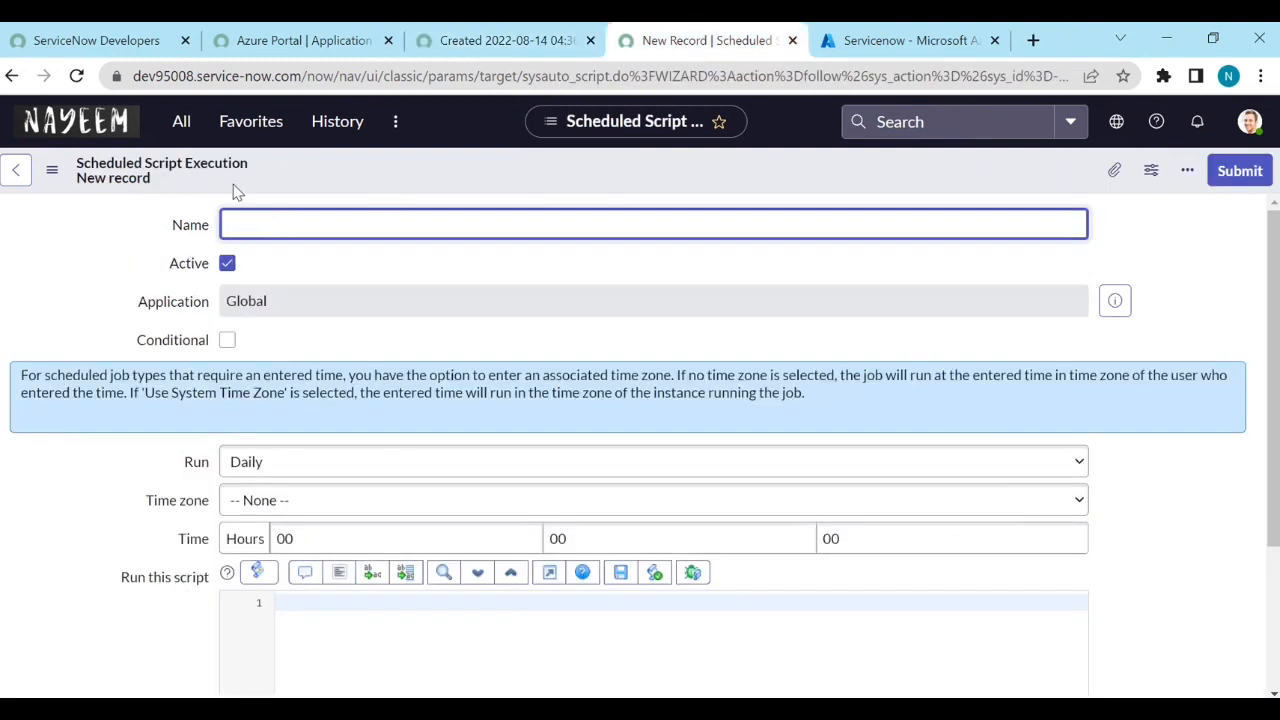
{"action": "type", "text": "C"}
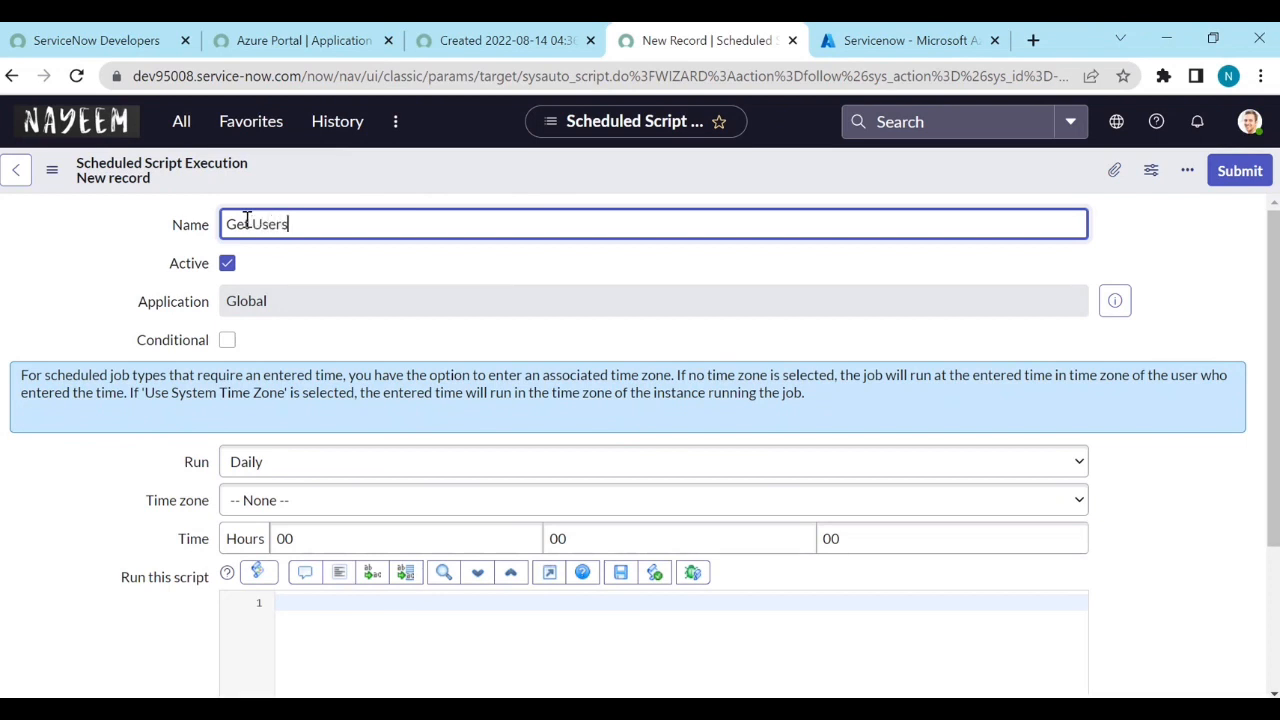
{"action": "type", "text": "from Azure"}
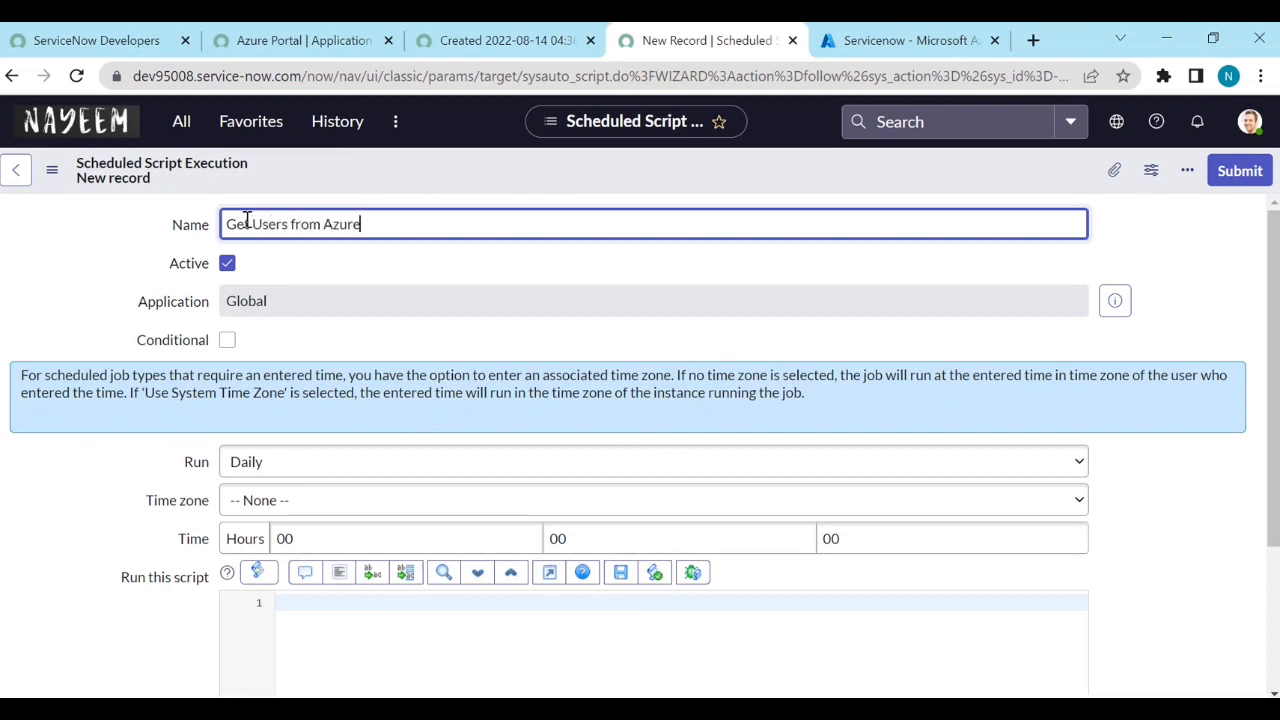
{"action": "type", "text": "portal"}
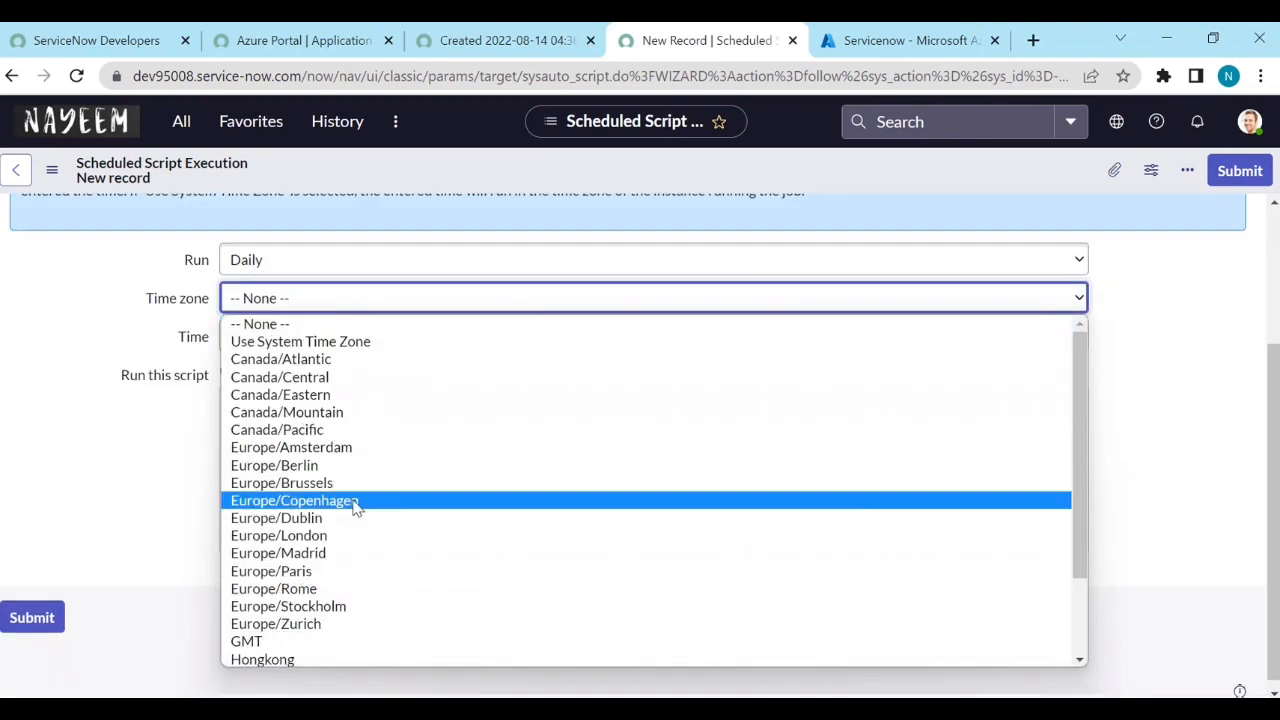
{"action": "scroll", "scroll_direction": "down", "scroll_amount": 3}
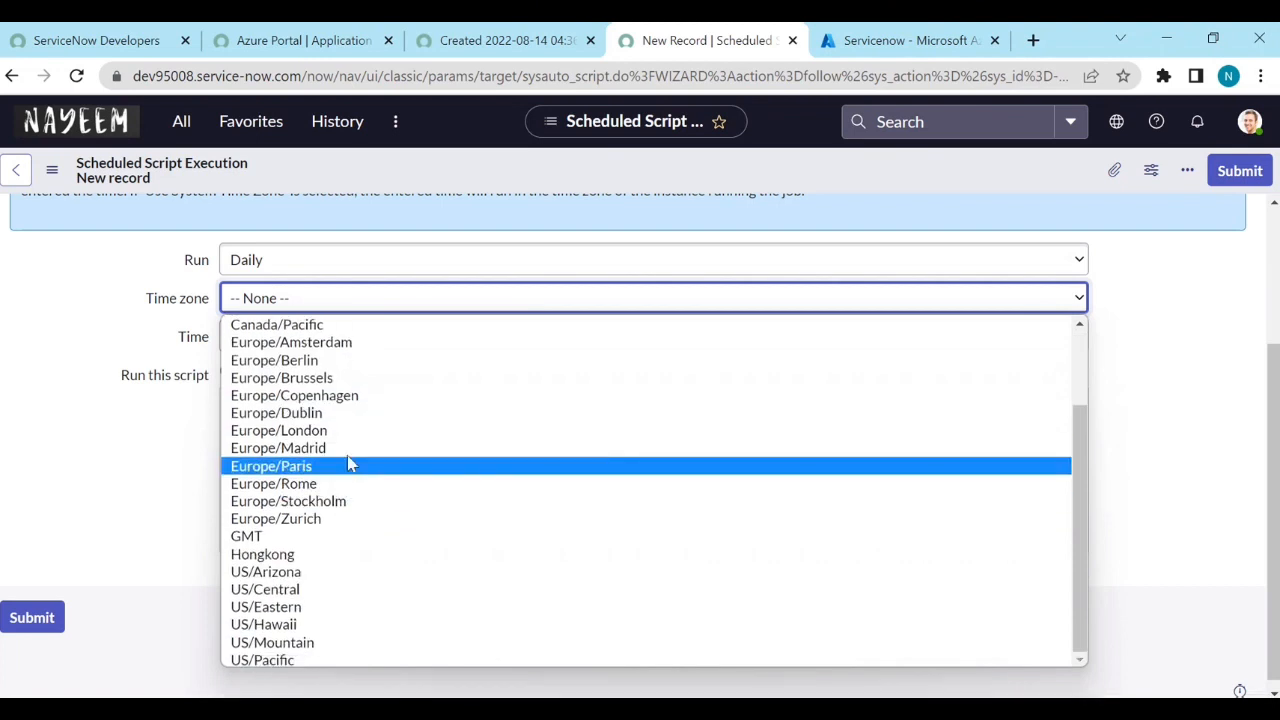
{"action": "mouse_move", "coordinate": [358, 501]}
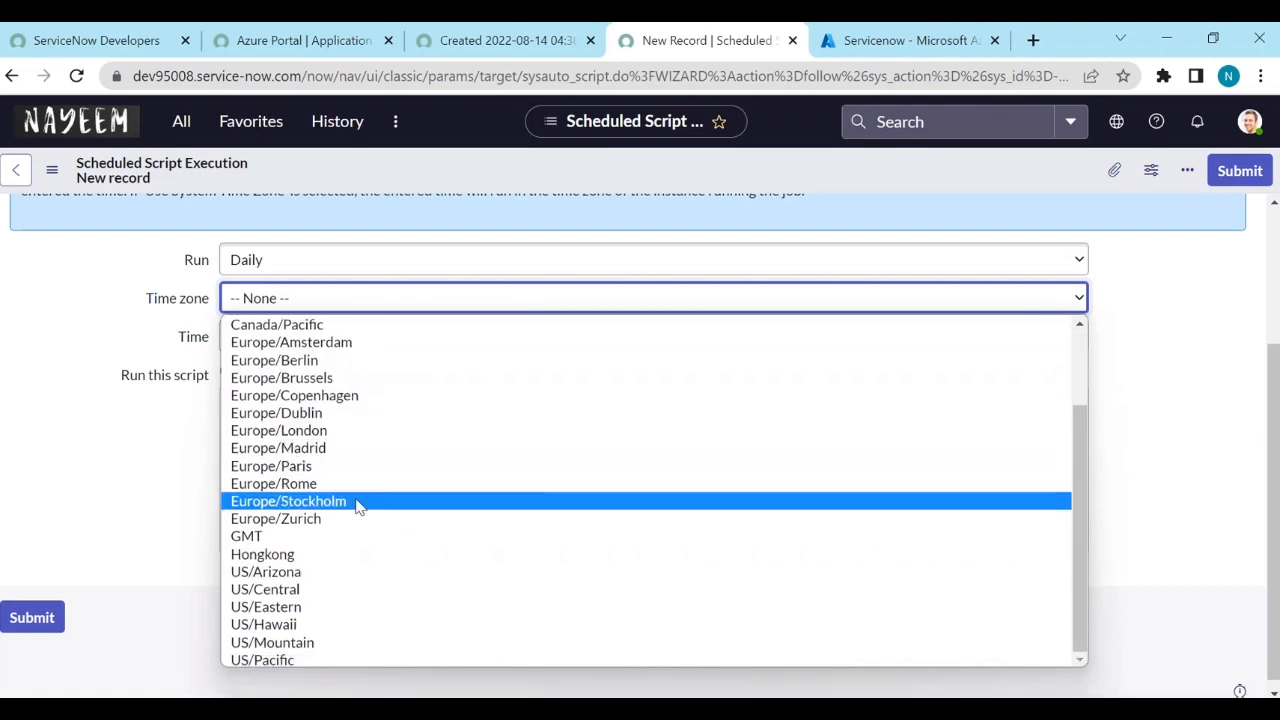
{"action": "left_click", "coordinate": [288, 501]}
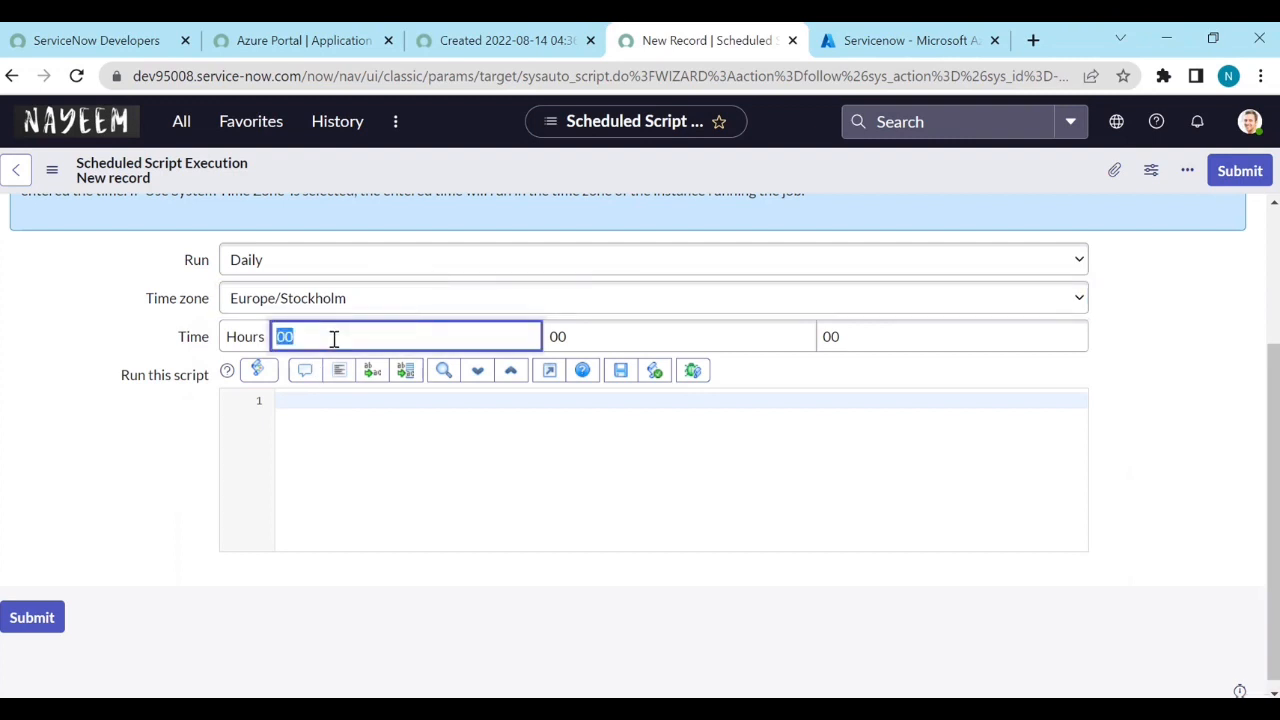
{"action": "type", "text": "1"}
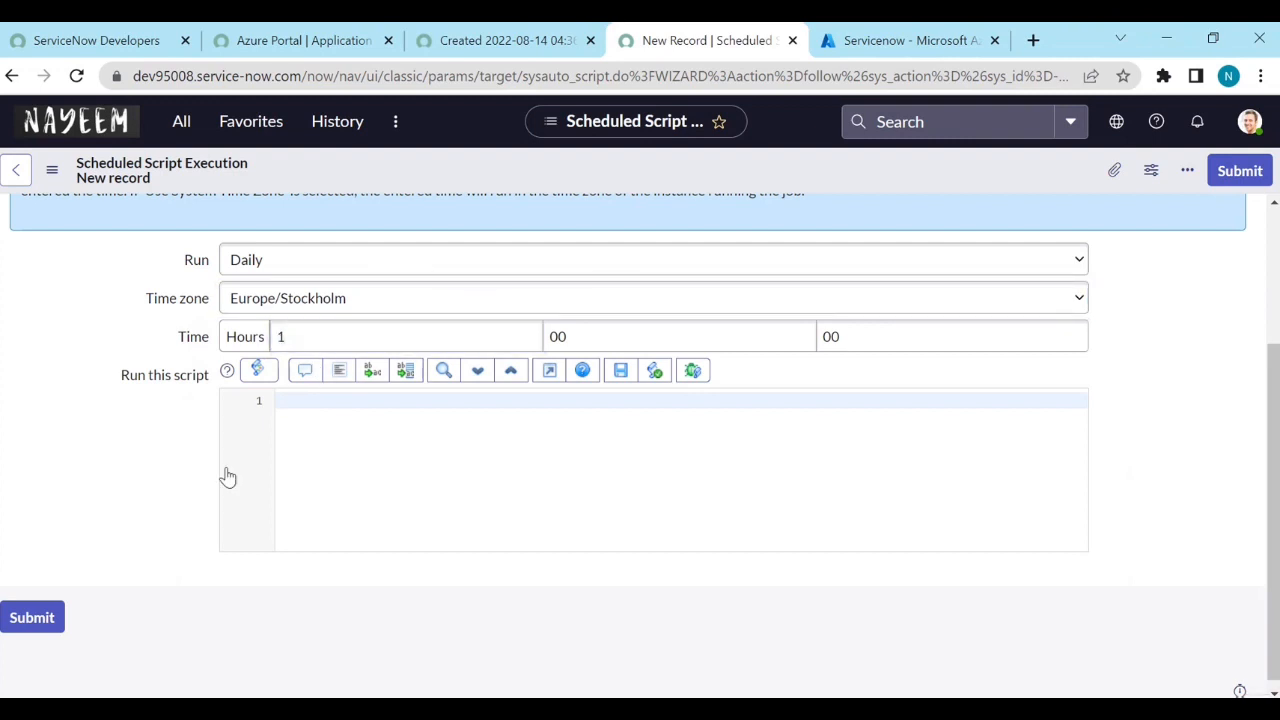
{"action": "mouse_move", "coordinate": [164, 388]}
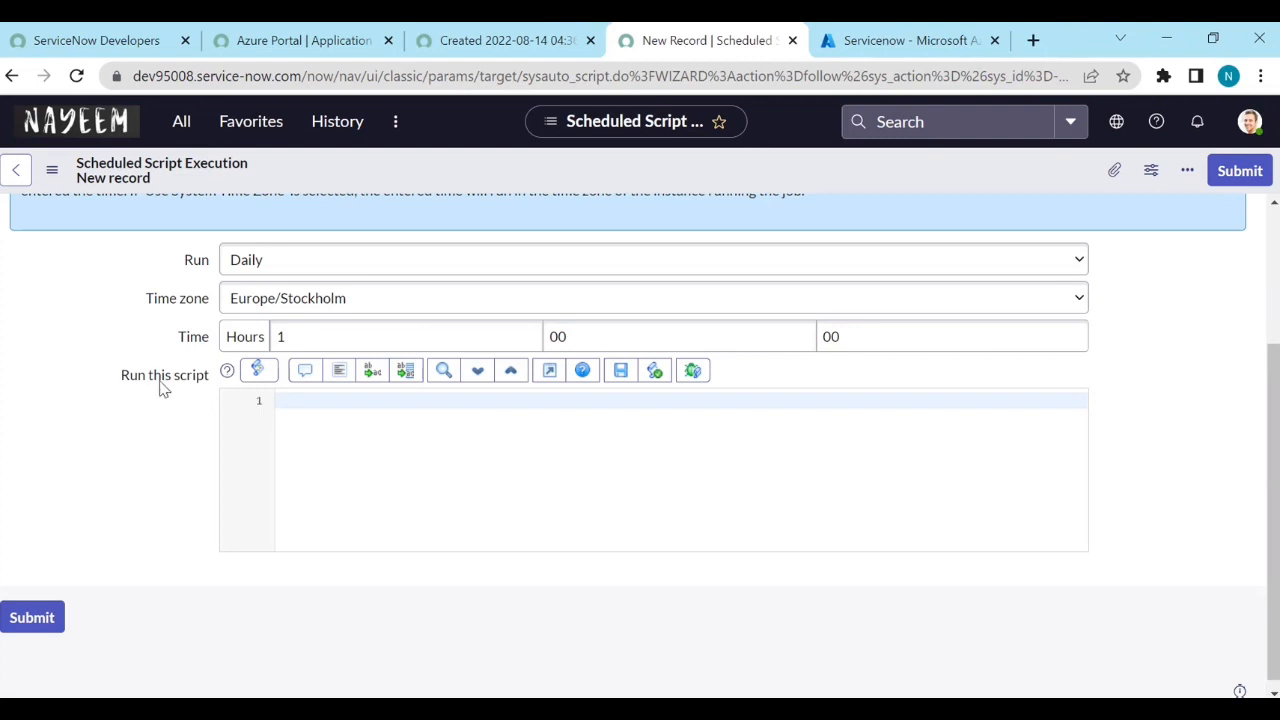
{"action": "mouse_move", "coordinate": [308, 427]}
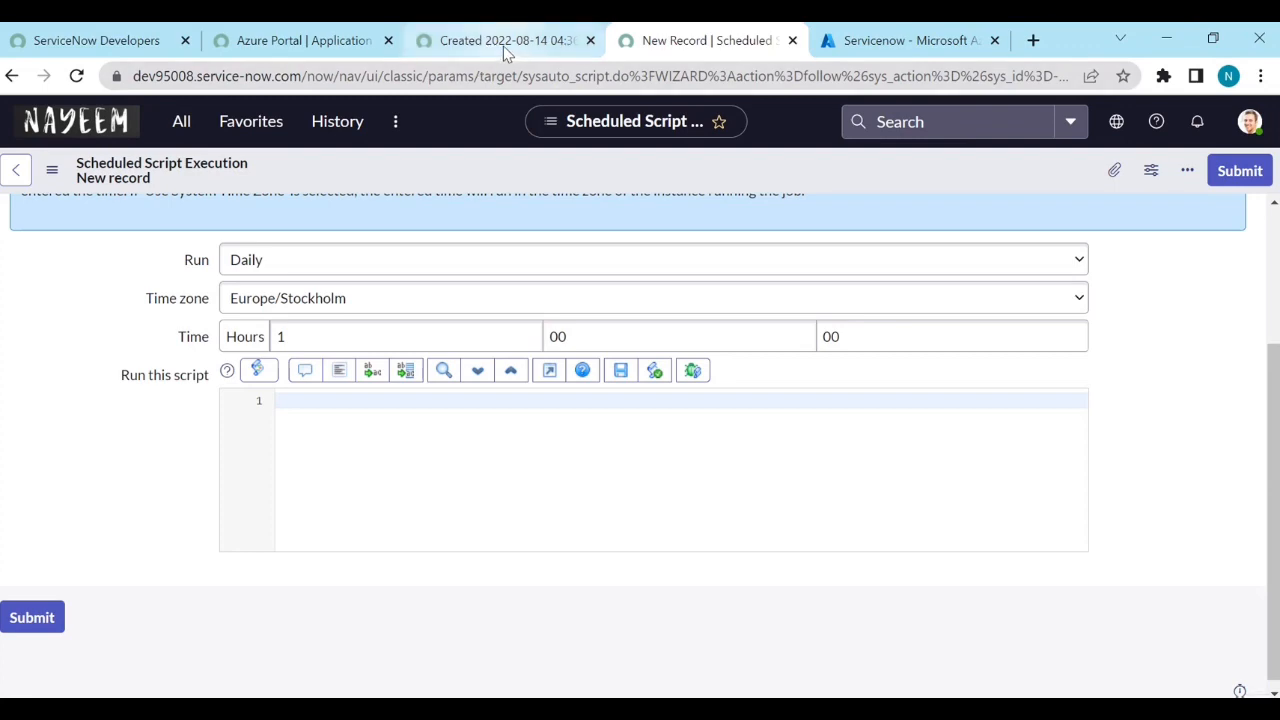
{"action": "left_click", "coordinate": [505, 40]}
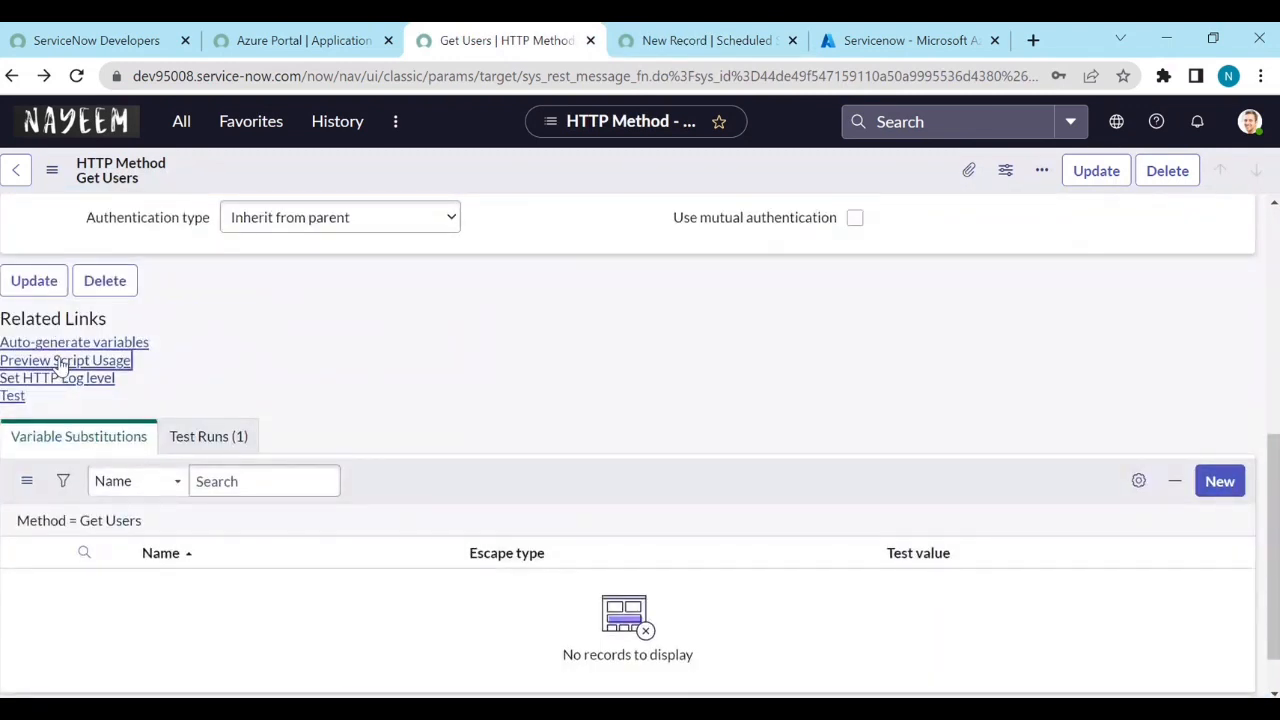
Step: Preview the script usage generated for the Get Users REST method
{"action": "left_click", "coordinate": [65, 360]}
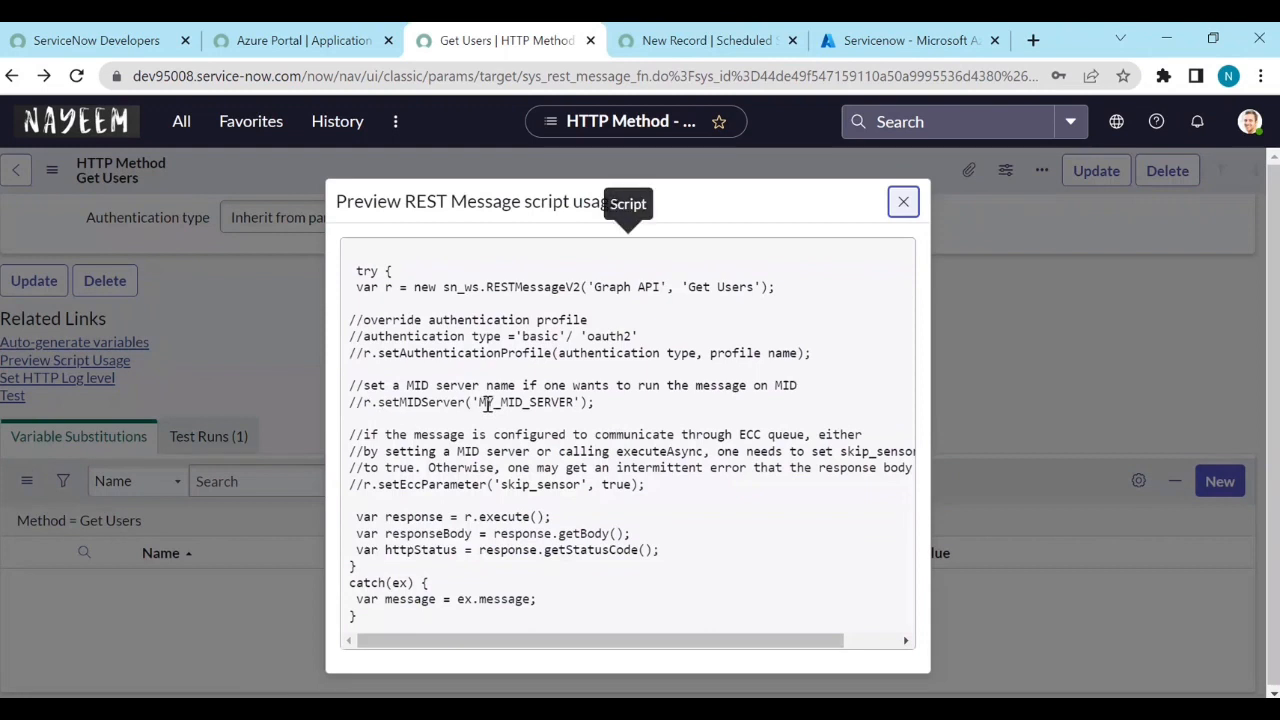
{"action": "mouse_move", "coordinate": [502, 373]}
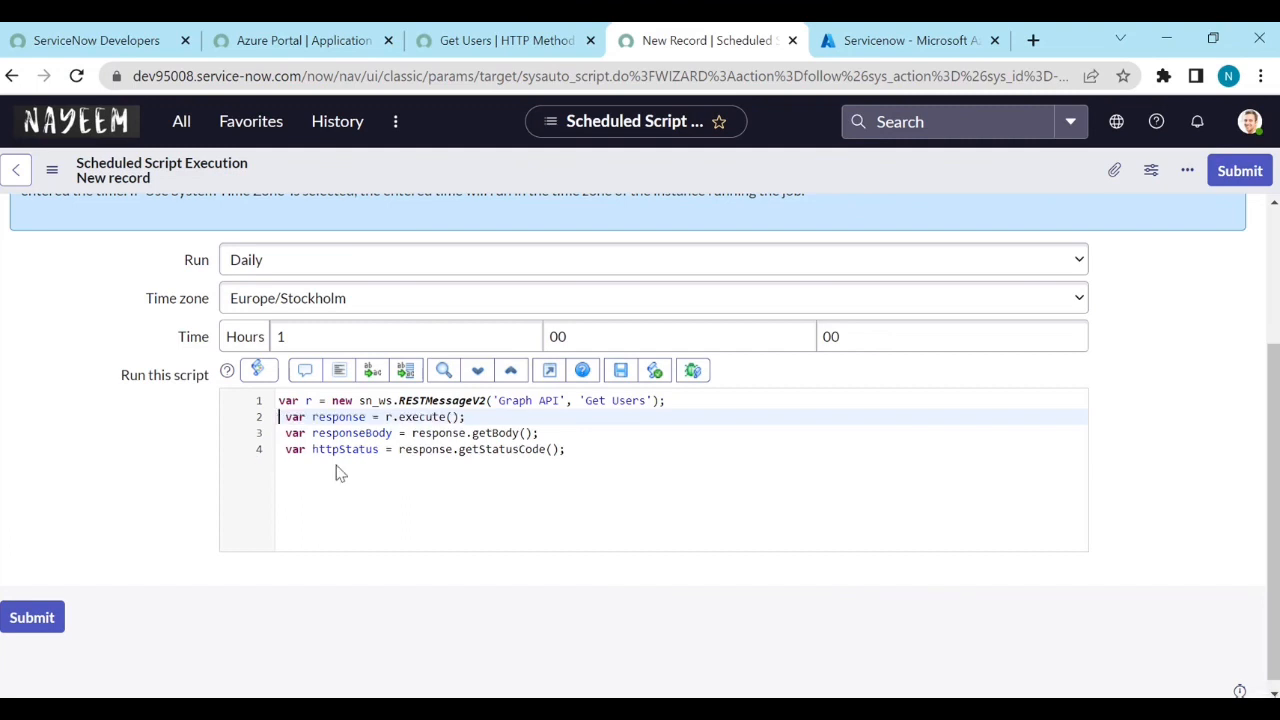
Step: Check the responseBody variable and getBody call in the job's request script
{"action": "double_click", "coordinate": [351, 432]}
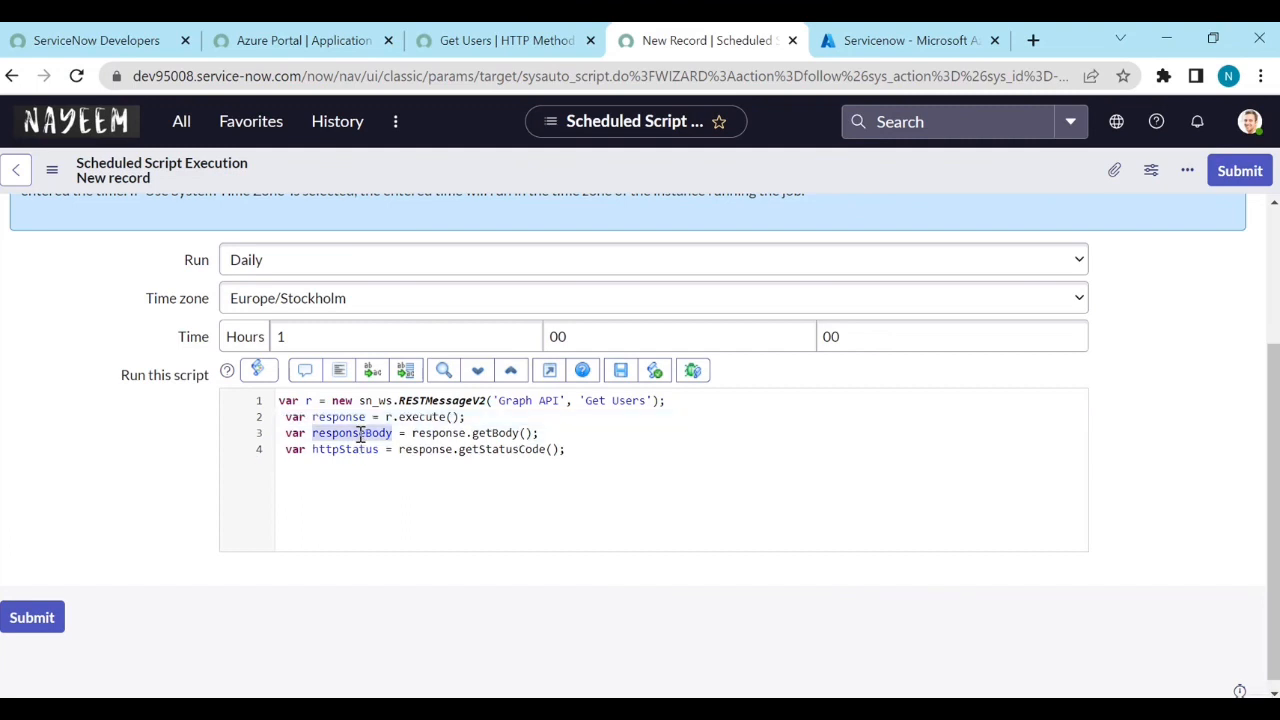
{"action": "left_click", "coordinate": [542, 433]}
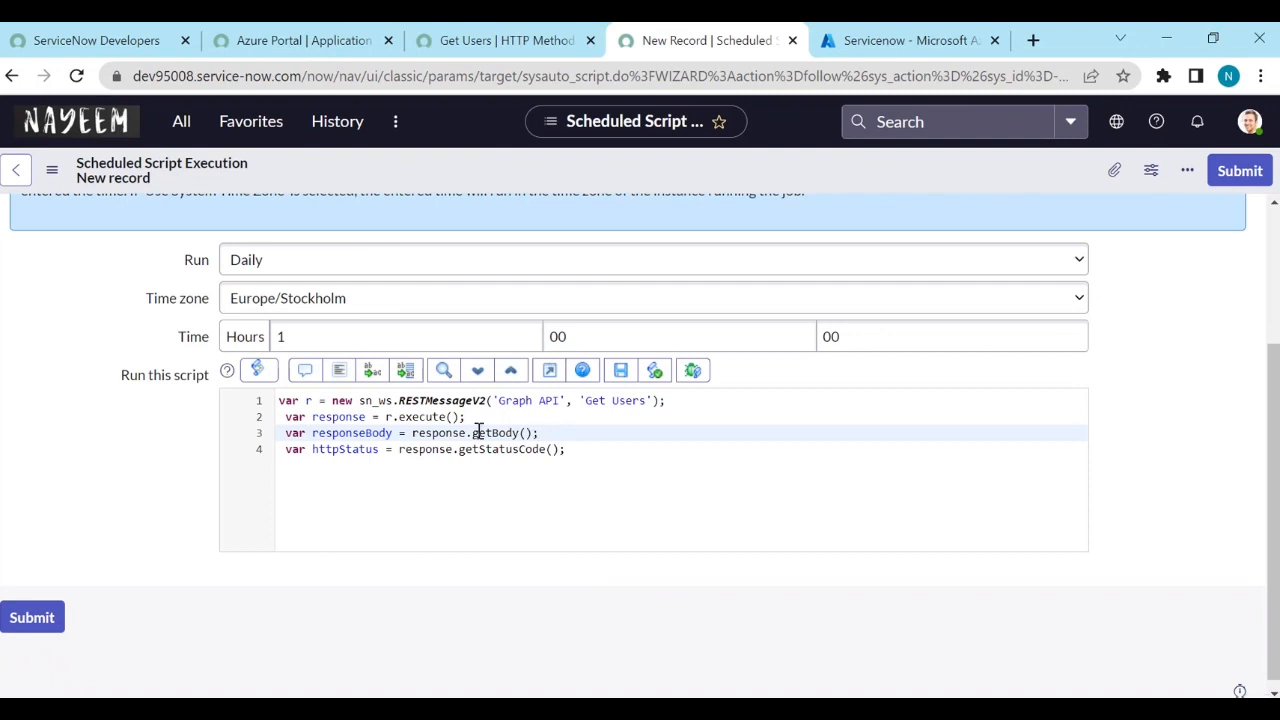
{"action": "double_click", "coordinate": [439, 432]}
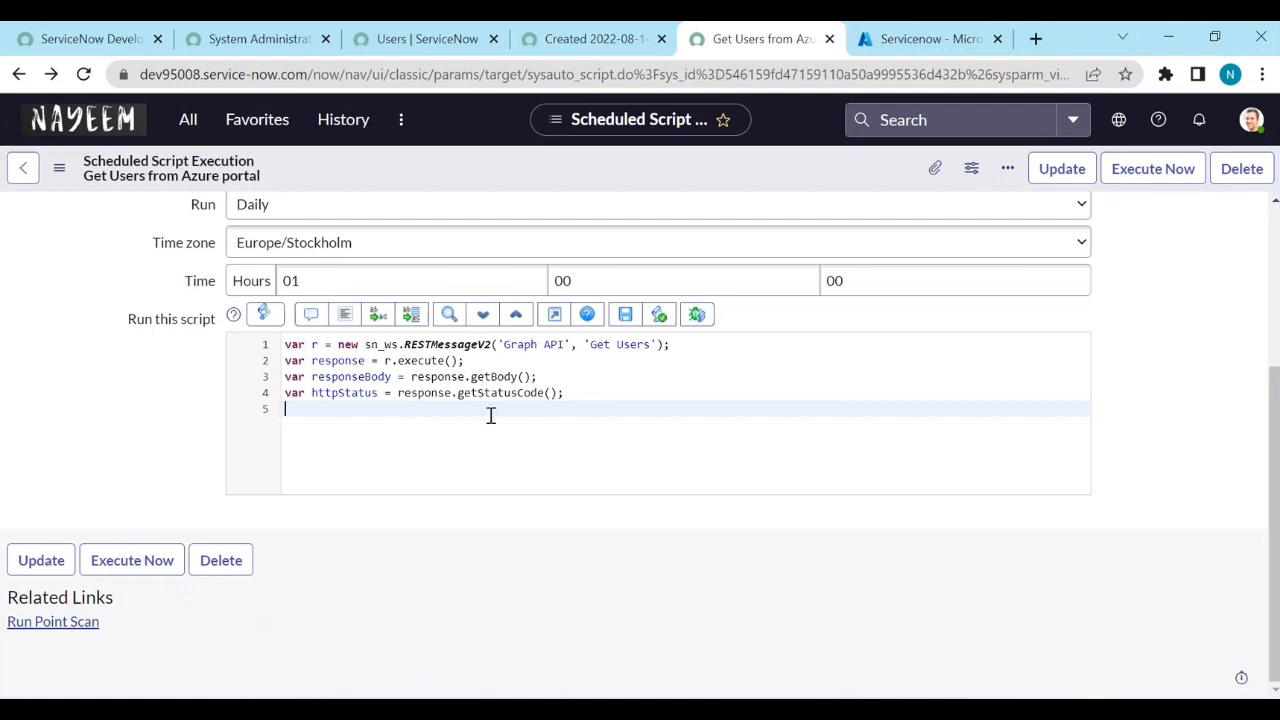
{"action": "mouse_move", "coordinate": [425, 433]}
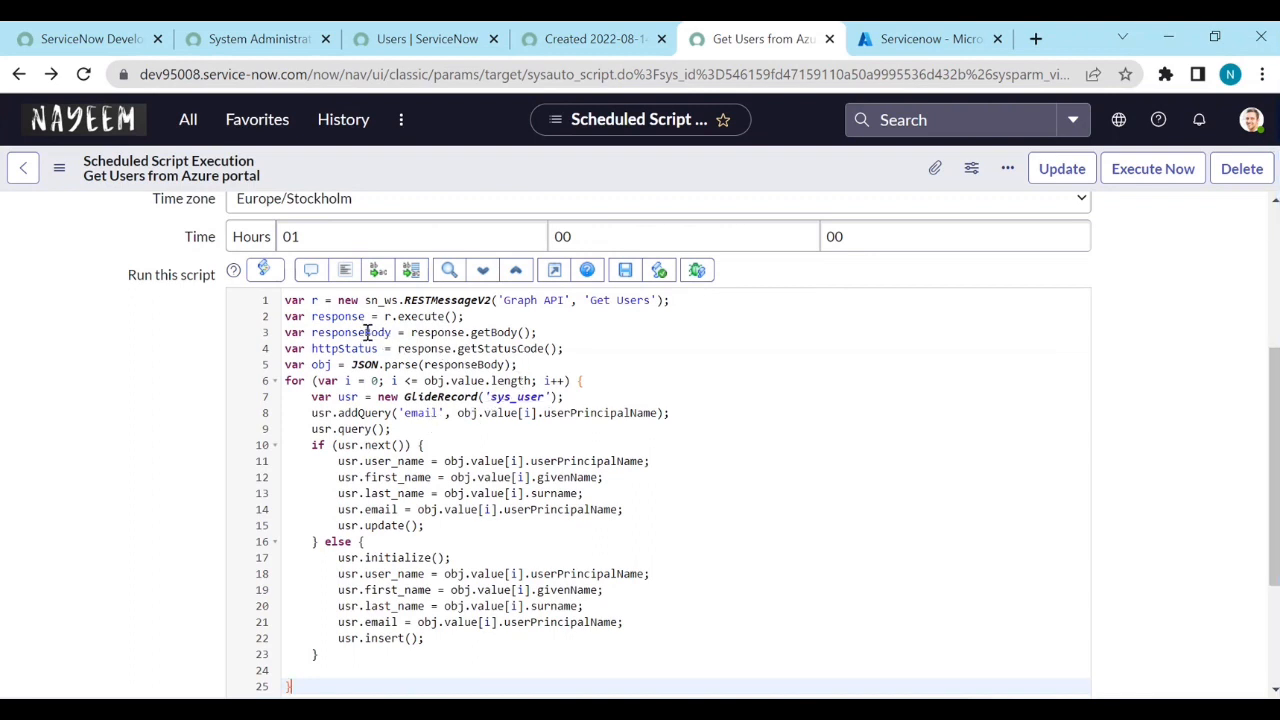
{"action": "mouse_move", "coordinate": [450, 364]}
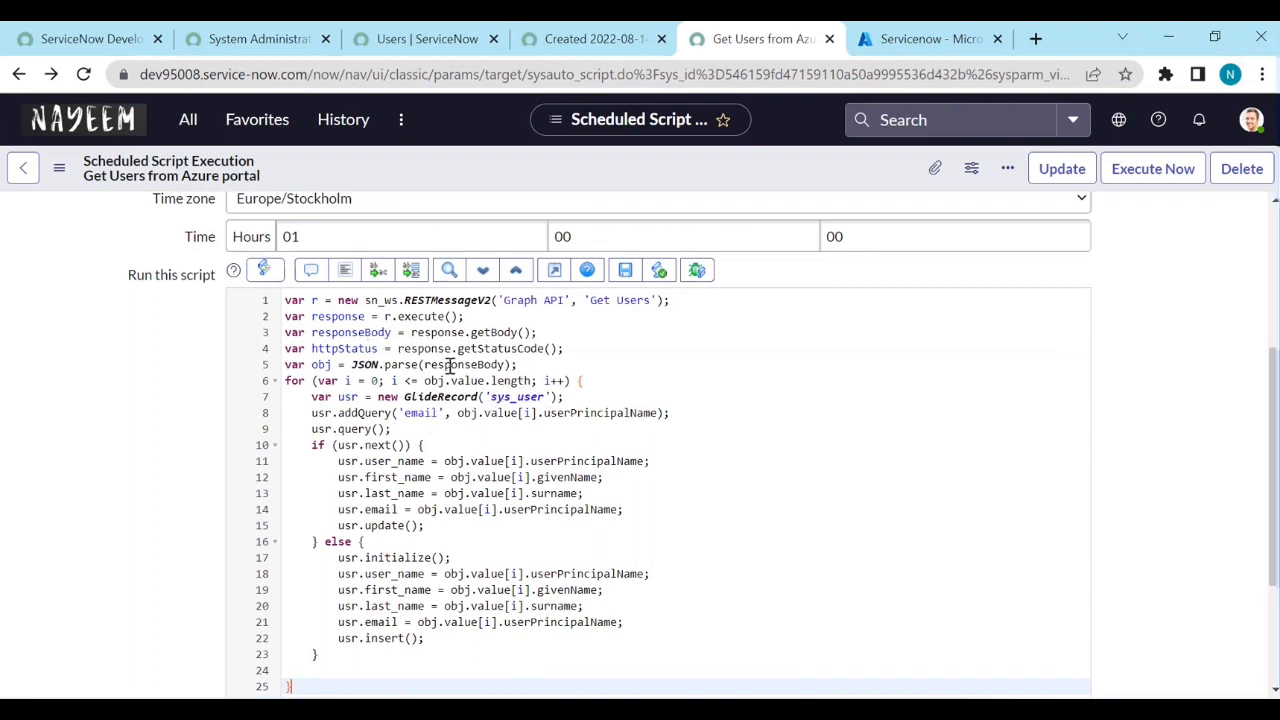
Step: Select responseBody inside the JSON.parse call of the sys_user update-or-insert script
{"action": "double_click", "coordinate": [463, 364]}
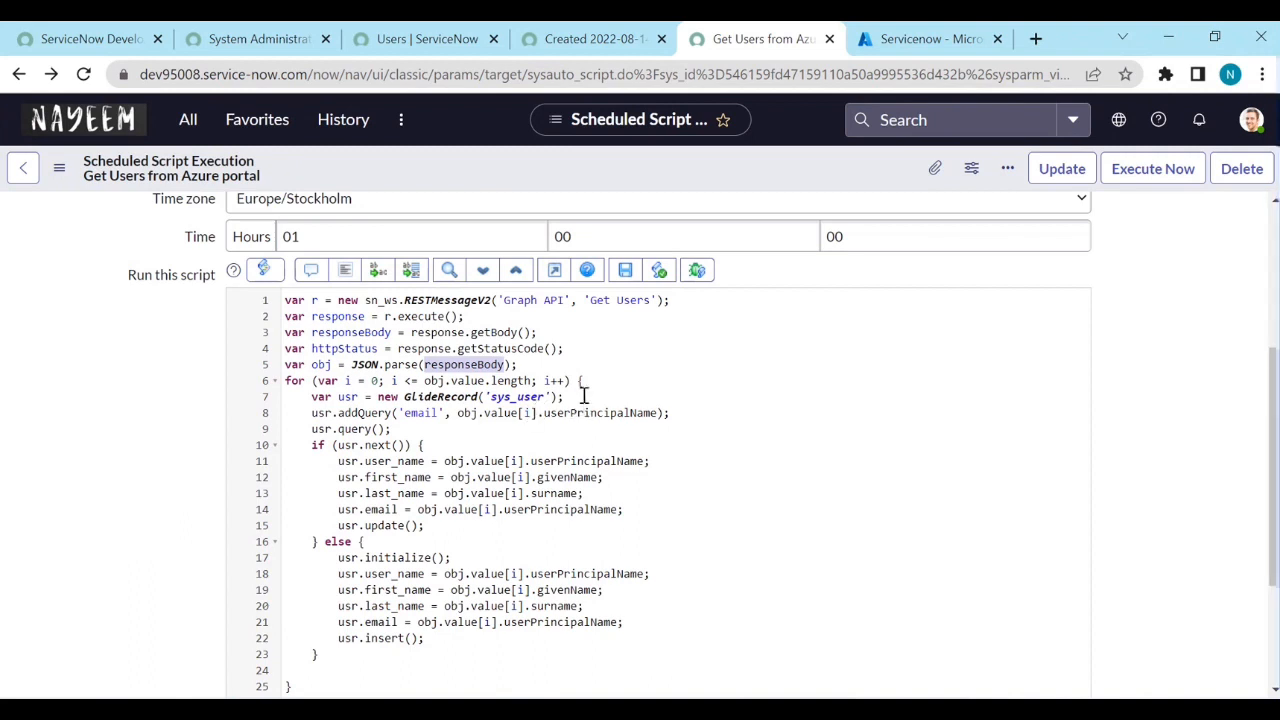
{"action": "mouse_move", "coordinate": [590, 39]}
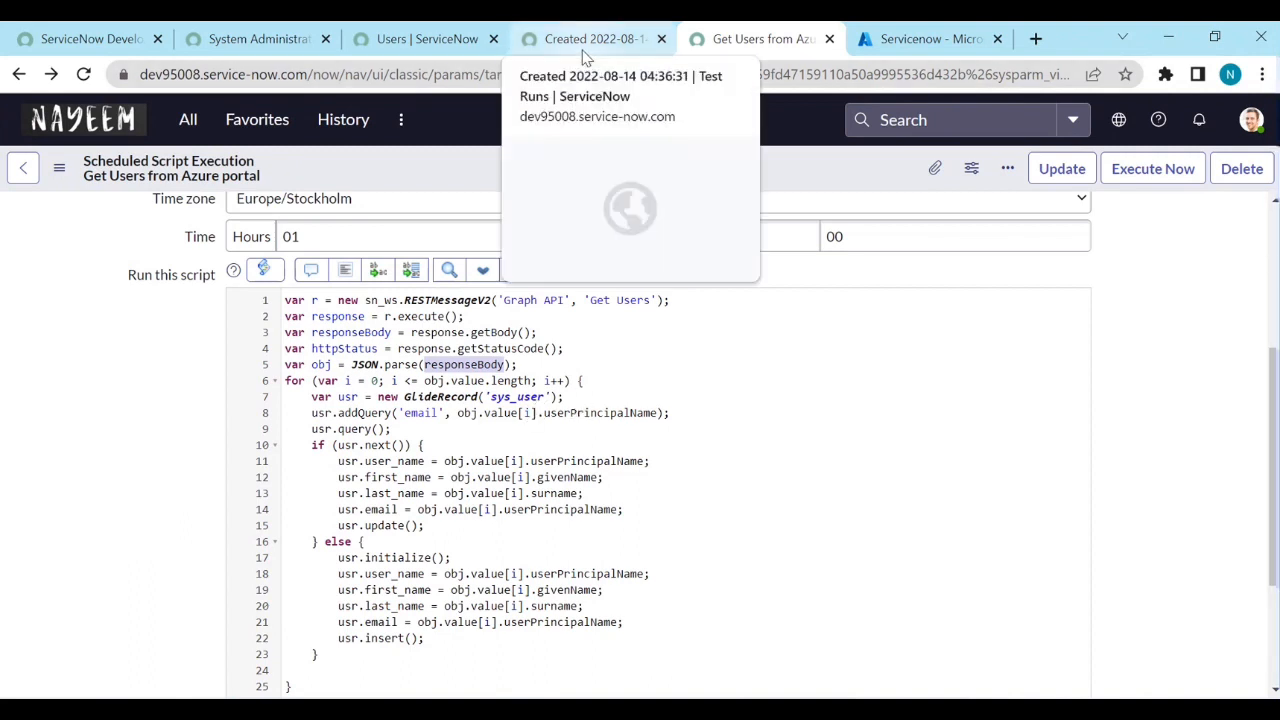
{"action": "left_click", "coordinate": [588, 38]}
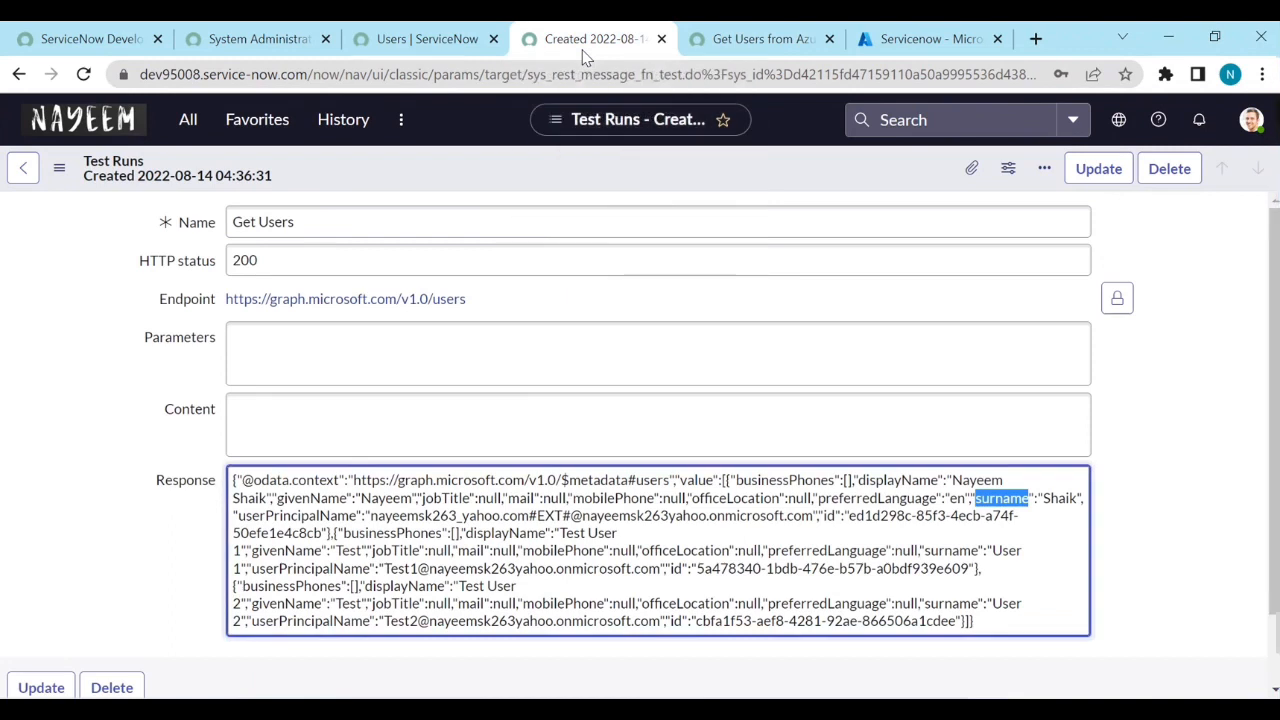
{"action": "scroll", "scroll_direction": "down", "scroll_amount": 3}
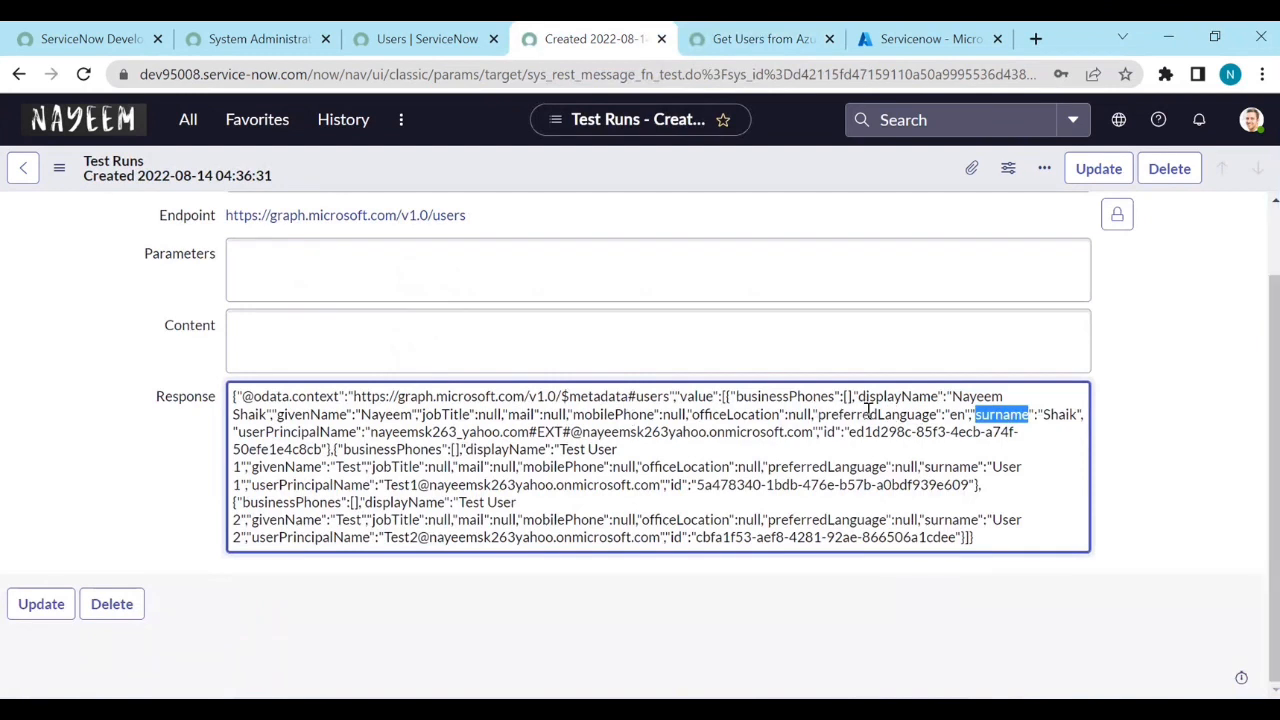
{"action": "mouse_move", "coordinate": [325, 413]}
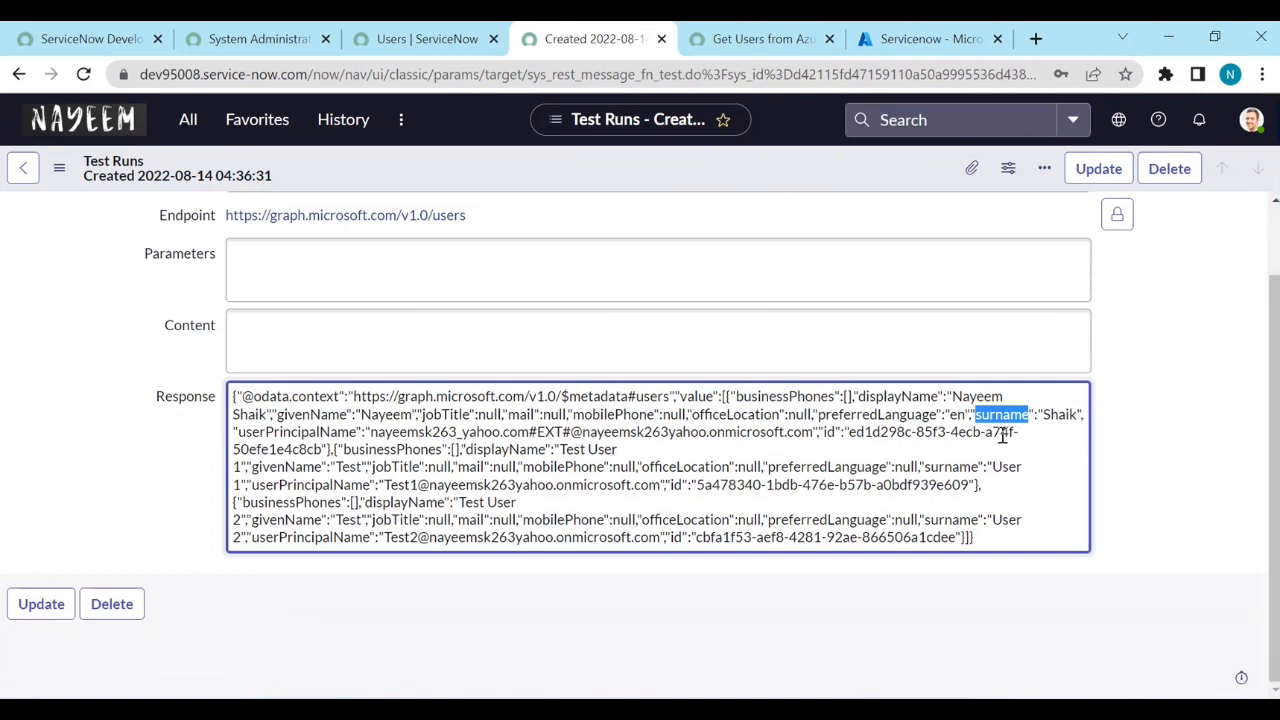
{"action": "mouse_move", "coordinate": [695, 432]}
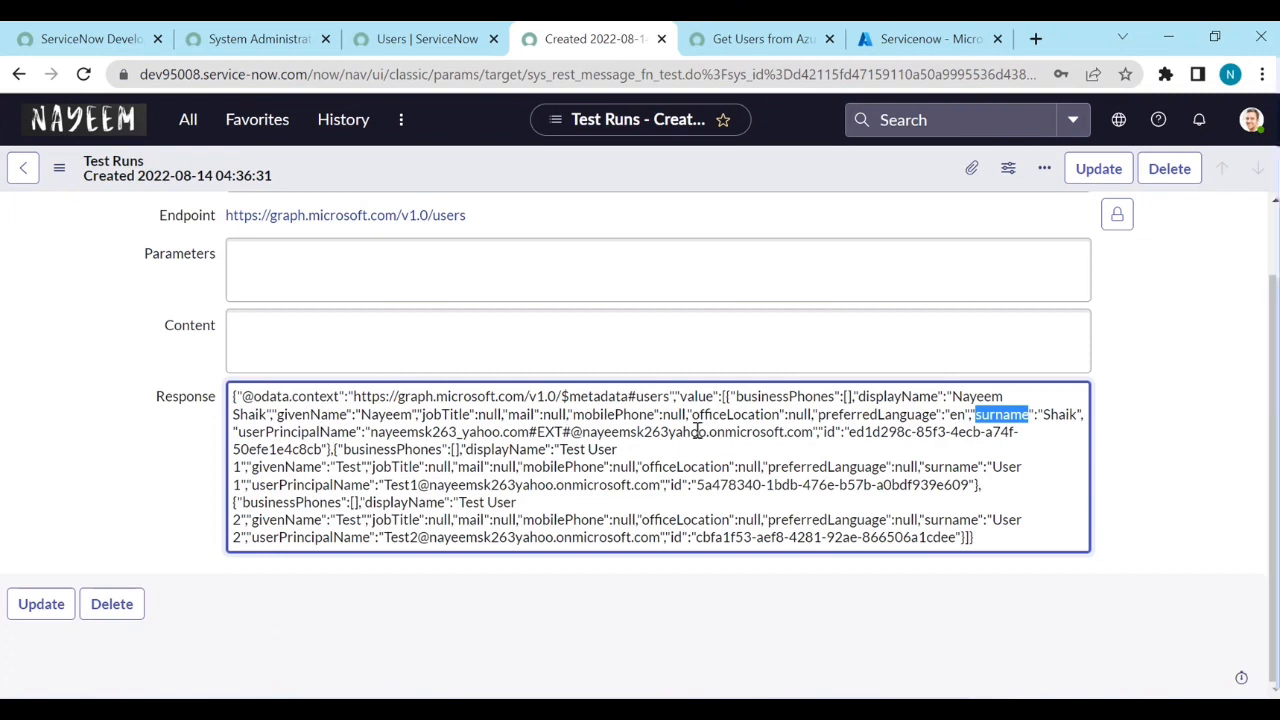
{"action": "mouse_move", "coordinate": [595, 450]}
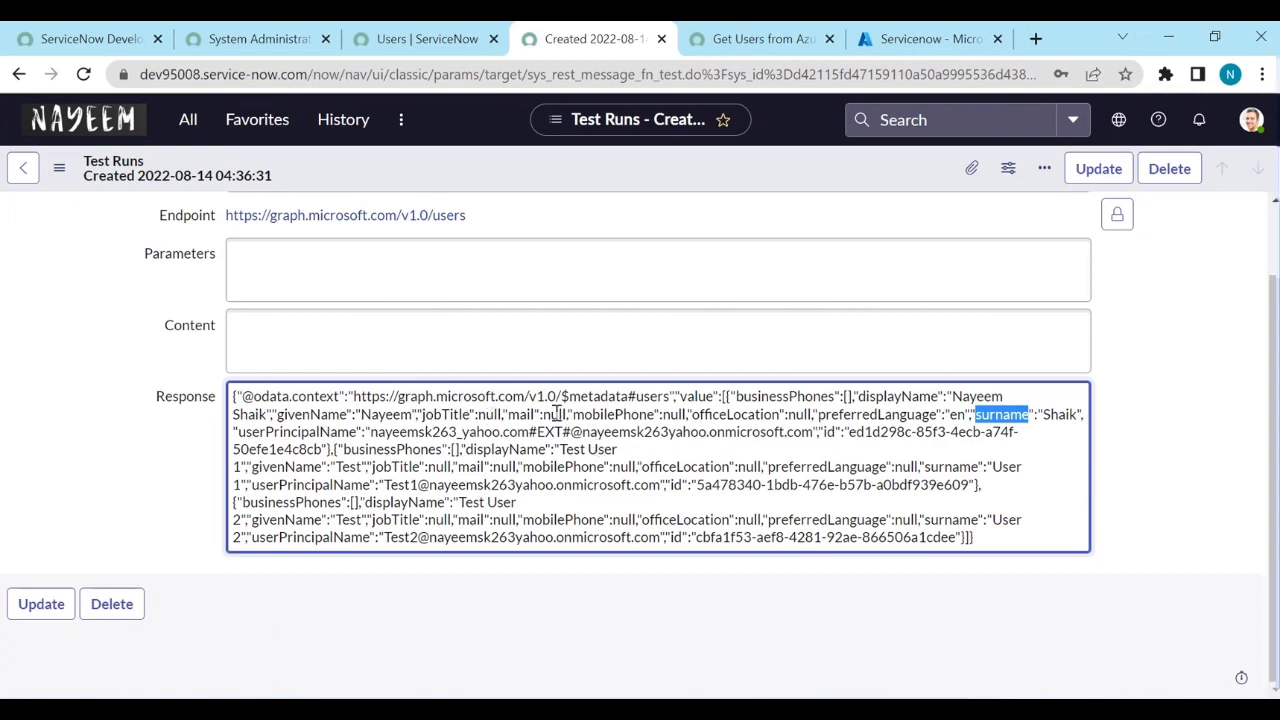
{"action": "mouse_move", "coordinate": [762, 416]}
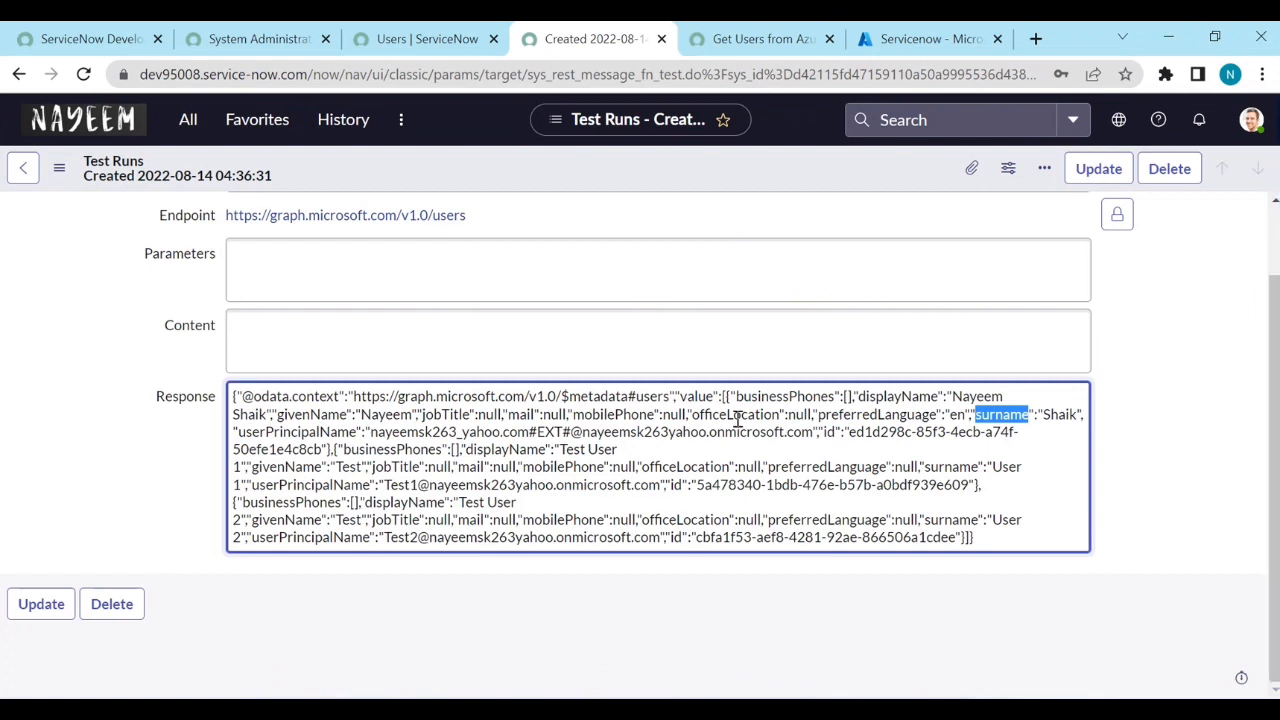
{"action": "mouse_move", "coordinate": [727, 432]}
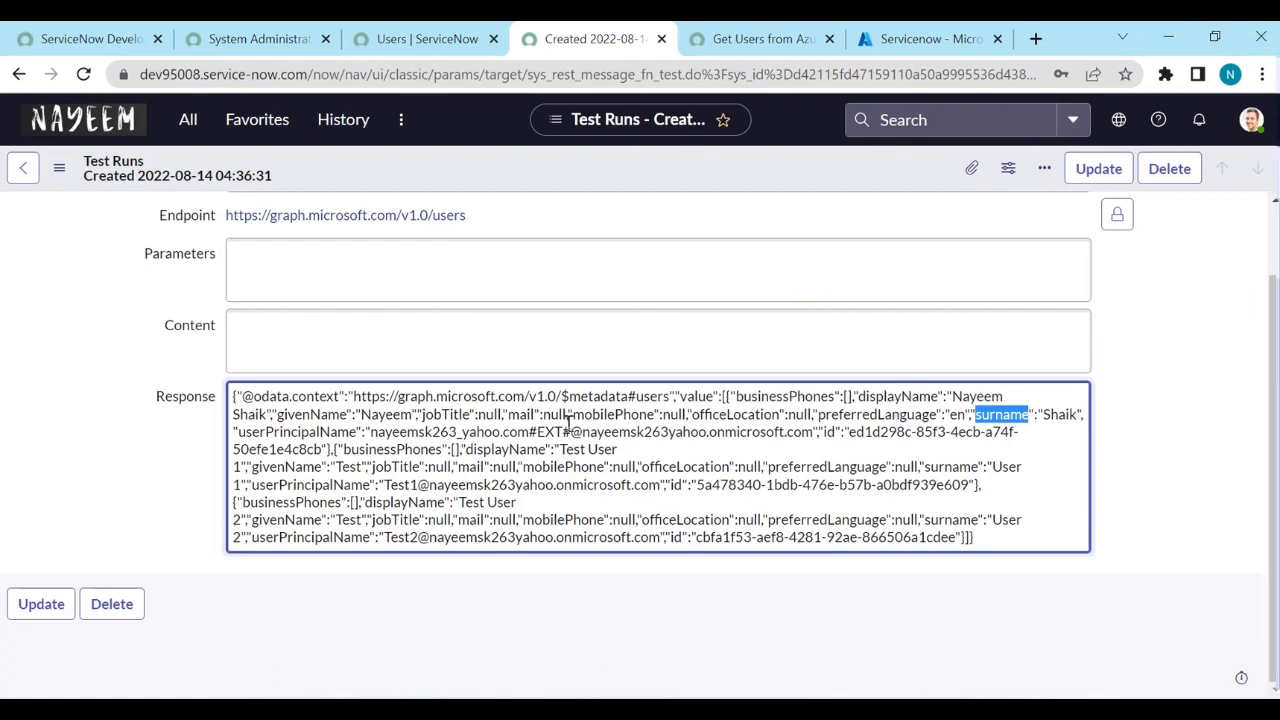
{"action": "mouse_move", "coordinate": [320, 431]}
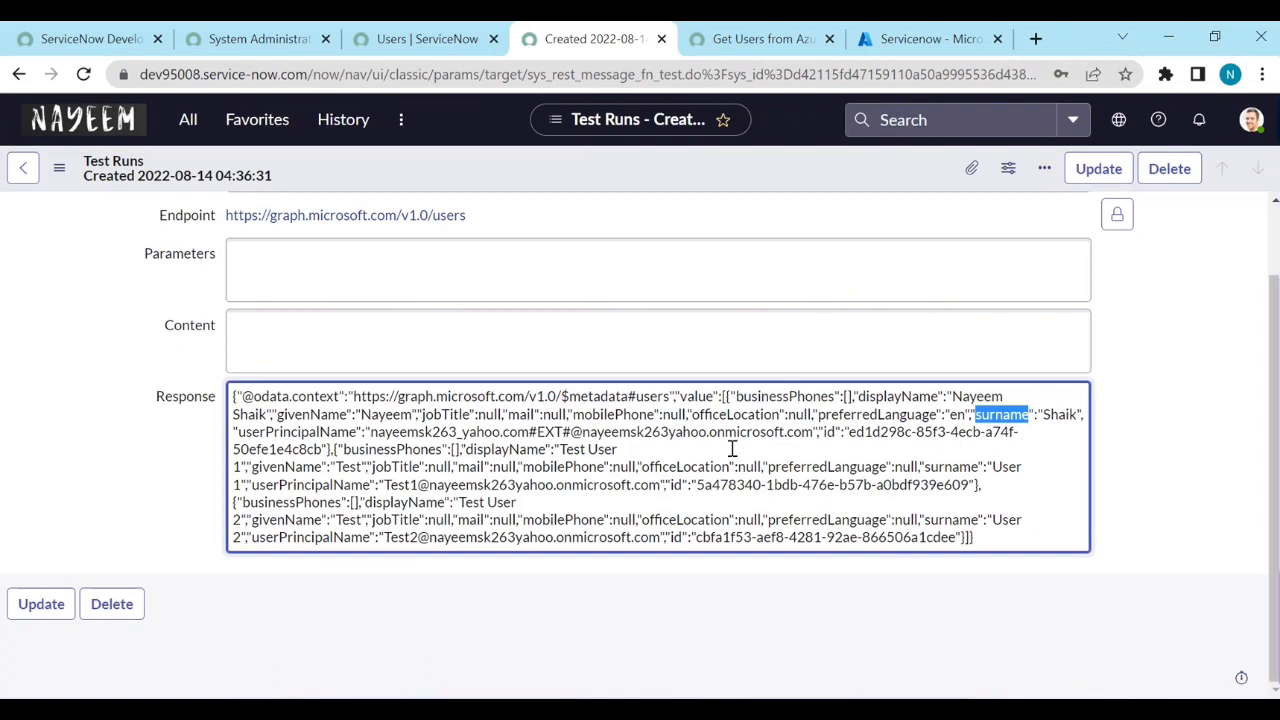
{"action": "mouse_move", "coordinate": [782, 38]}
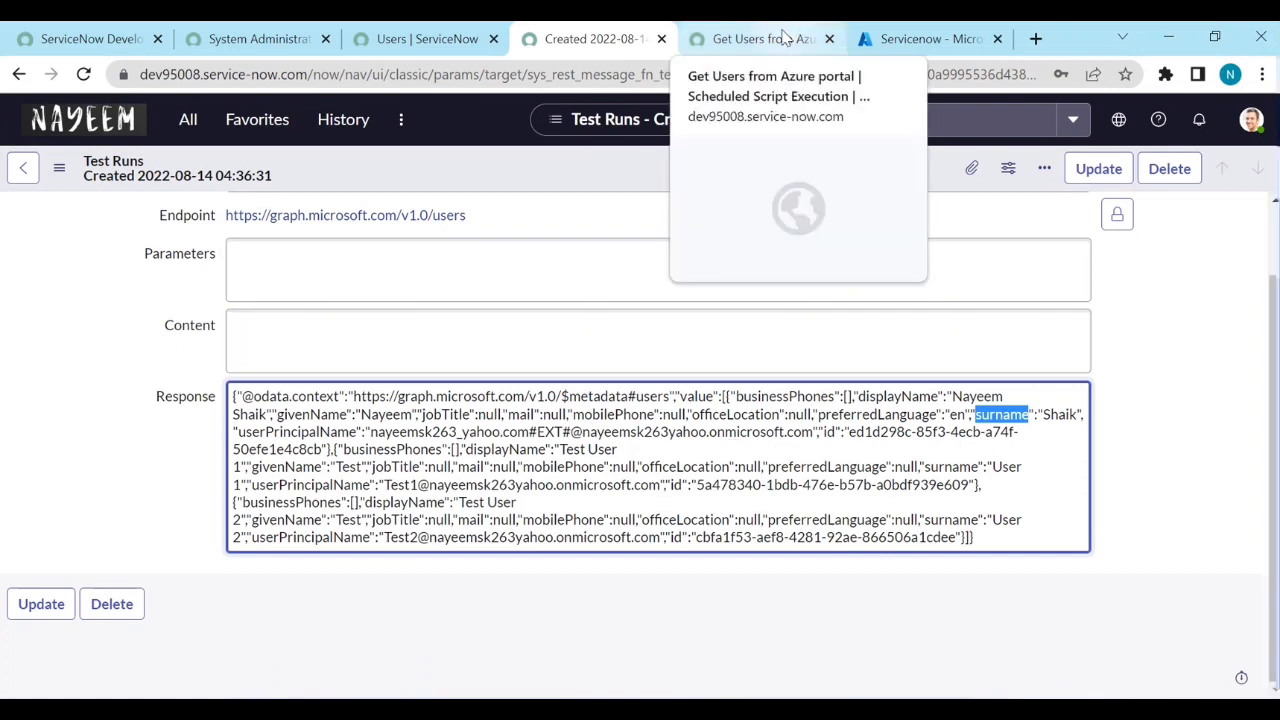
{"action": "left_click", "coordinate": [762, 38]}
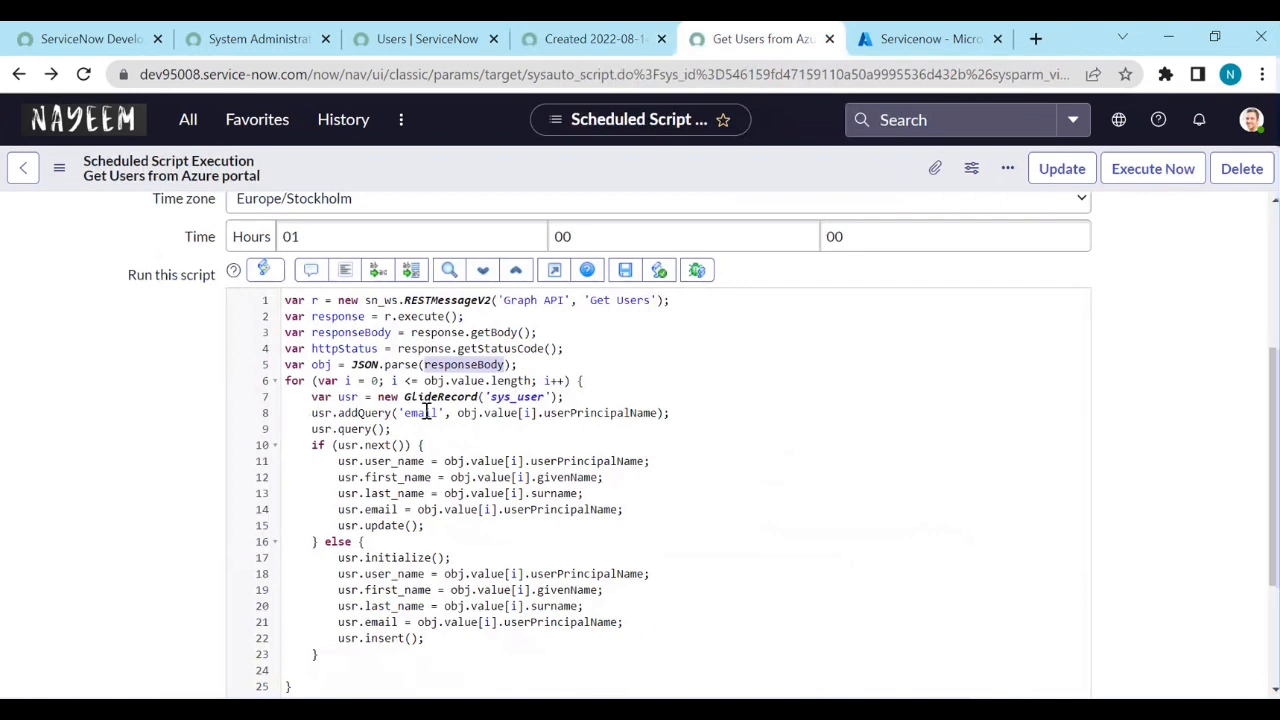
{"action": "mouse_move", "coordinate": [577, 413]}
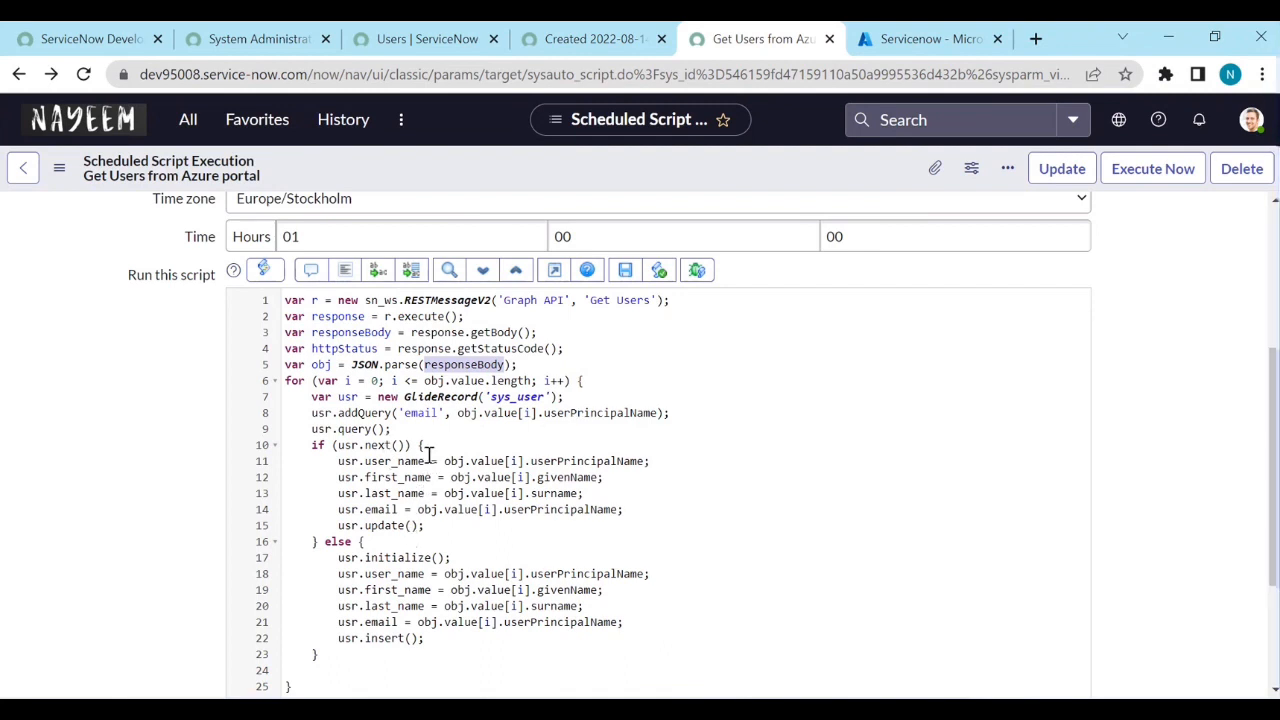
{"action": "mouse_move", "coordinate": [420, 477]}
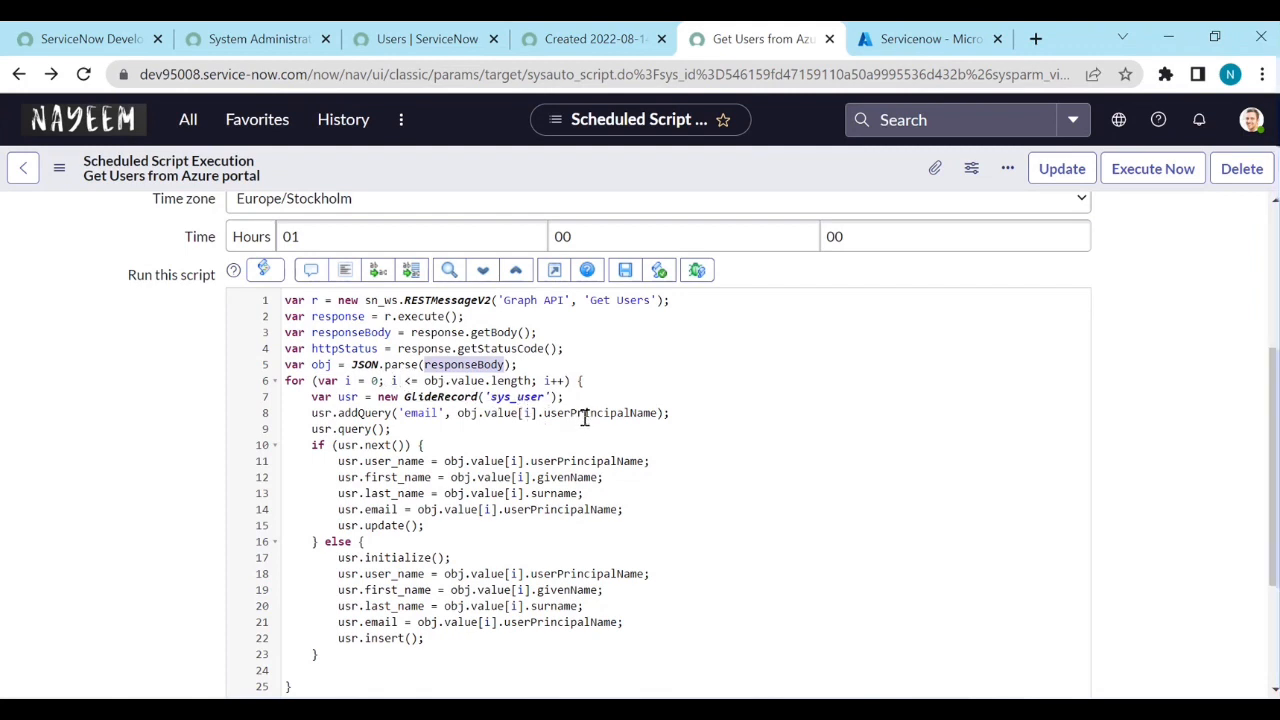
{"action": "mouse_move", "coordinate": [614, 509]}
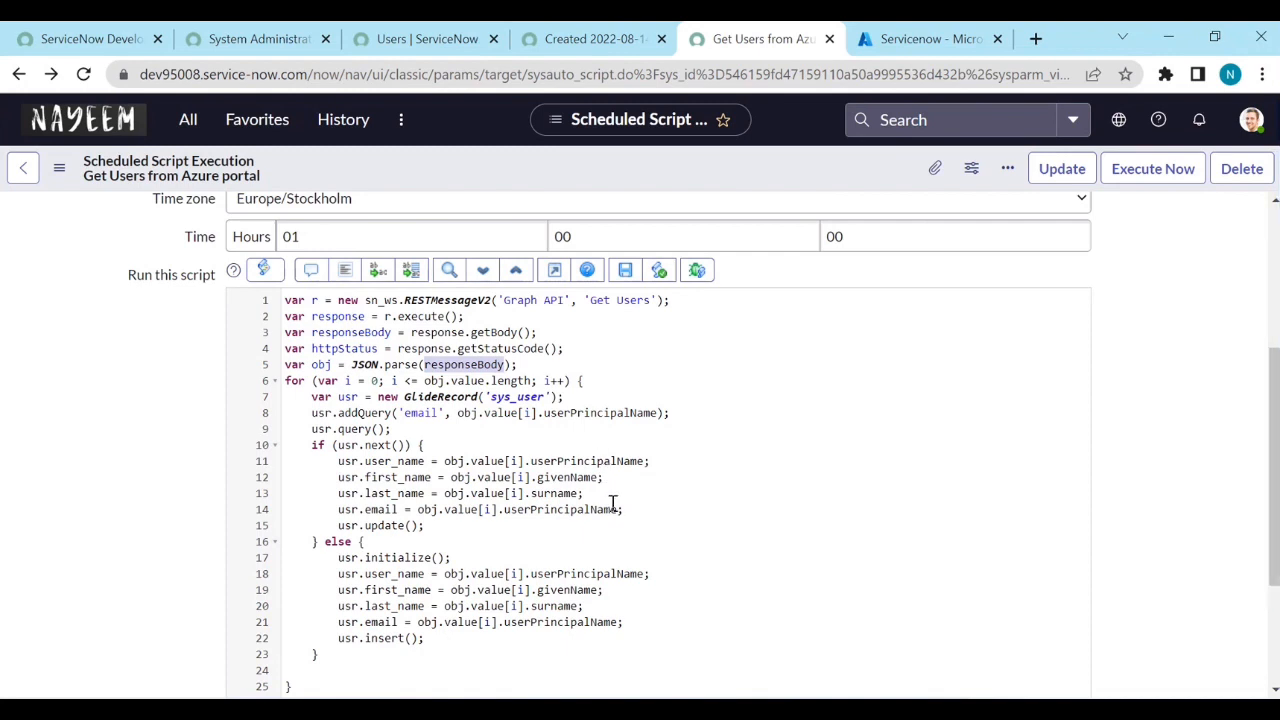
{"action": "scroll", "scroll_direction": "down", "scroll_amount": 3}
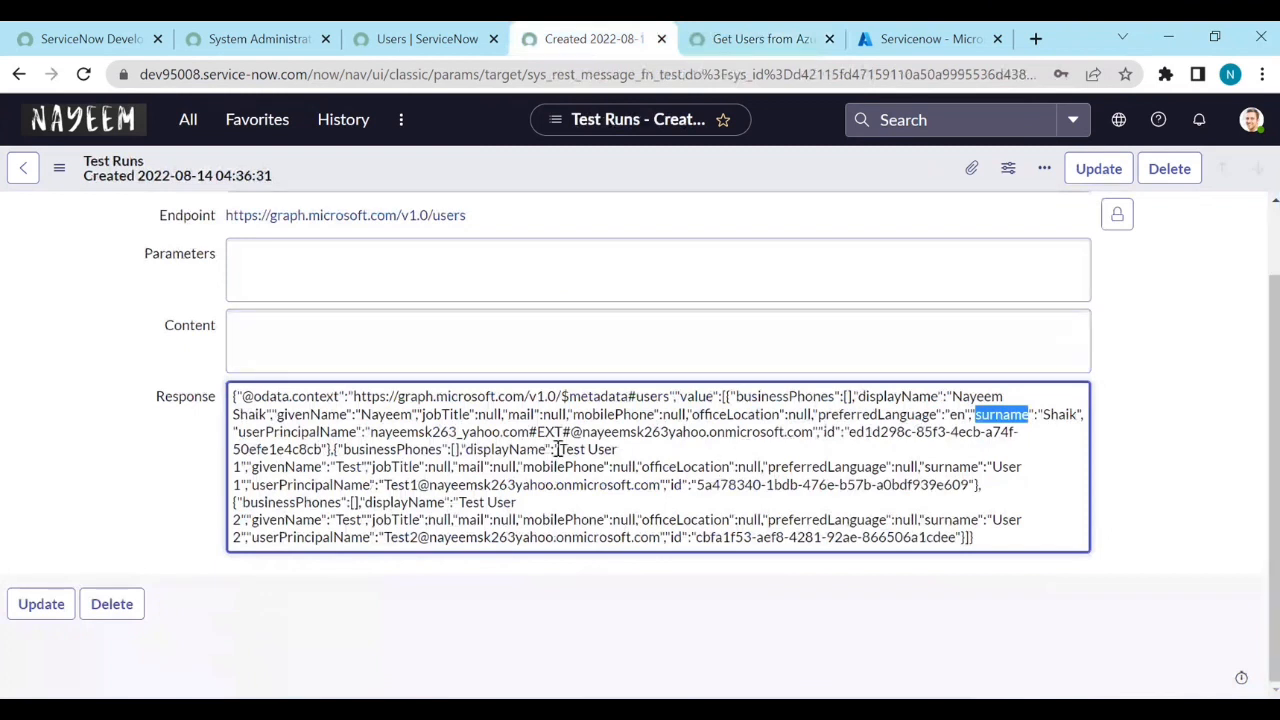
Step: Filter the Users list by email '263yahoo.onmicrosoft.com' from the Graph response
{"action": "double_click", "coordinate": [413, 432]}
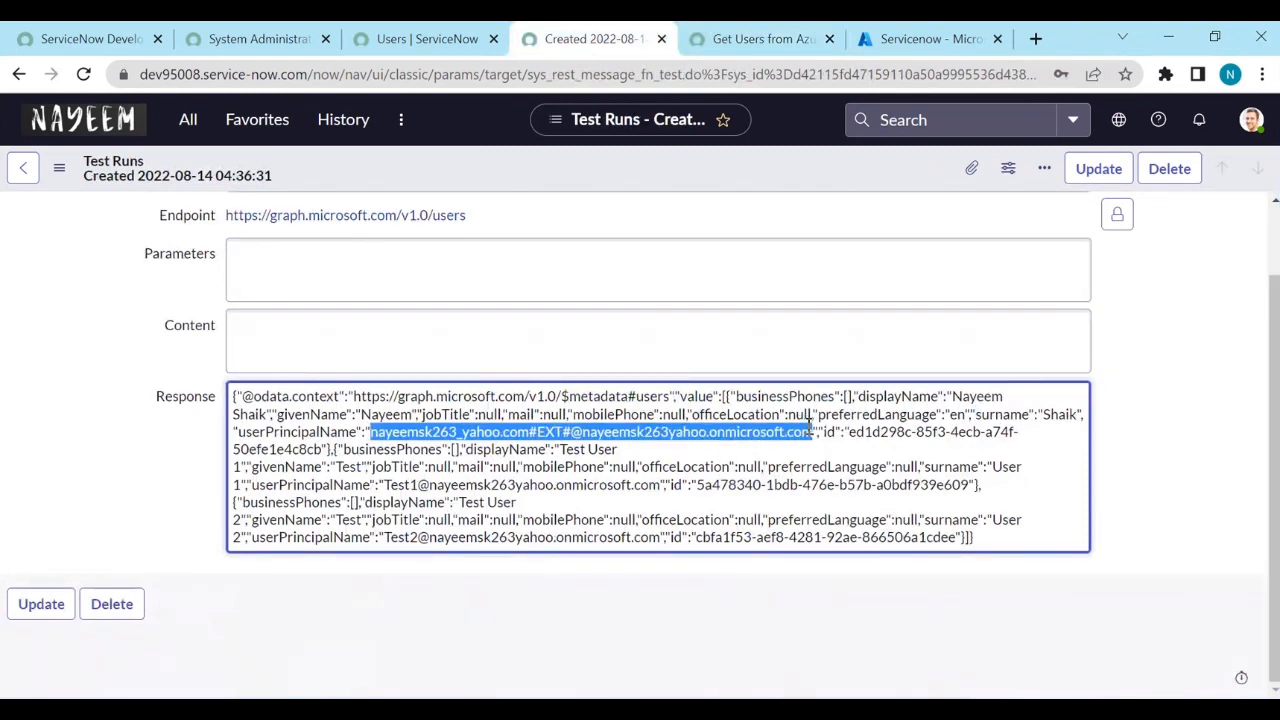
{"action": "left_click", "coordinate": [426, 38]}
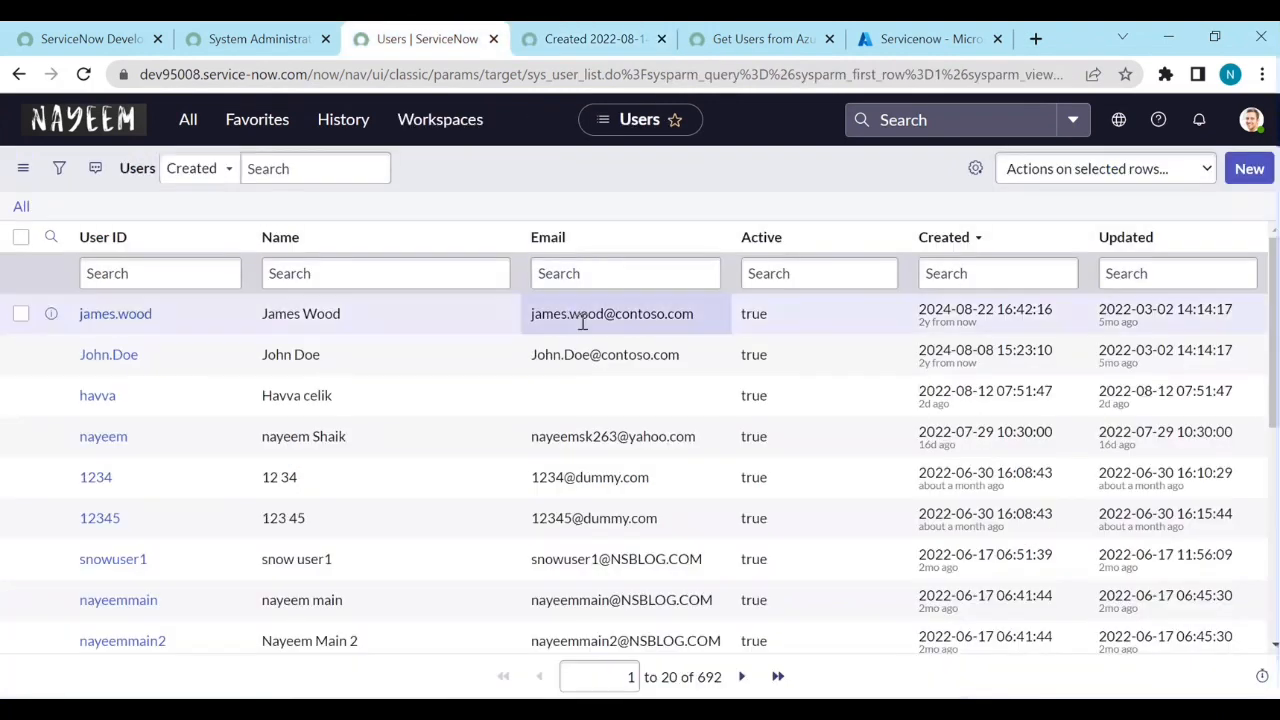
{"action": "type", "text": "263yahoo.onmicrosoft.com"}
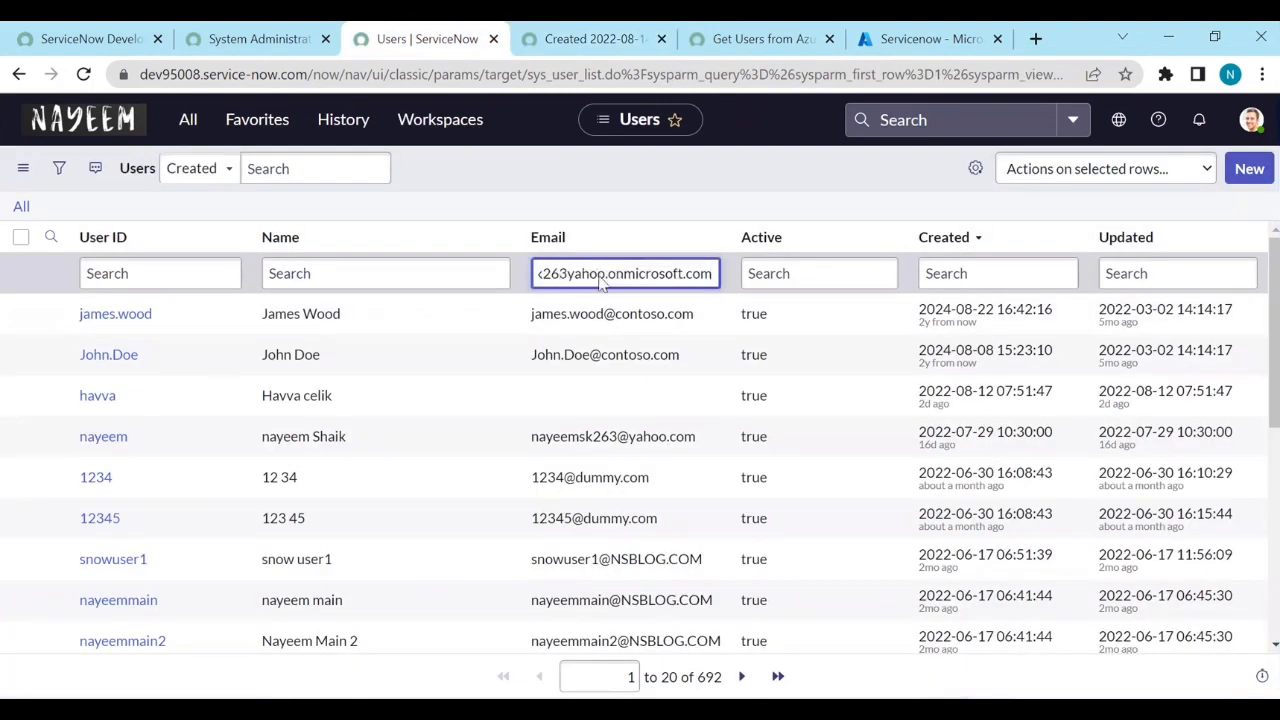
{"action": "key", "text": "Enter"}
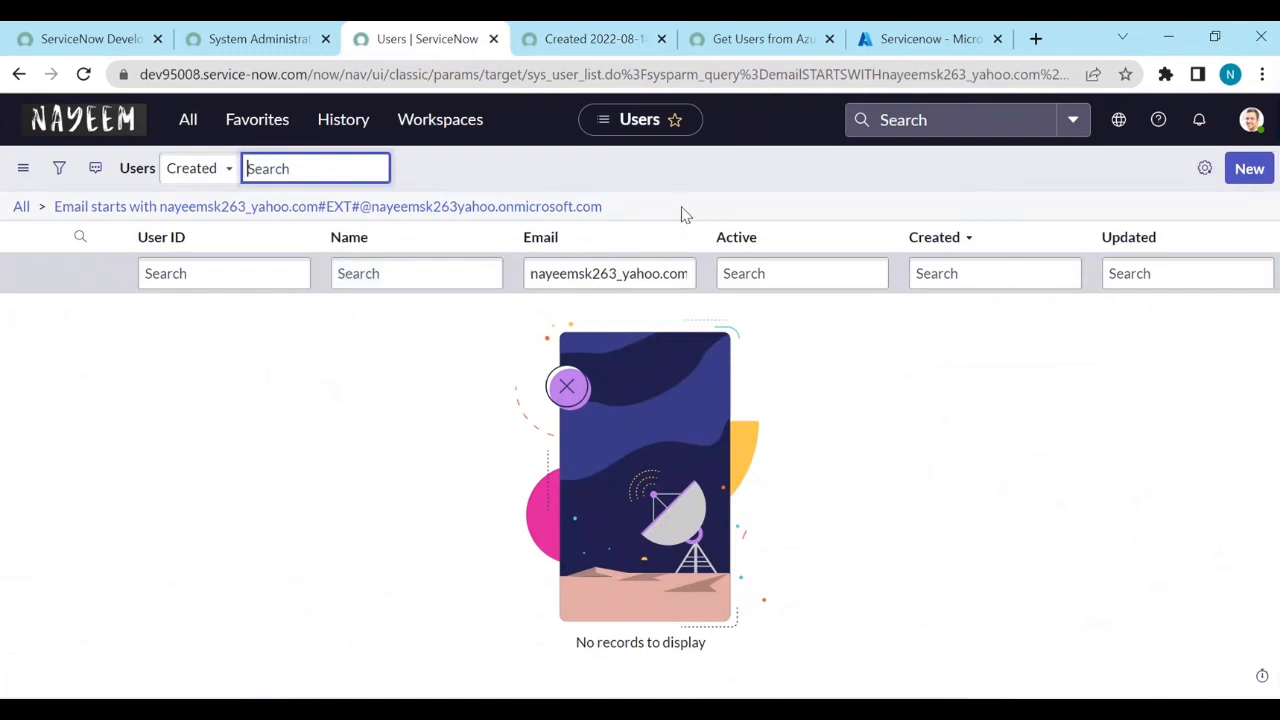
{"action": "mouse_move", "coordinate": [508, 325]}
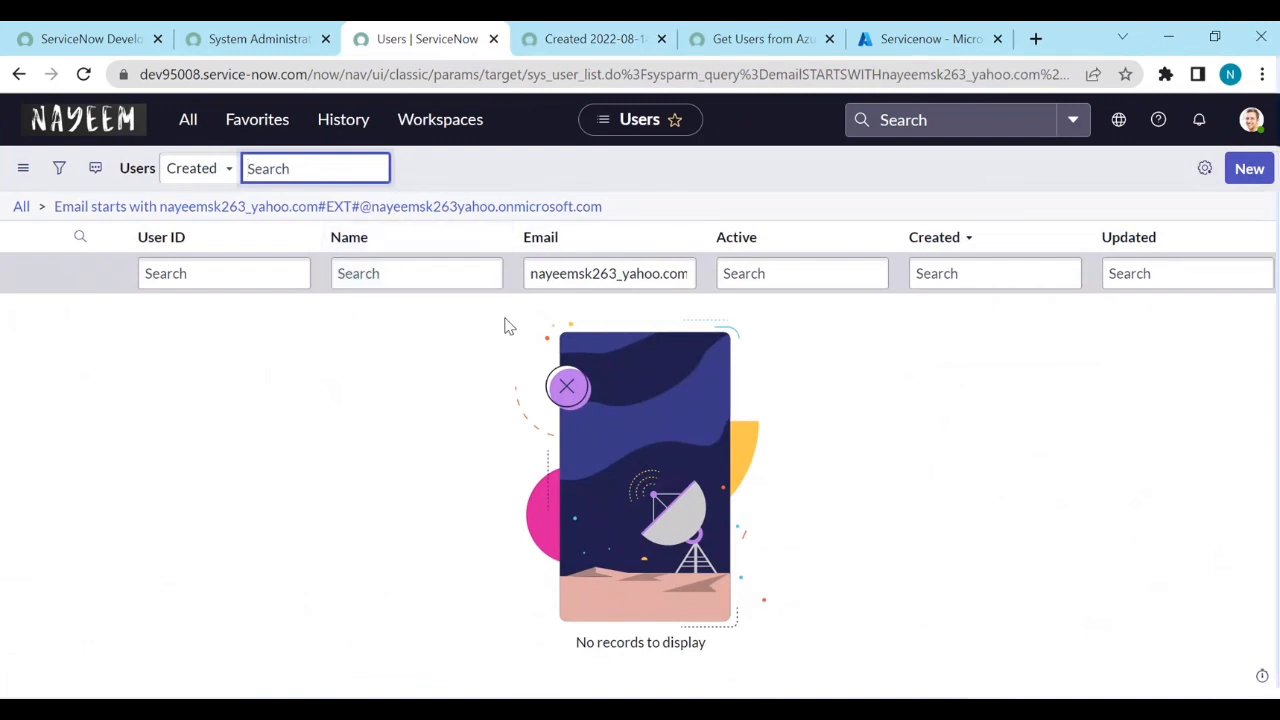
{"action": "left_click", "coordinate": [757, 38]}
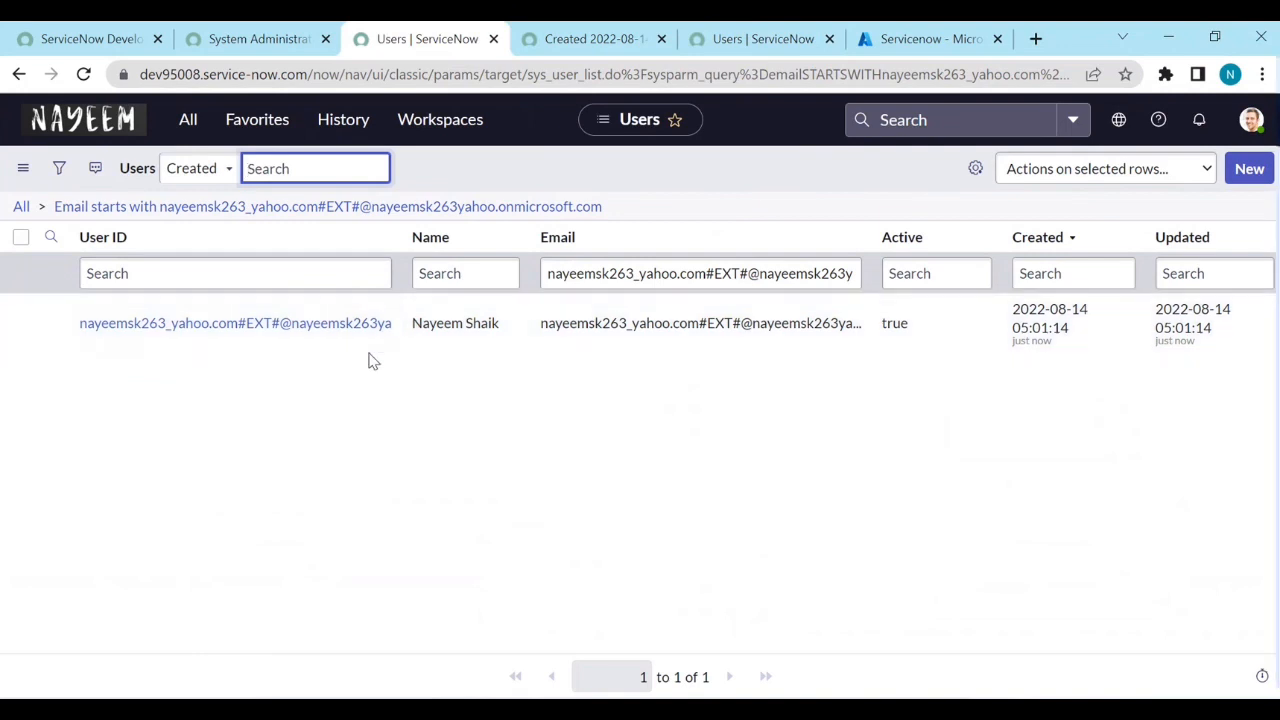
{"action": "mouse_move", "coordinate": [655, 365]}
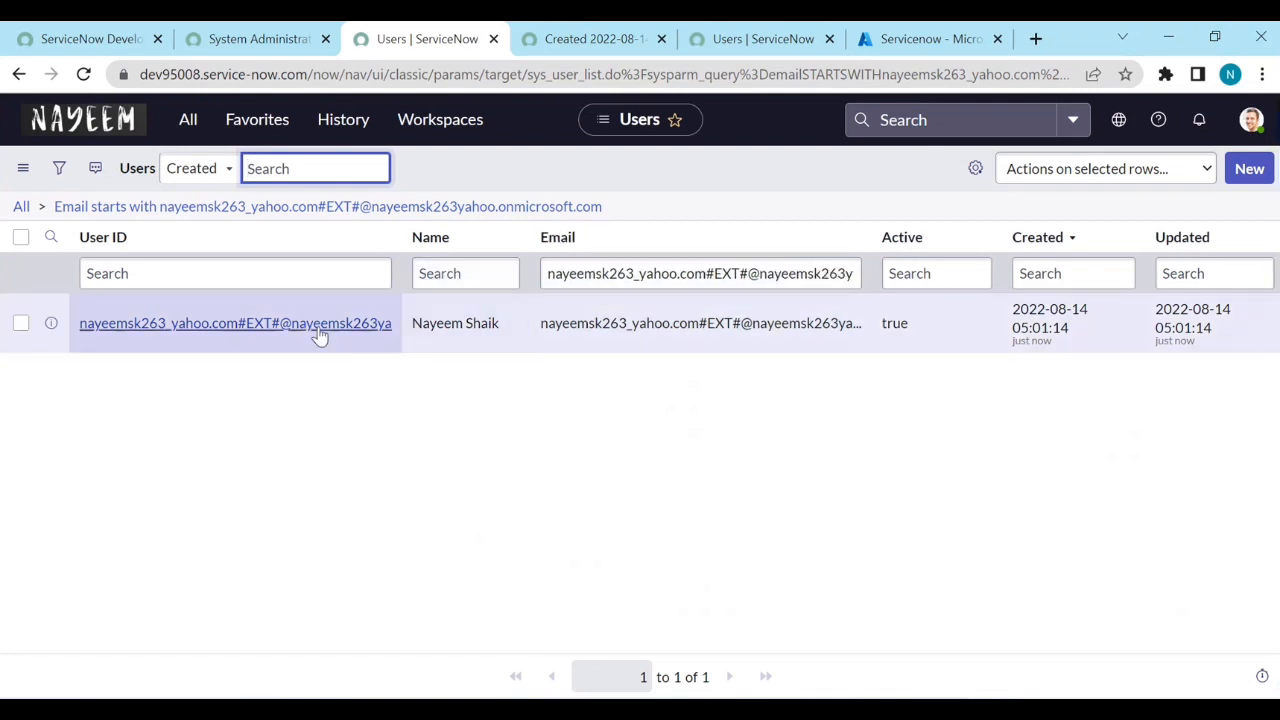
{"action": "left_click", "coordinate": [235, 323]}
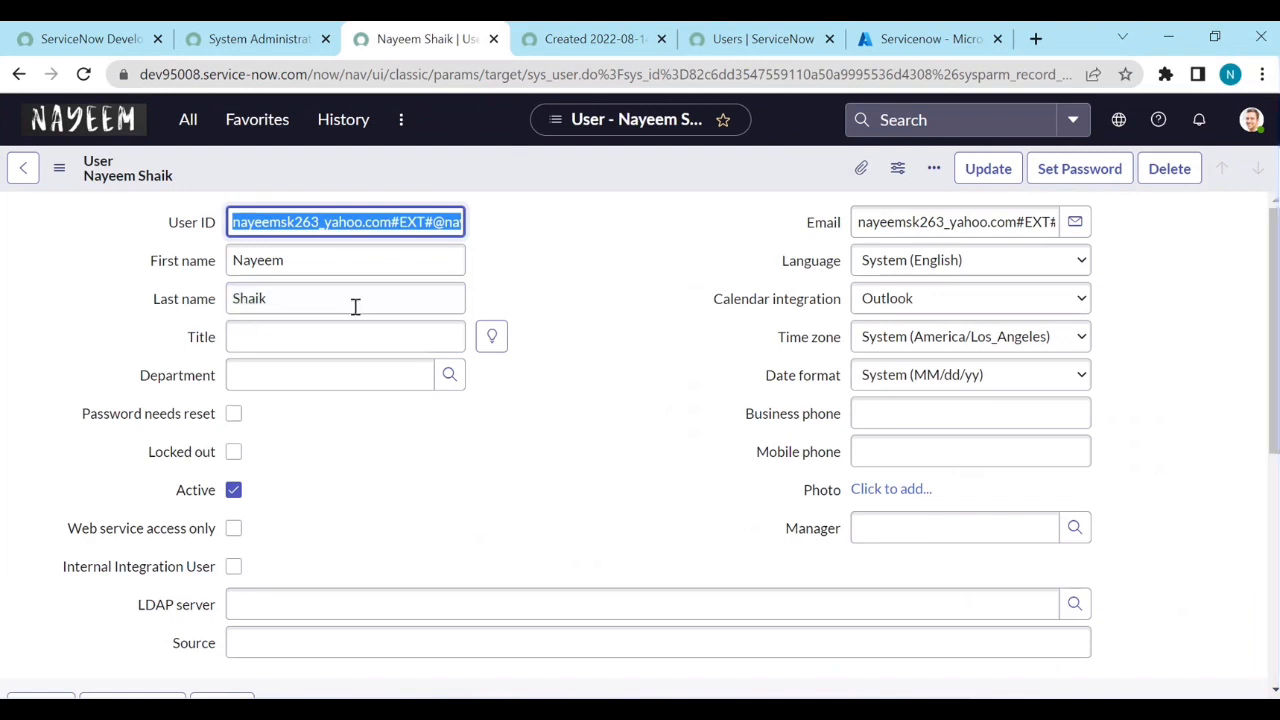
{"action": "scroll", "scroll_direction": "down", "scroll_amount": 3}
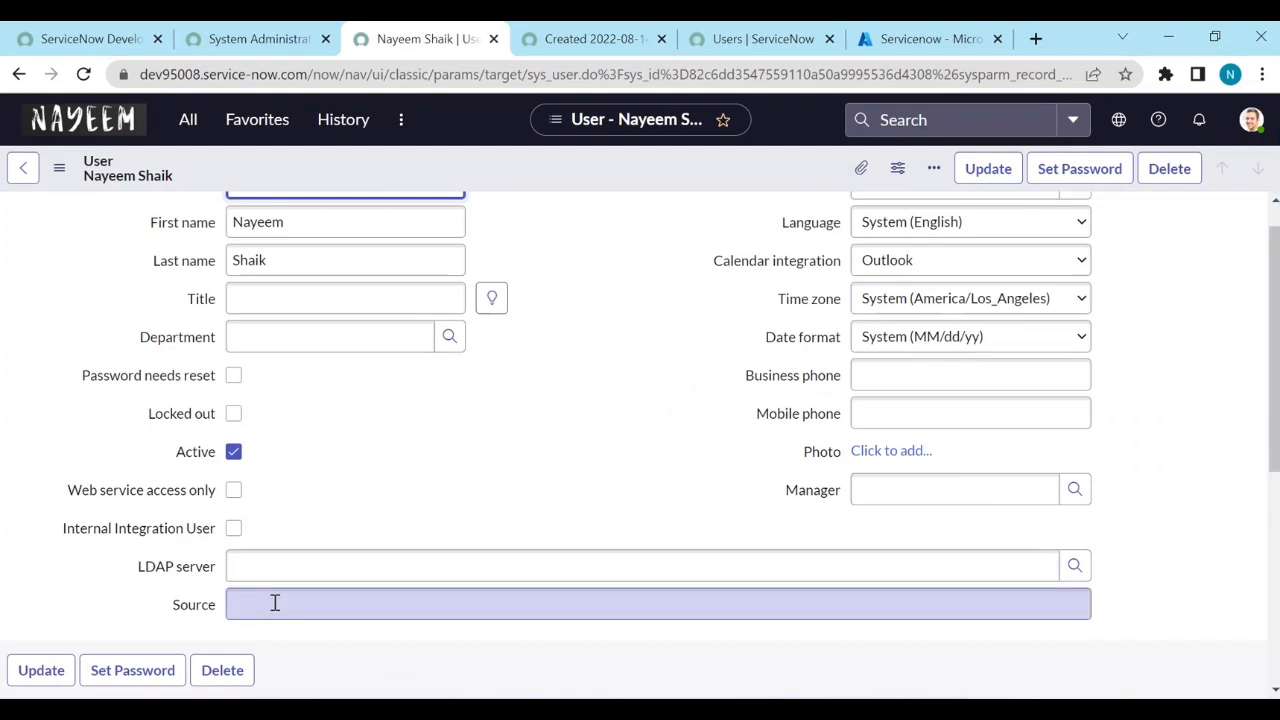
{"action": "mouse_move", "coordinate": [253, 605]}
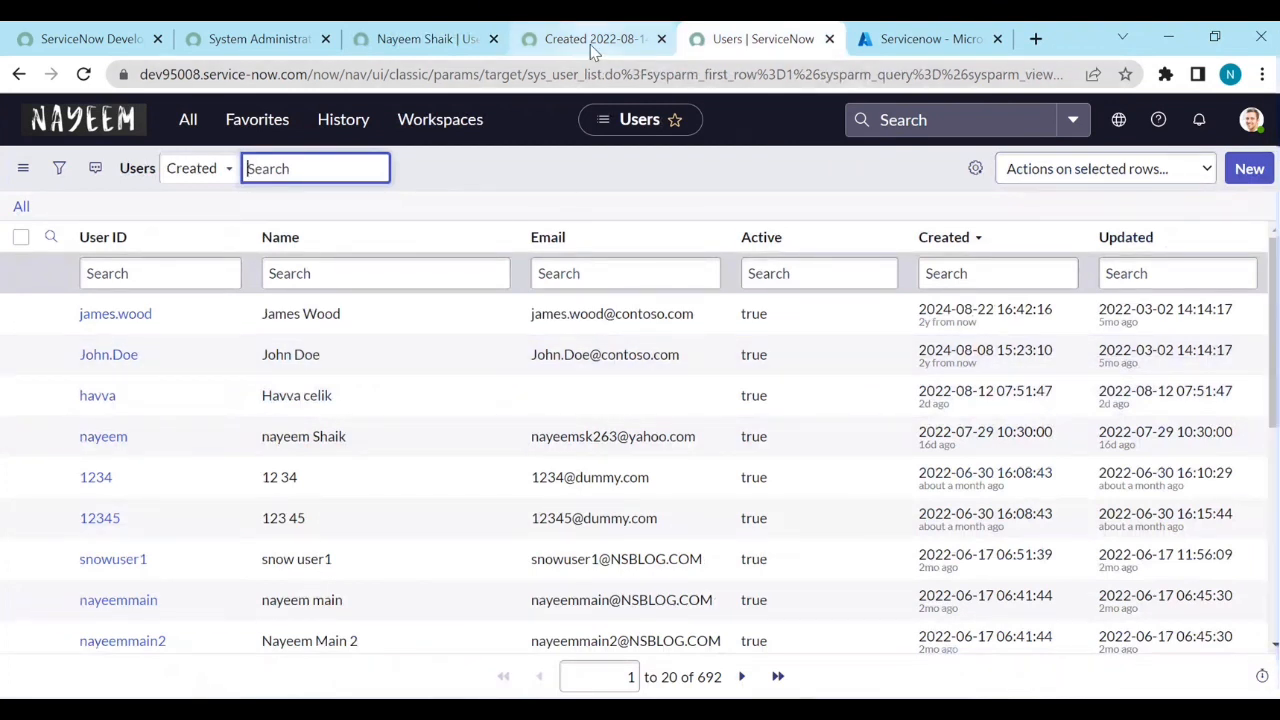
Step: Glance at the Graph API test response and imported user record, then return to the 'Get Users from Azure portal' job
{"action": "left_click", "coordinate": [590, 38]}
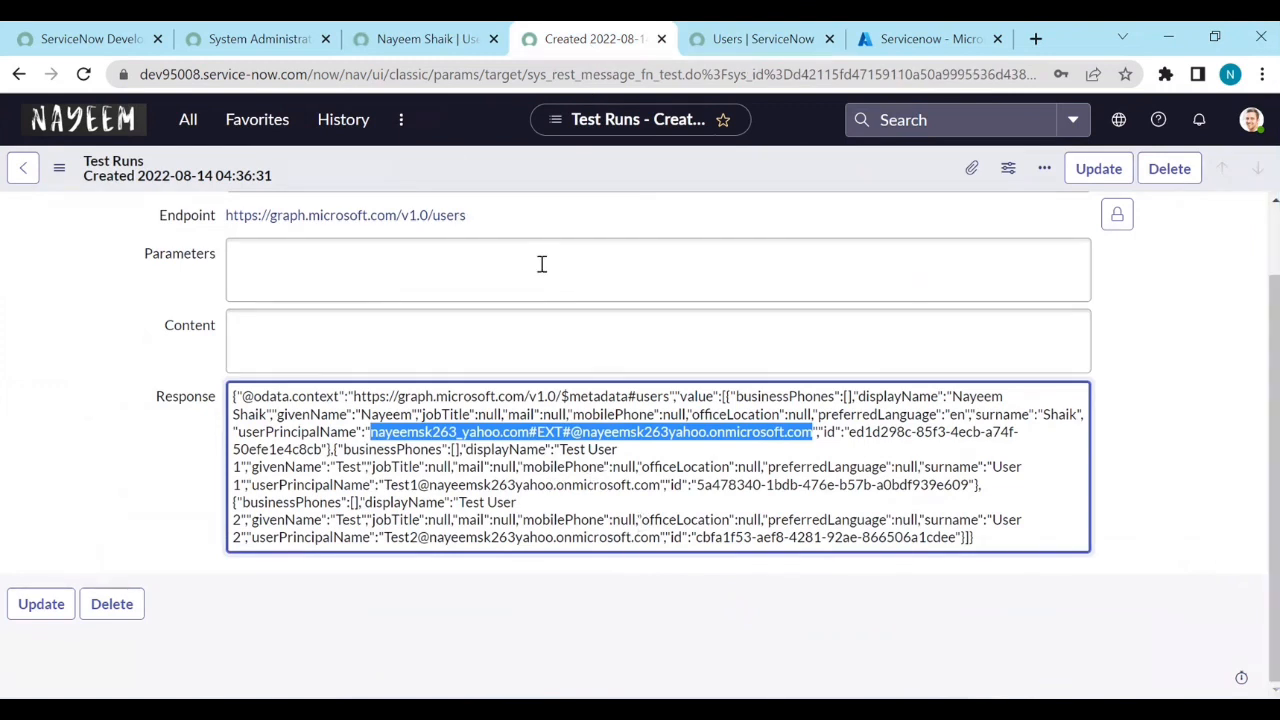
{"action": "mouse_move", "coordinate": [382, 39]}
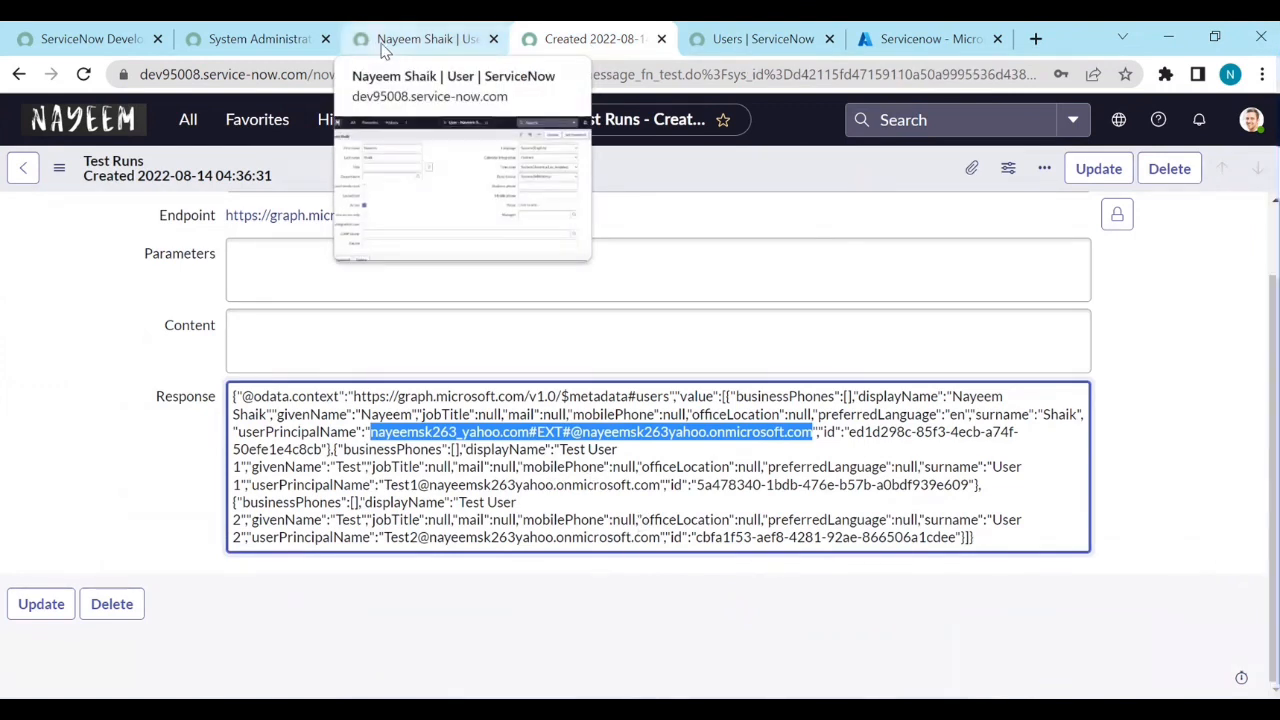
{"action": "left_click", "coordinate": [420, 38]}
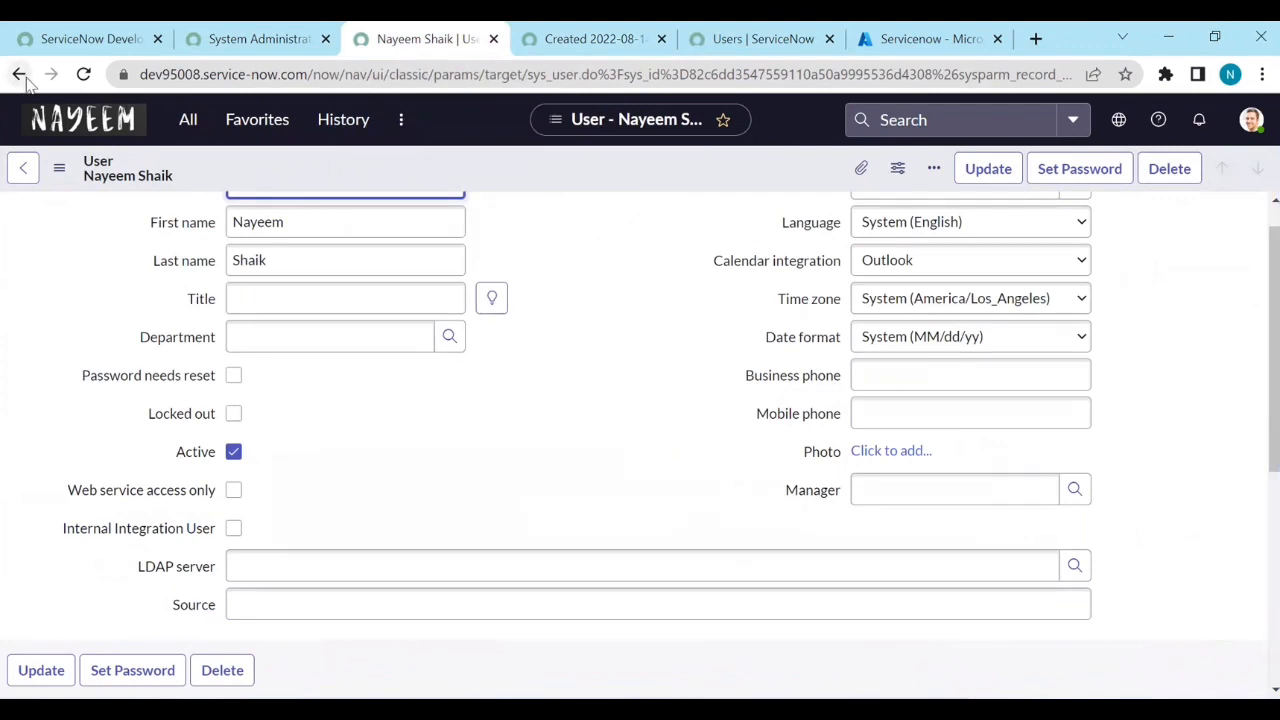
{"action": "left_click", "coordinate": [16, 75]}
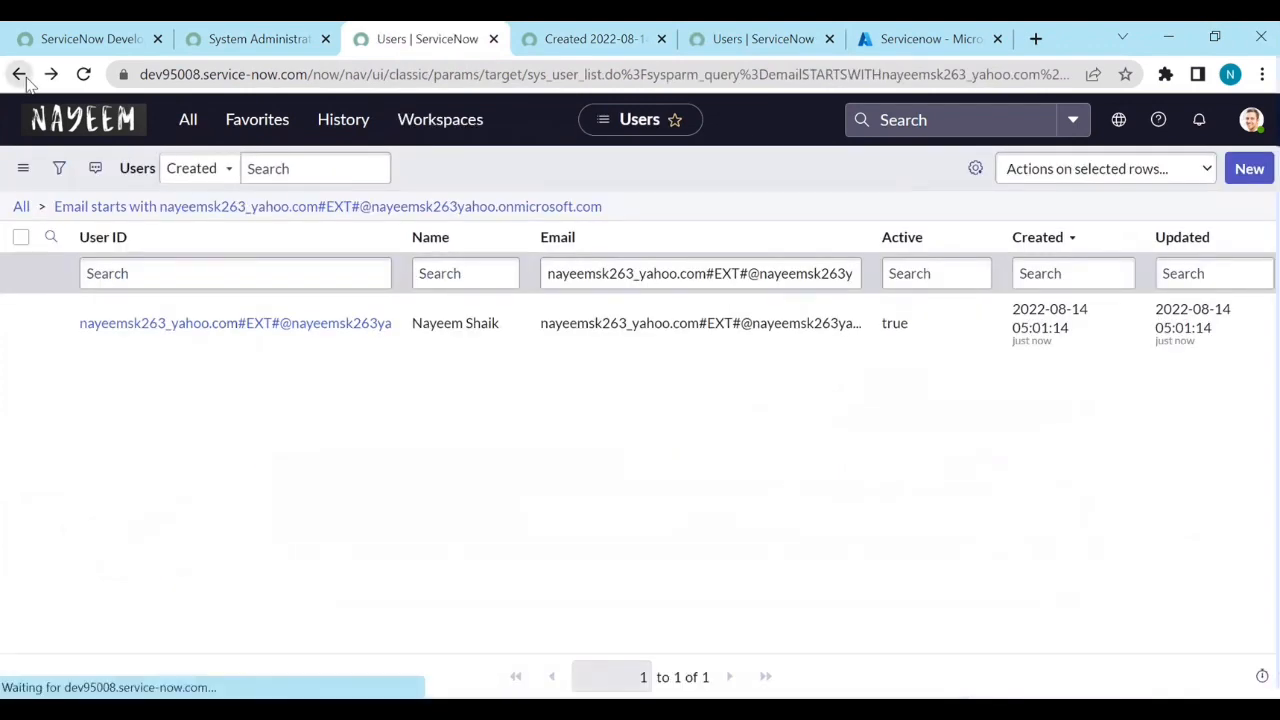
{"action": "left_click", "coordinate": [17, 74]}
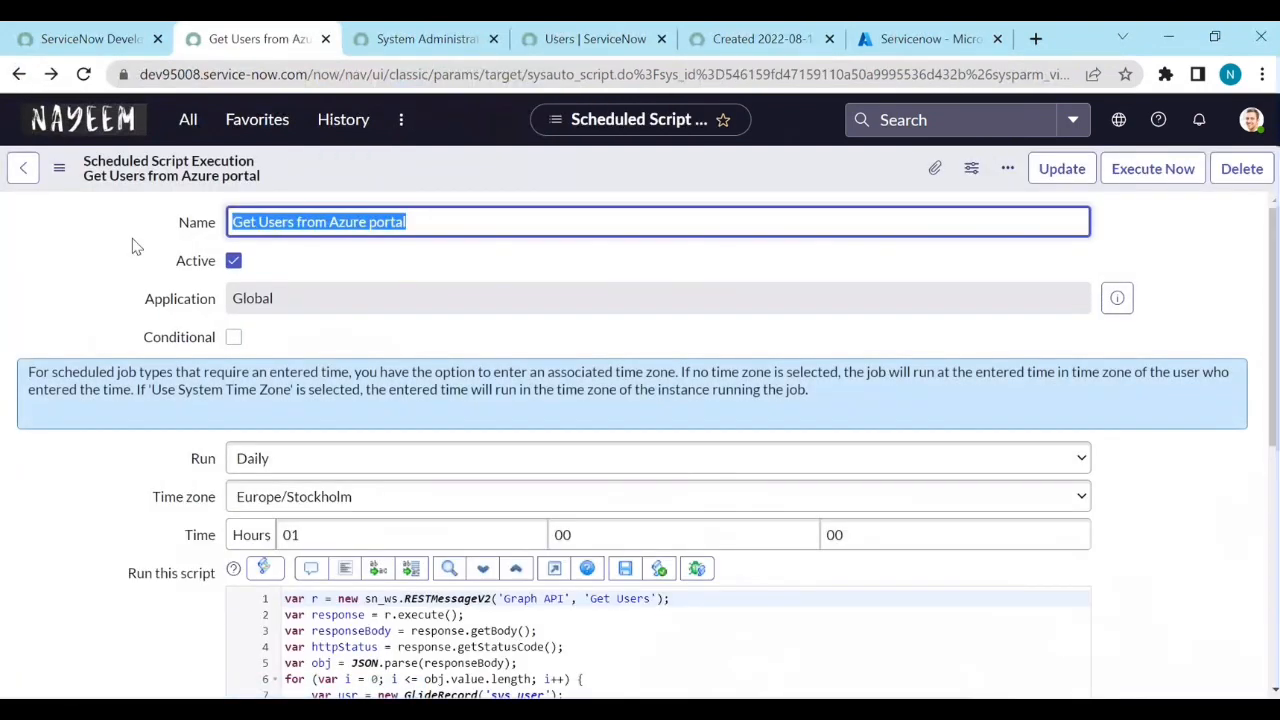
{"action": "scroll", "scroll_direction": "down", "scroll_amount": 3}
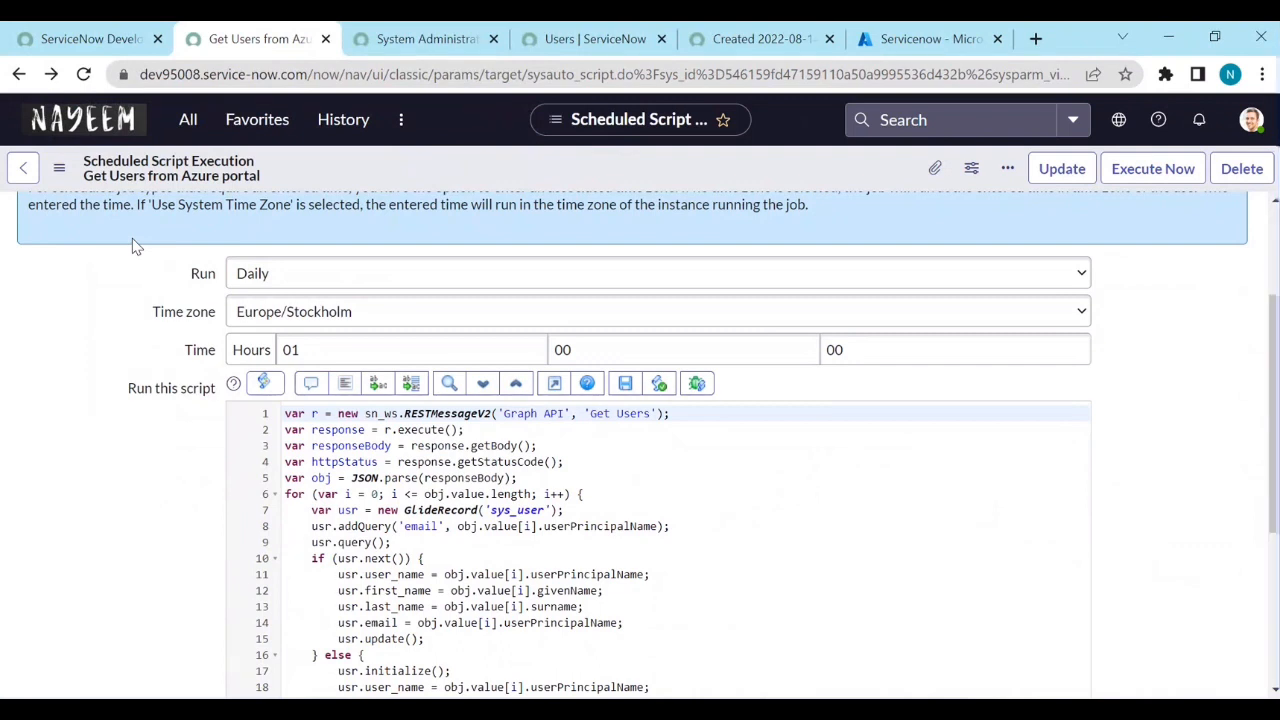
{"action": "mouse_move", "coordinate": [115, 377]}
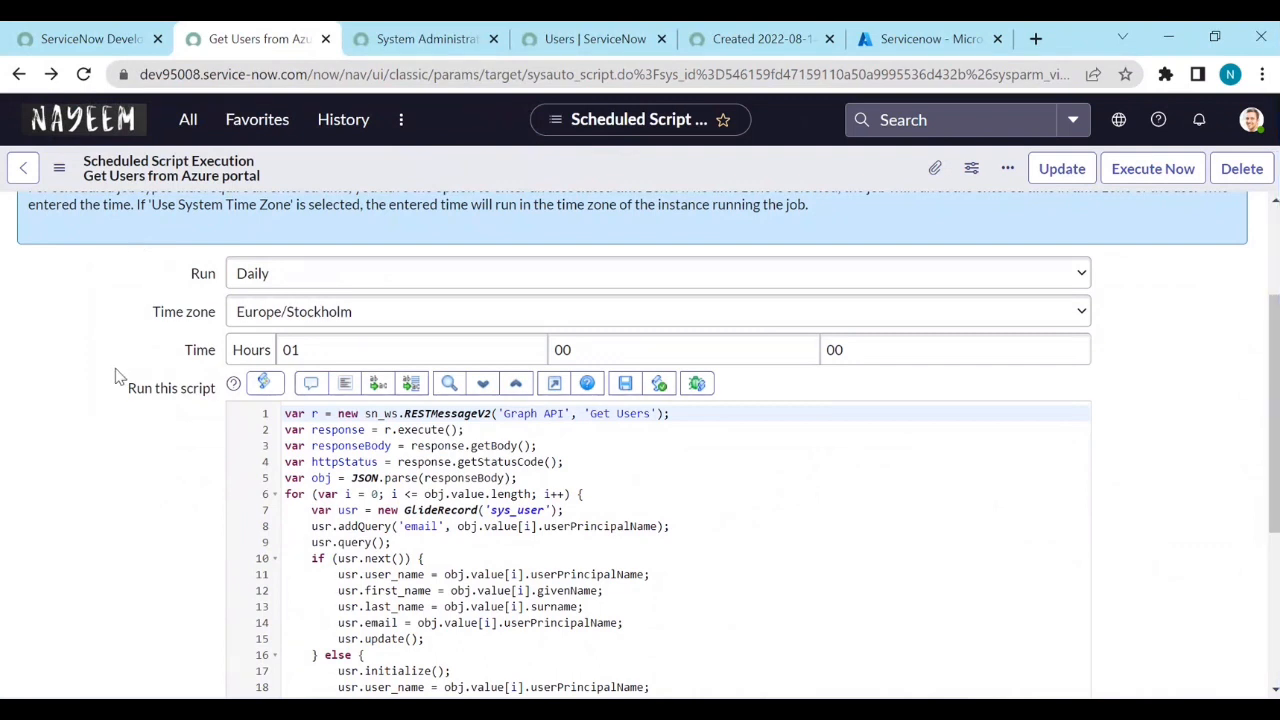
{"action": "scroll", "scroll_direction": "down", "scroll_amount": 3}
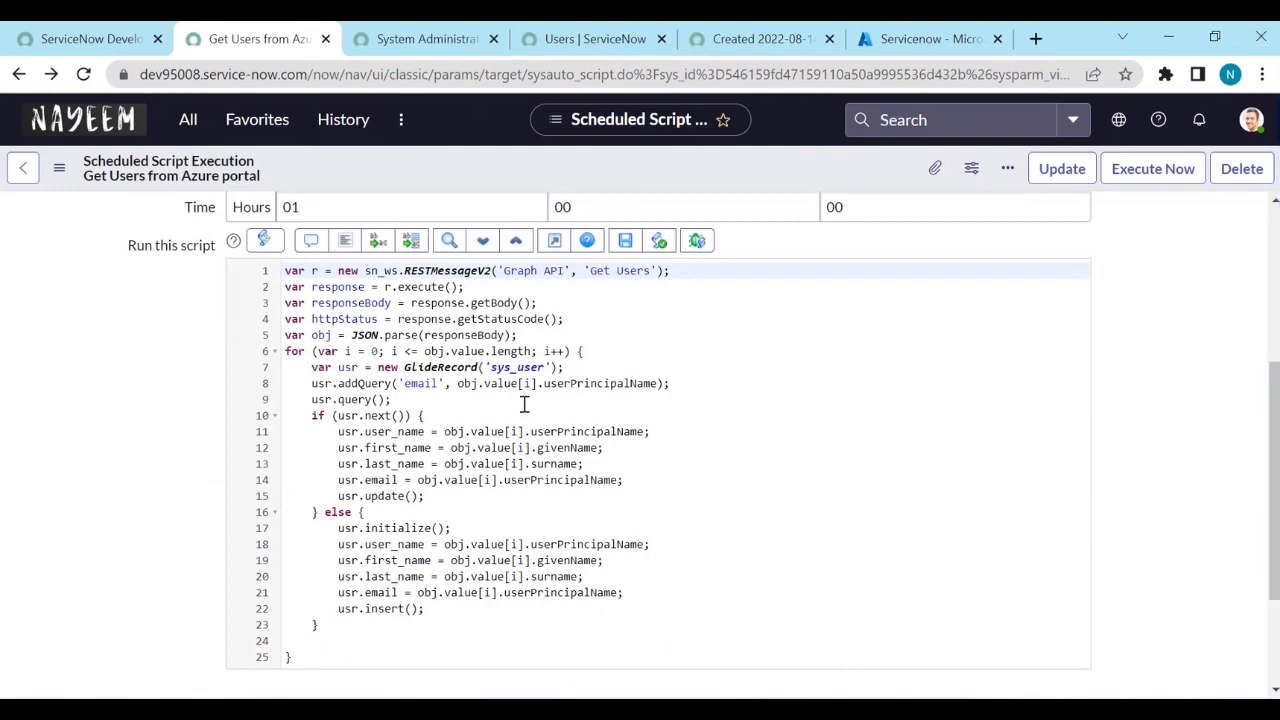
{"action": "mouse_move", "coordinate": [582, 415]}
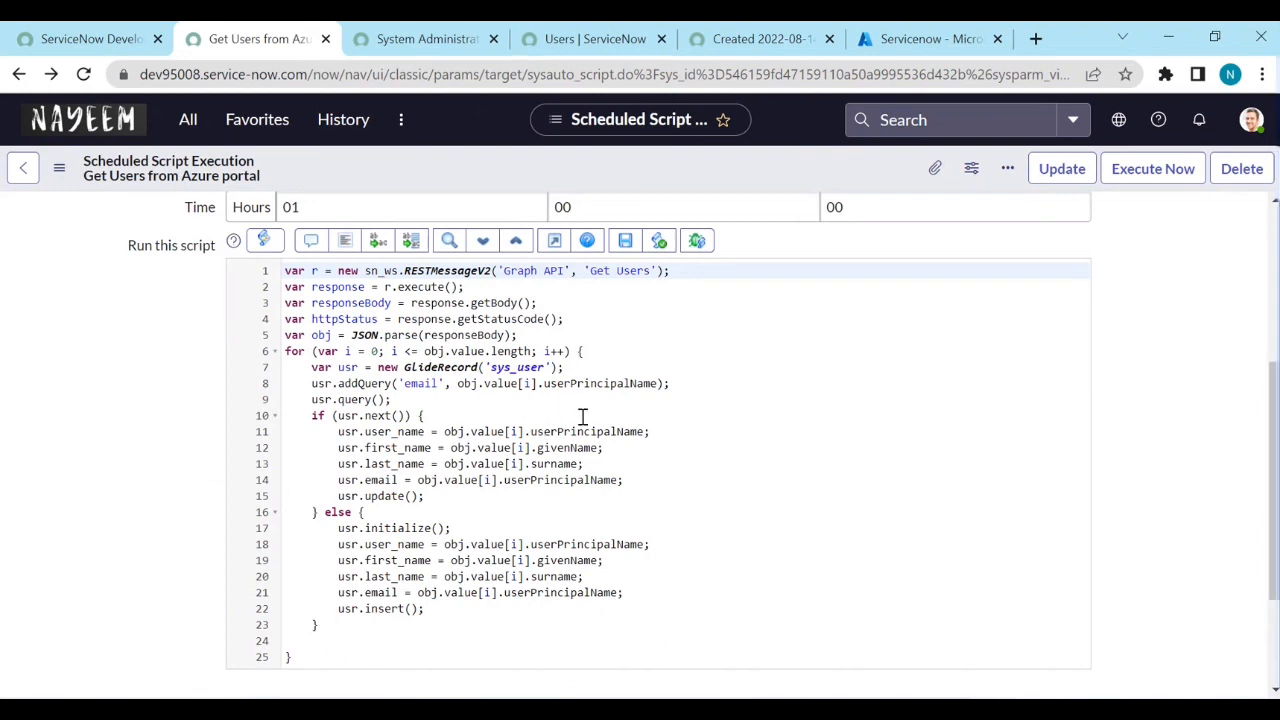
{"action": "mouse_move", "coordinate": [614, 416]}
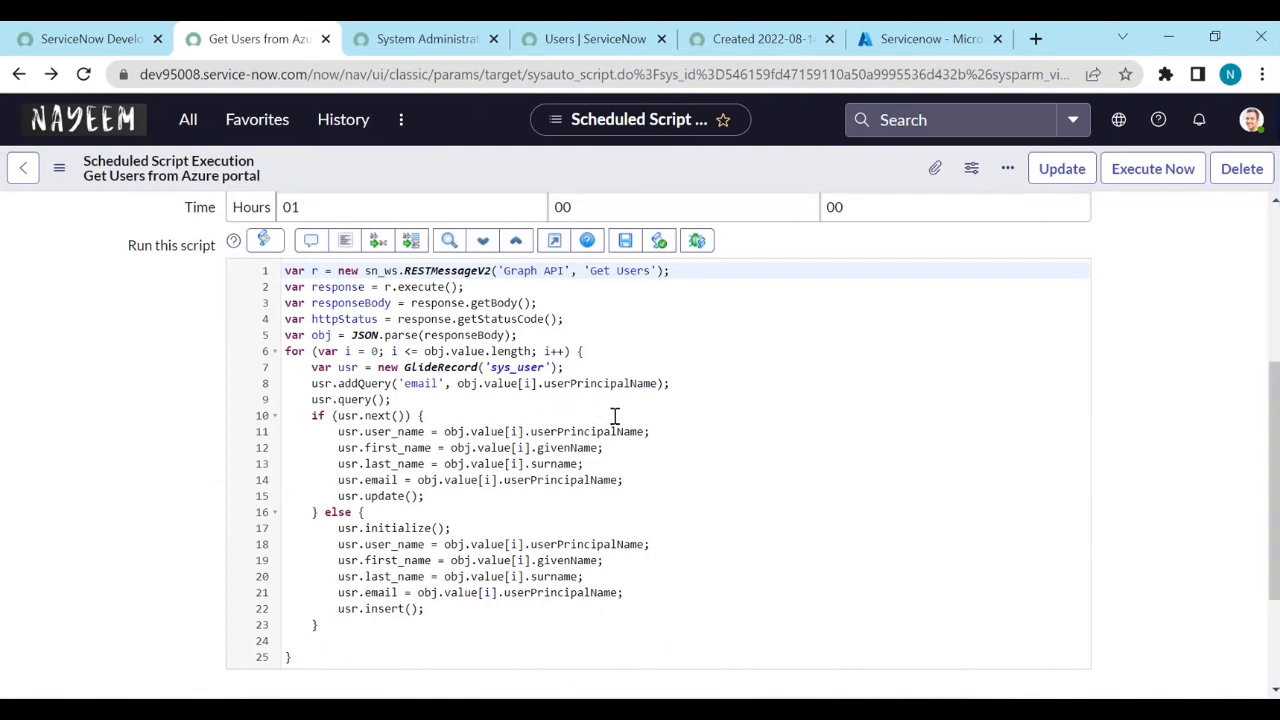